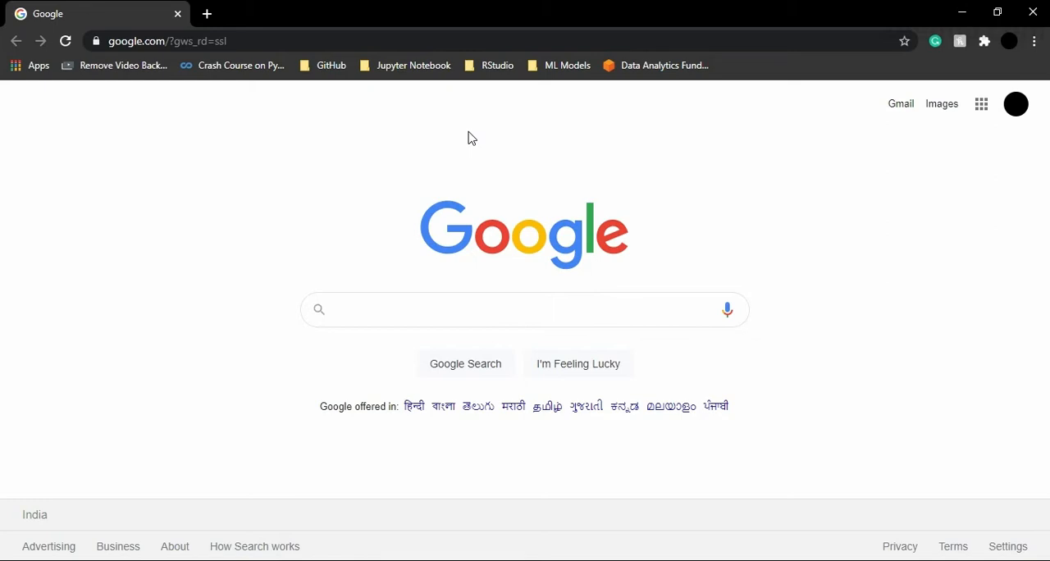
mouse_move(400, 171)
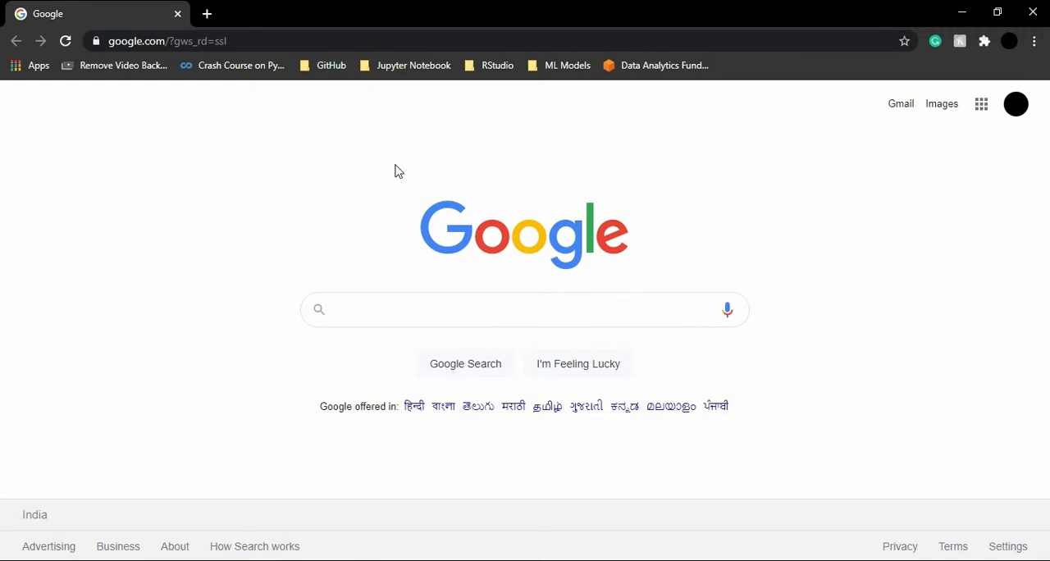
mouse_move(395, 146)
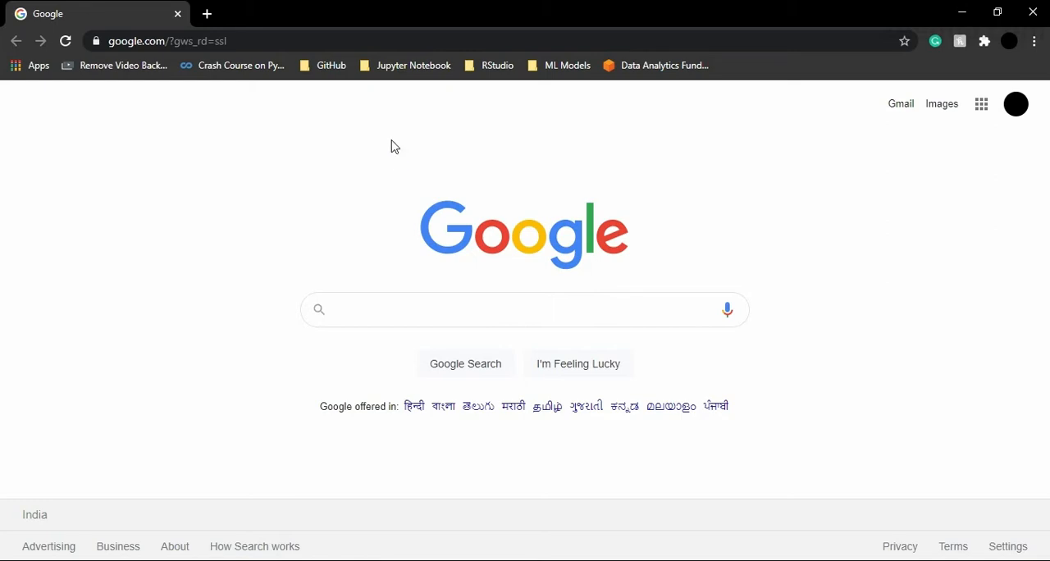
Search Google for 'aws cloud9' by typing 'aws' and choosing the suggestion.
left_click(525, 309)
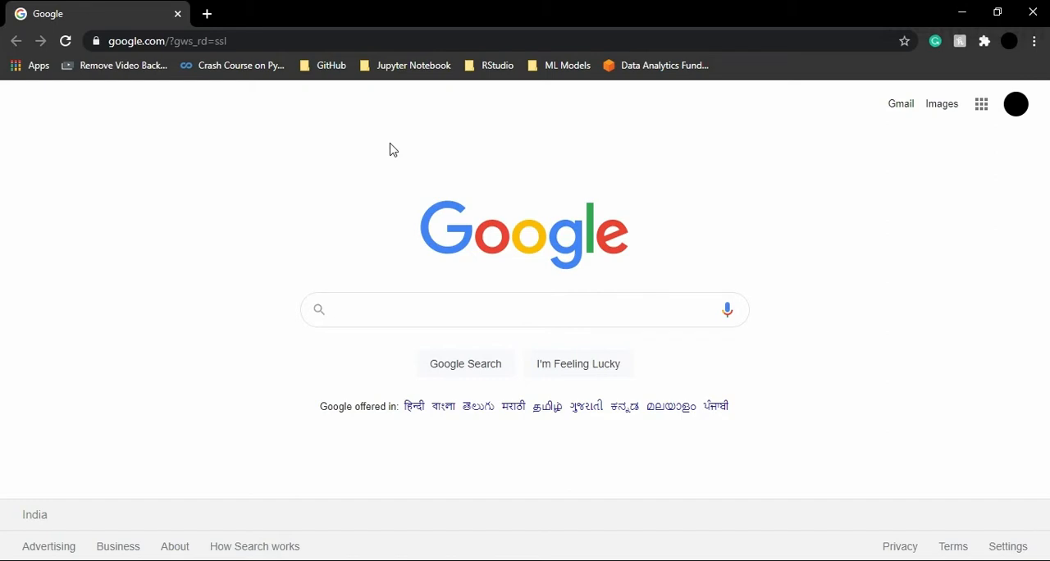
type("aws")
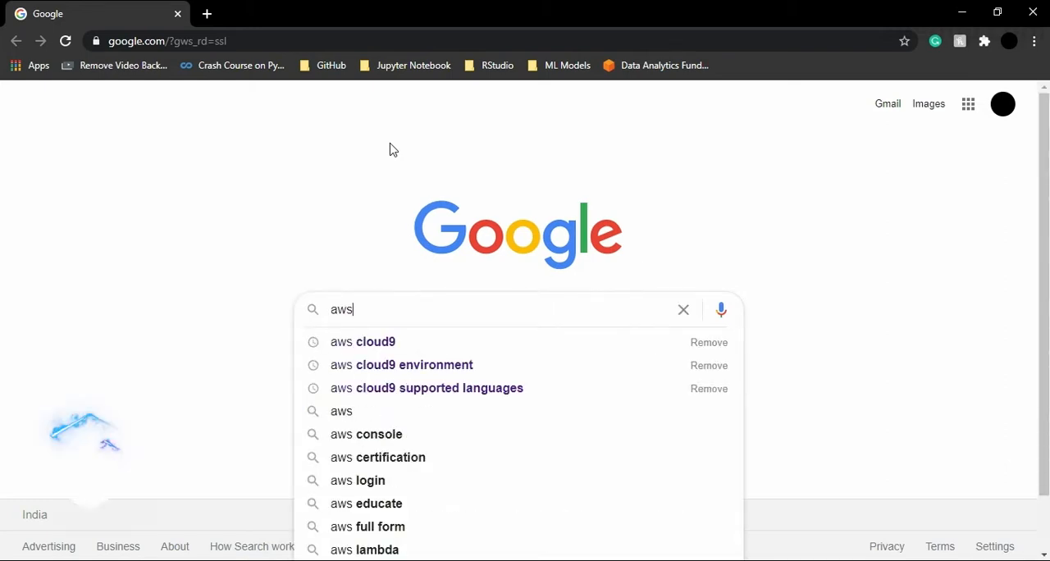
left_click(363, 342)
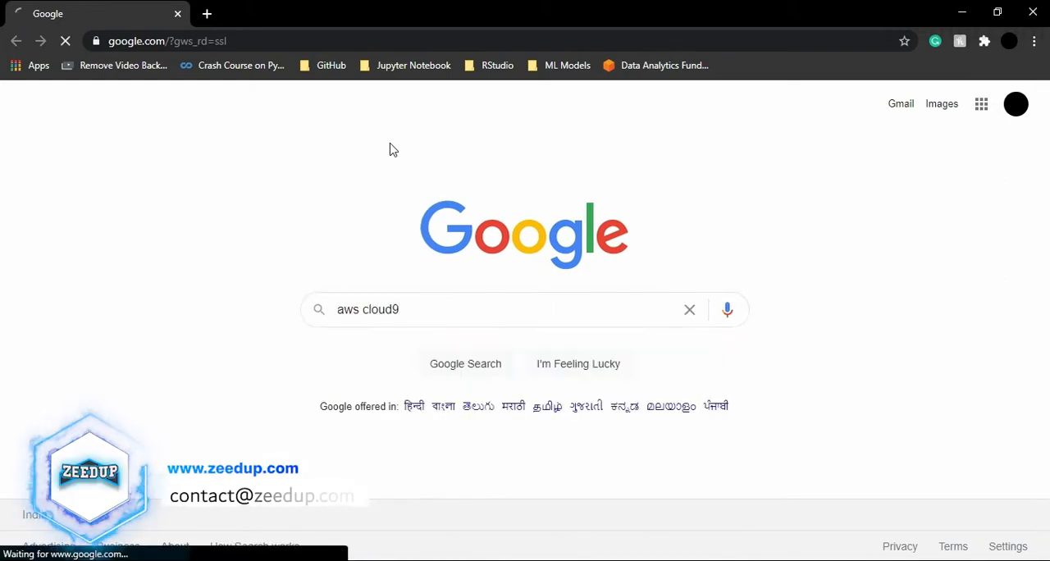
left_click(465, 363)
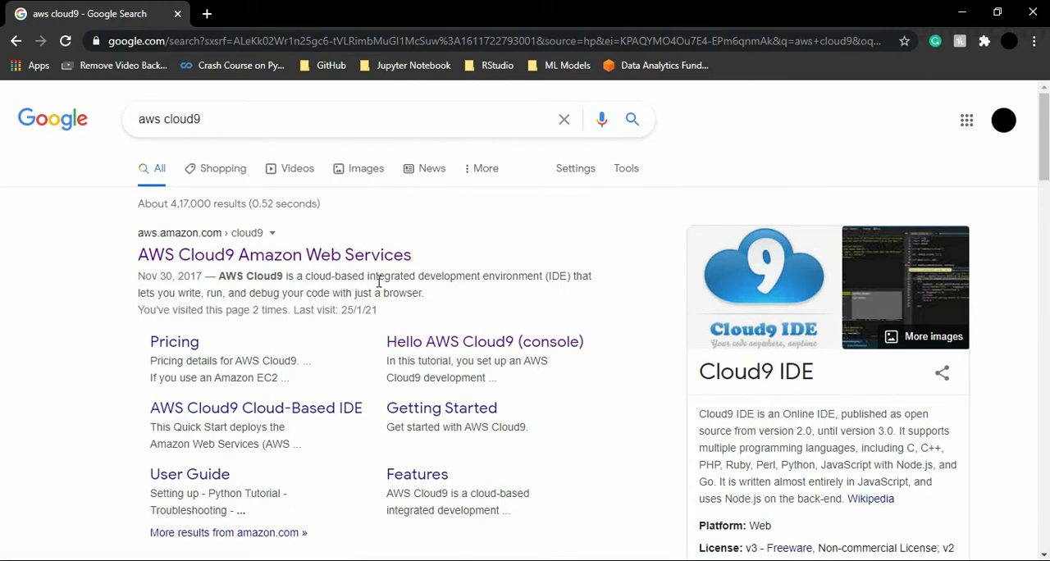
mouse_move(537, 281)
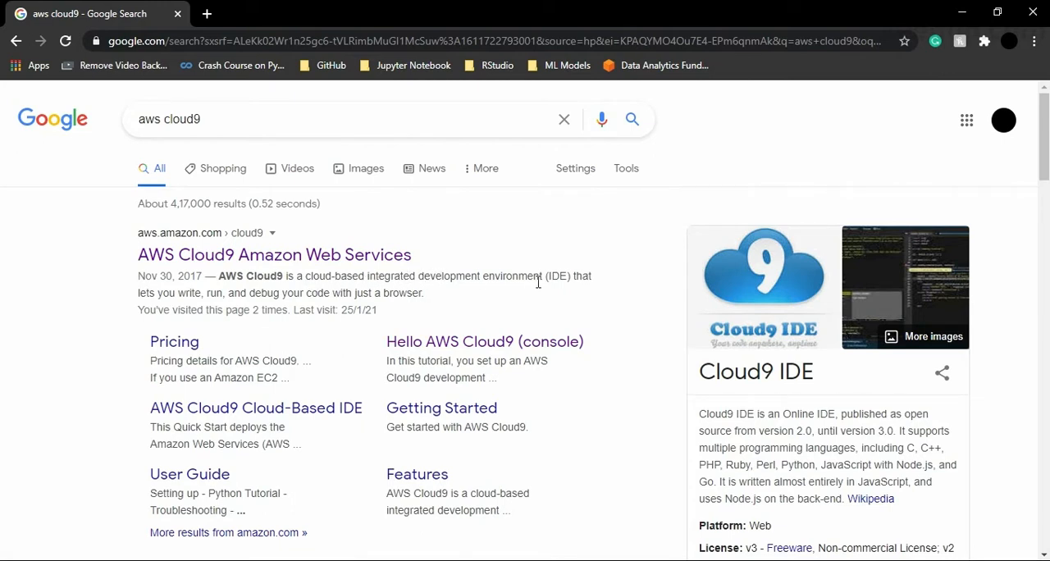
double_click(557, 276)
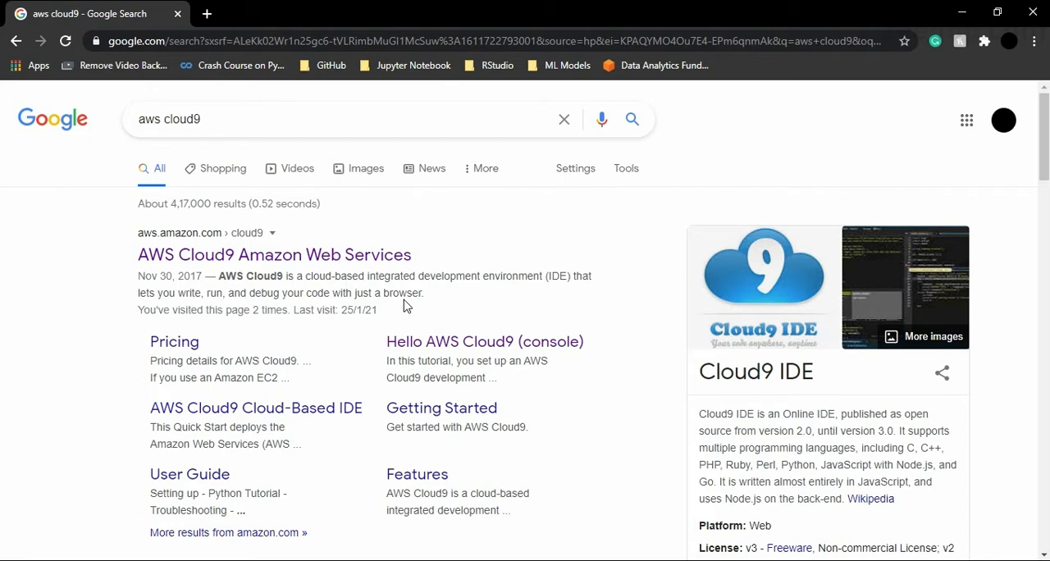
scroll("down", 3)
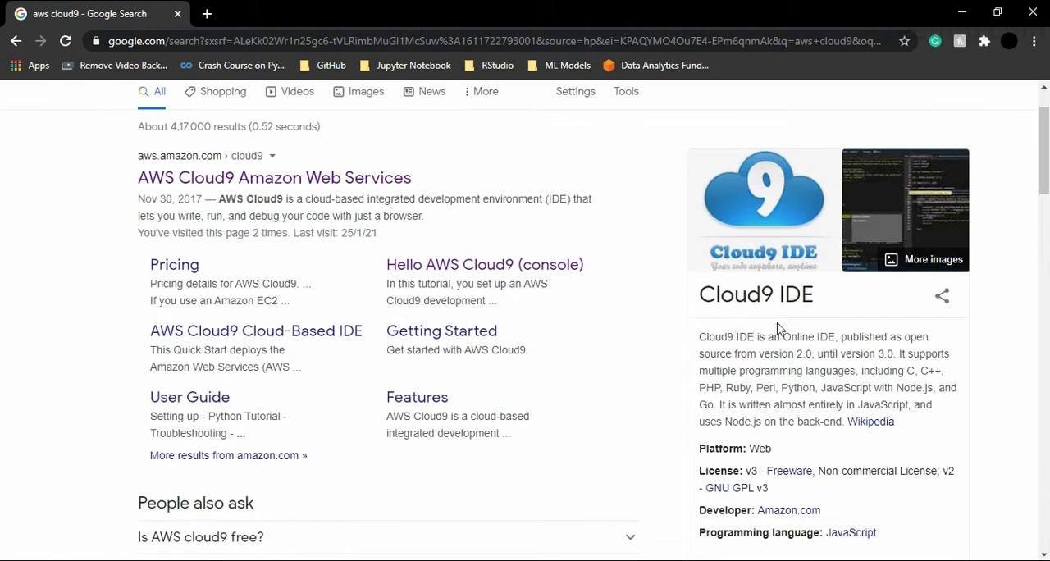
mouse_move(720, 338)
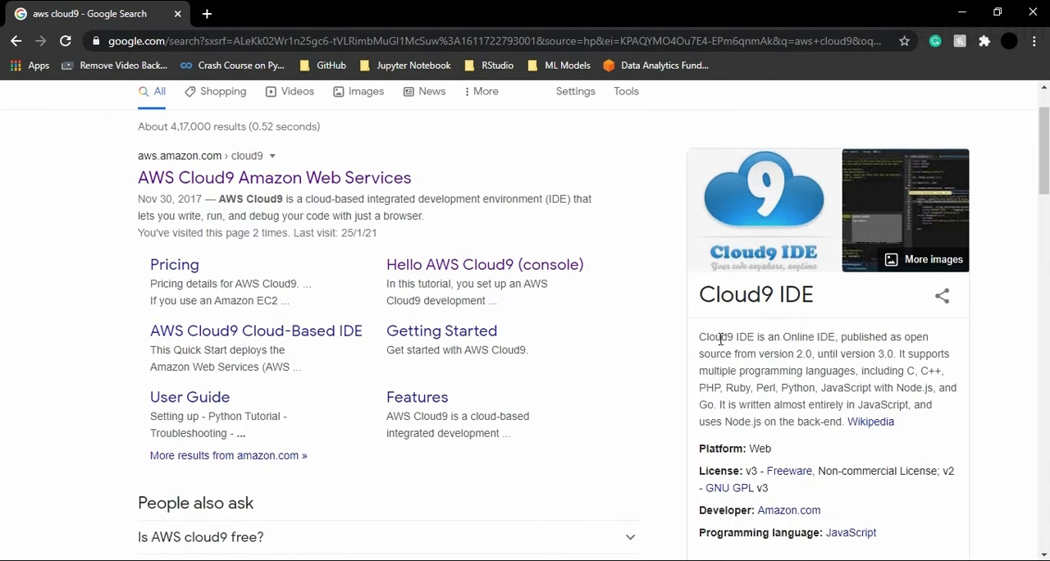
double_click(736, 337)
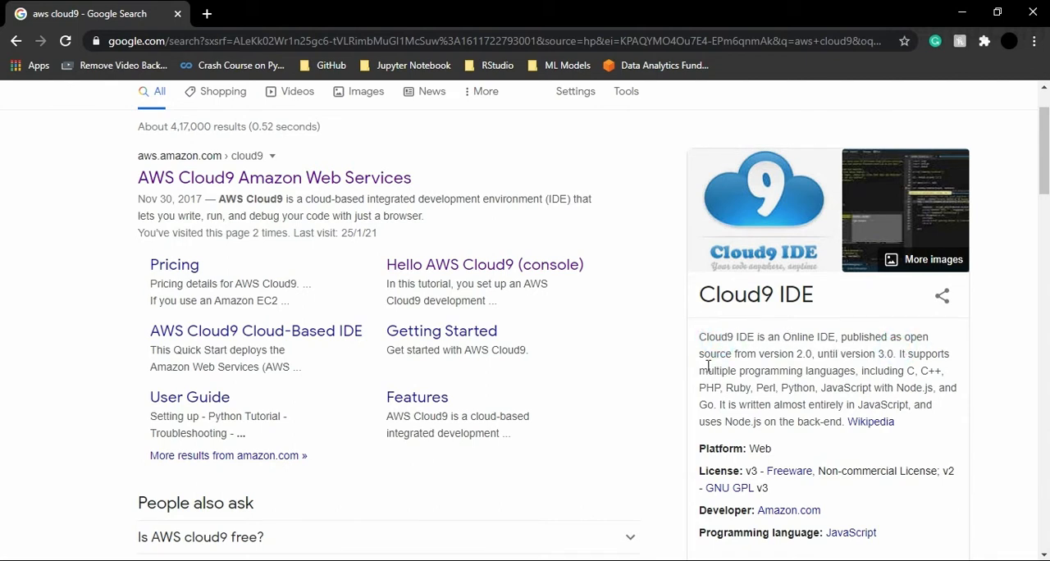
mouse_move(786, 365)
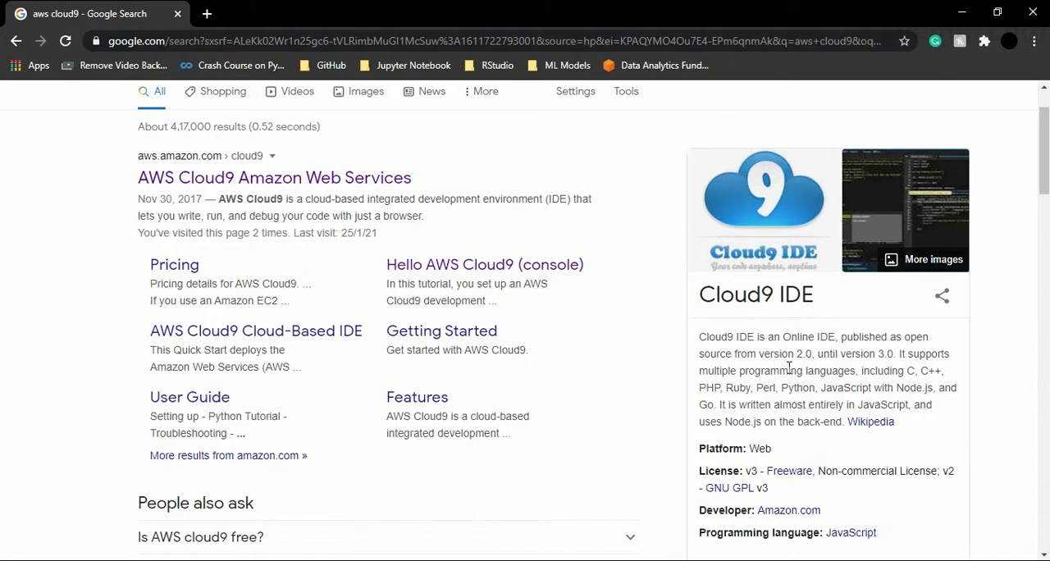
mouse_move(882, 370)
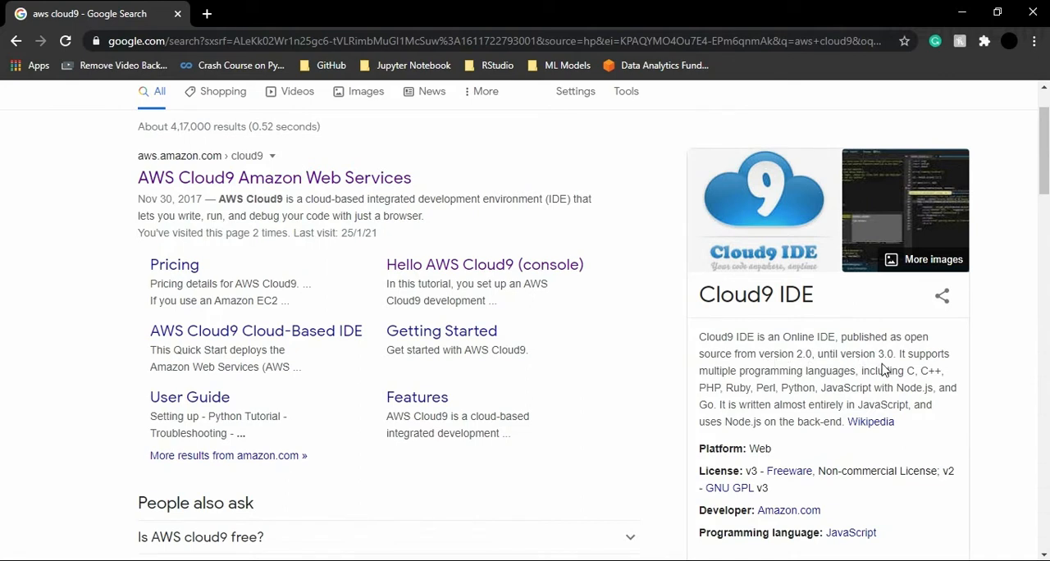
mouse_move(800, 386)
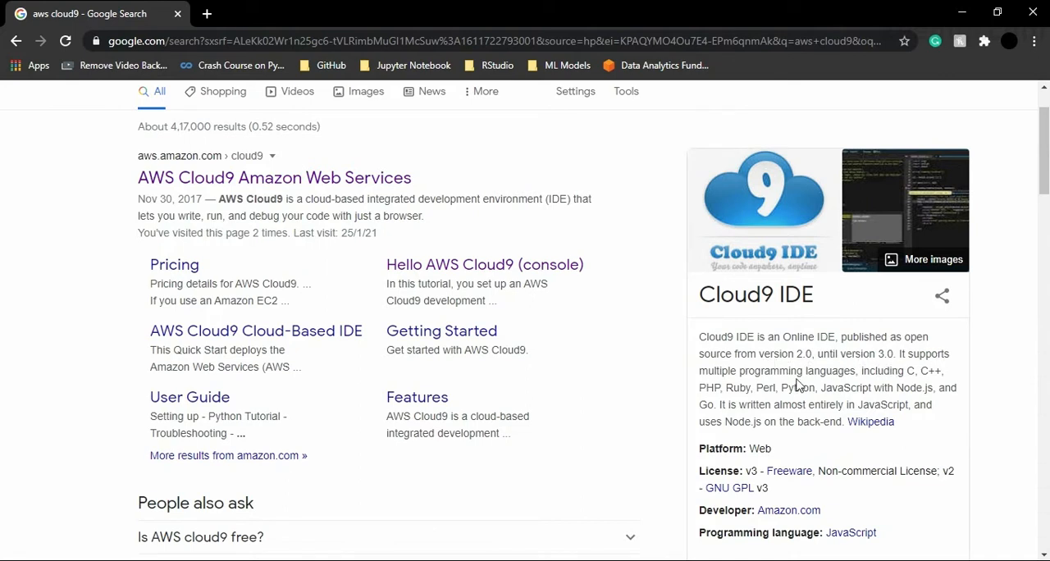
mouse_move(808, 385)
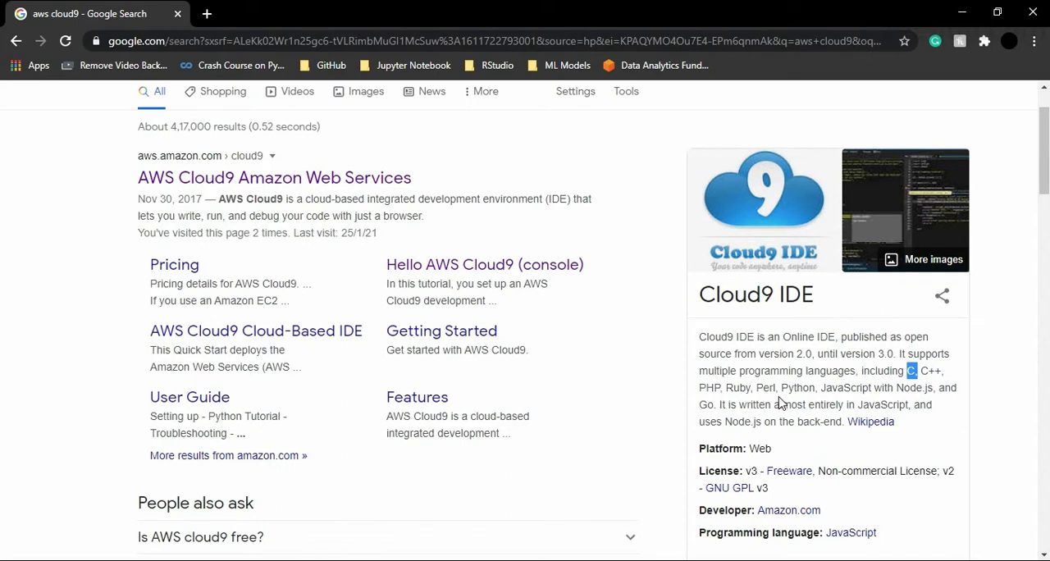
mouse_move(879, 401)
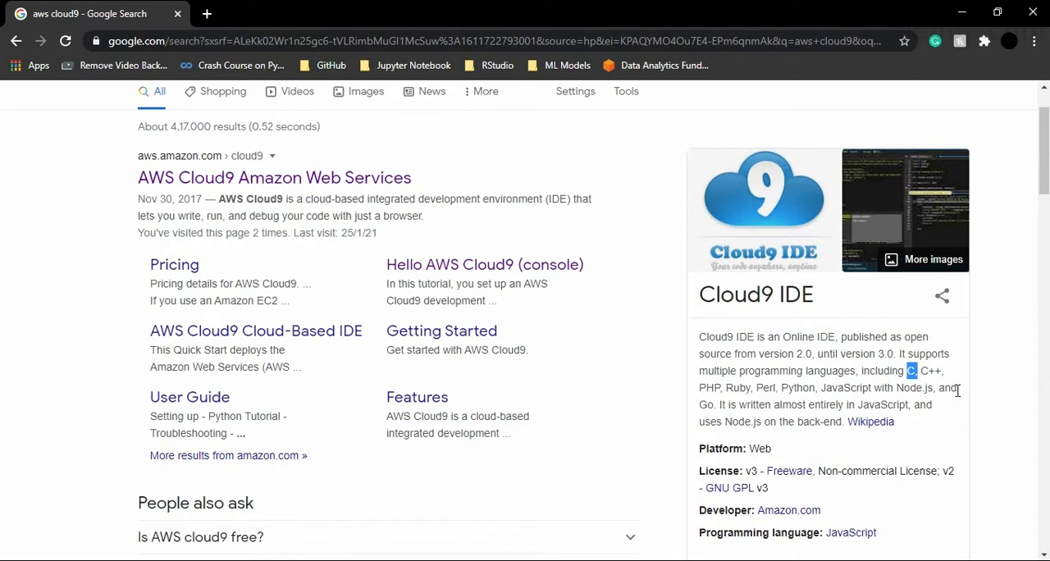
mouse_move(726, 410)
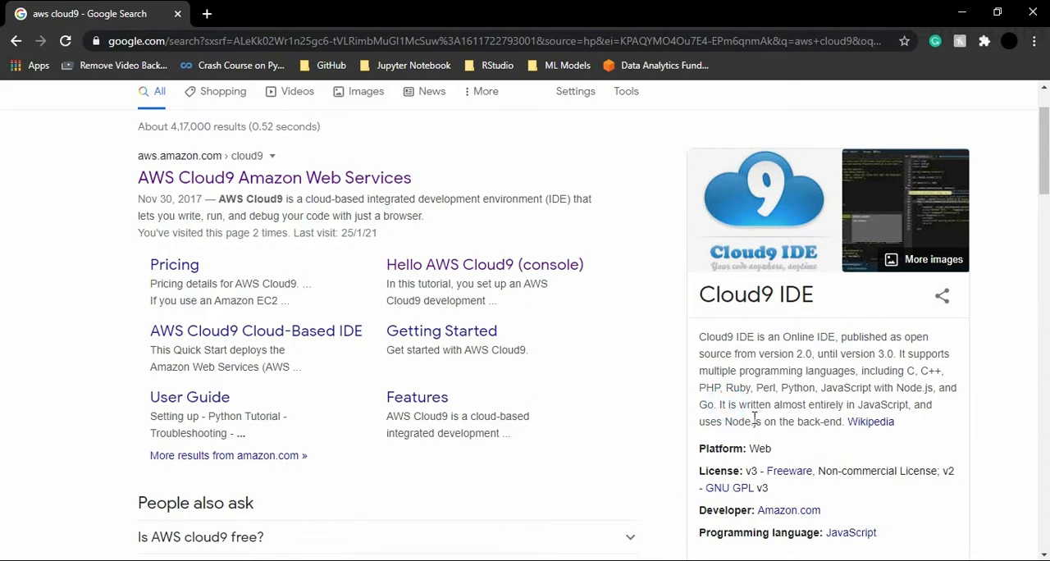
mouse_move(861, 406)
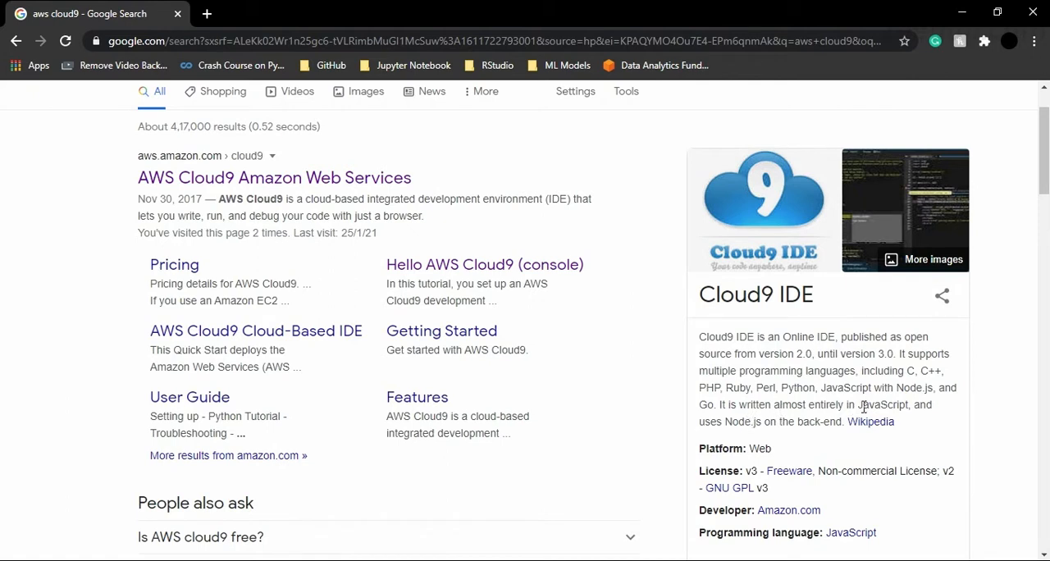
double_click(885, 405)
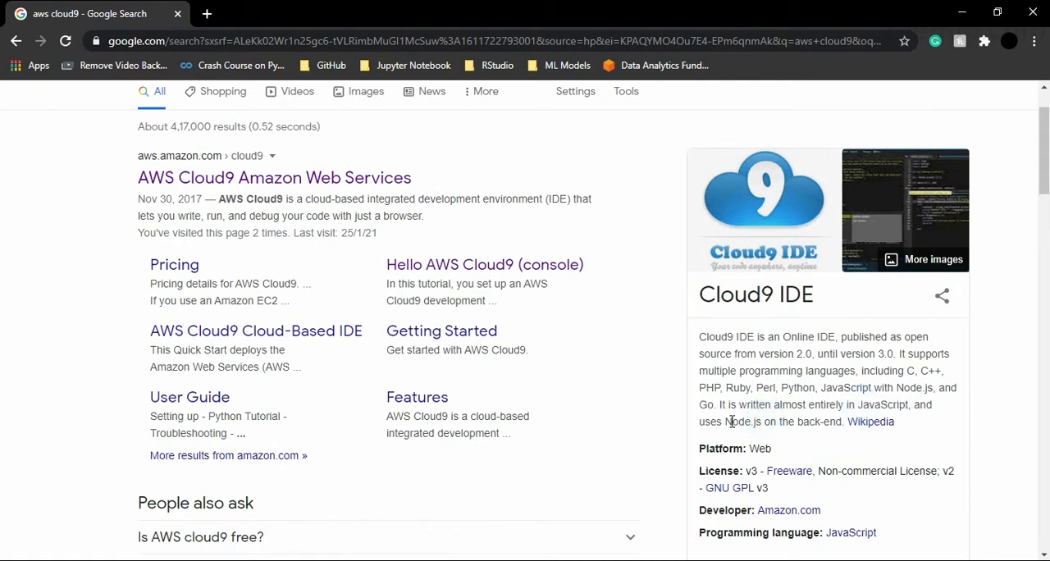
mouse_move(786, 449)
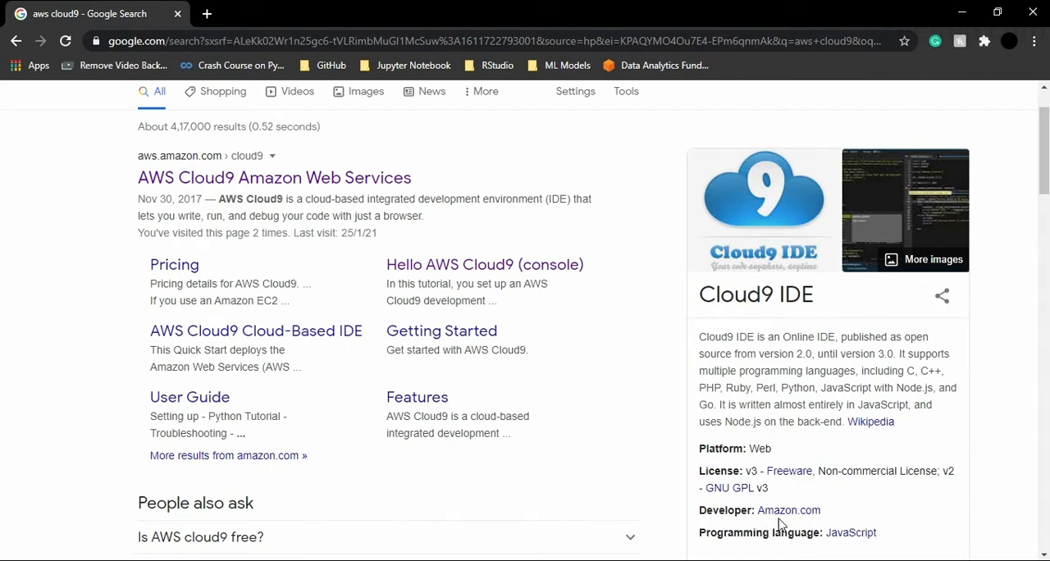
mouse_move(767, 389)
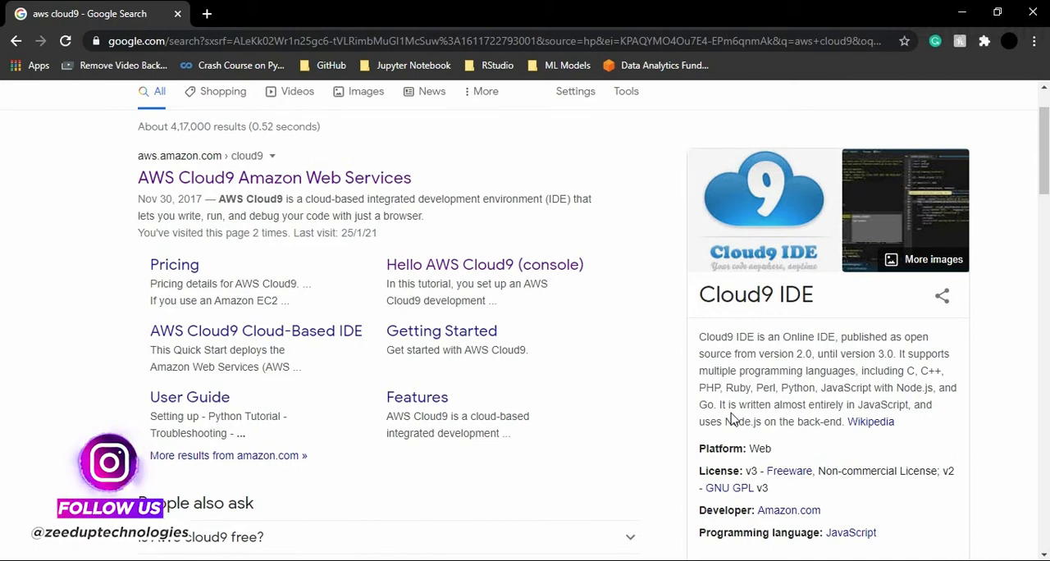
mouse_move(123, 210)
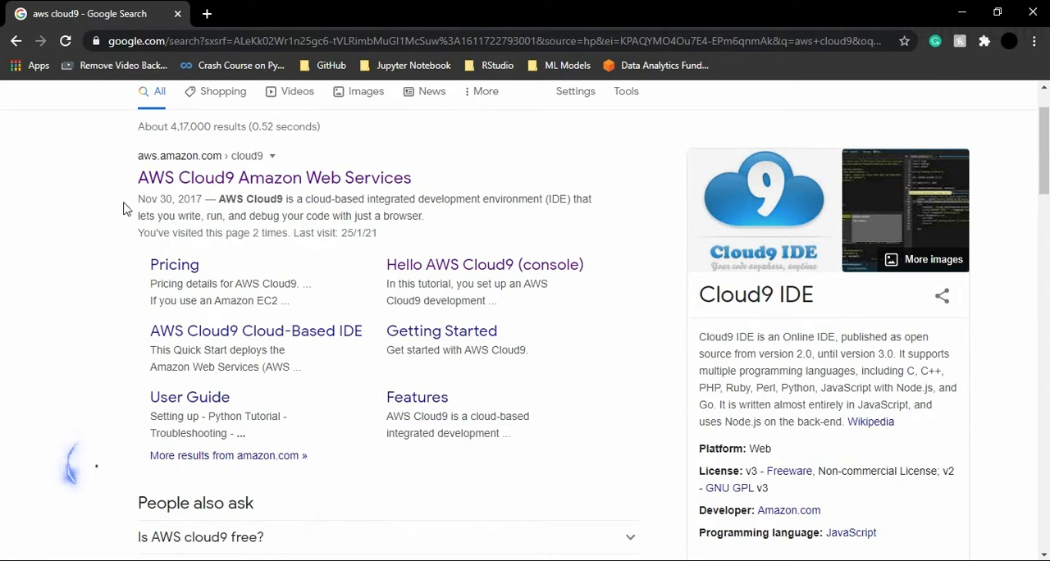
mouse_move(274, 178)
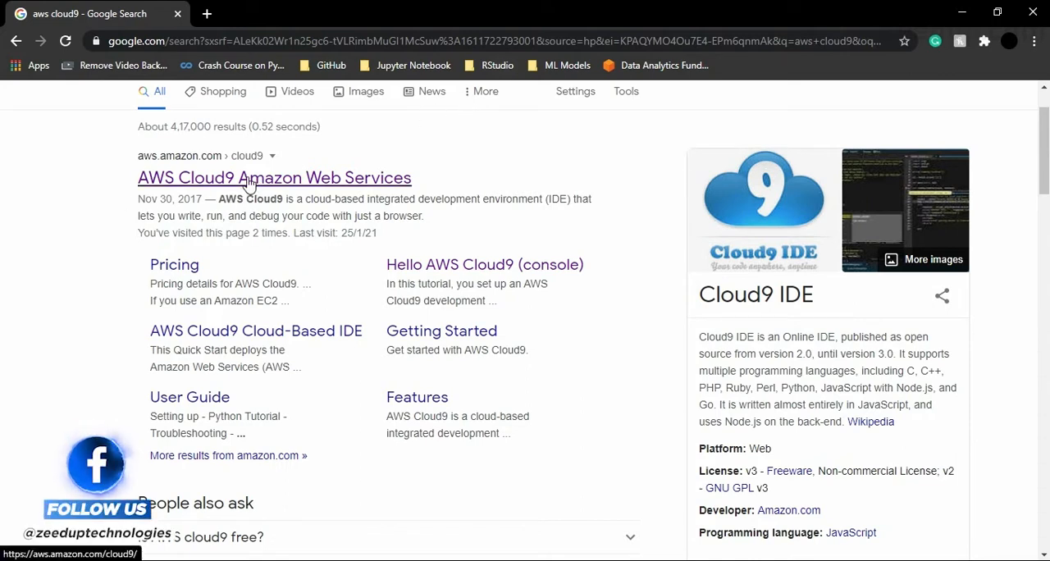
scroll("up", 3)
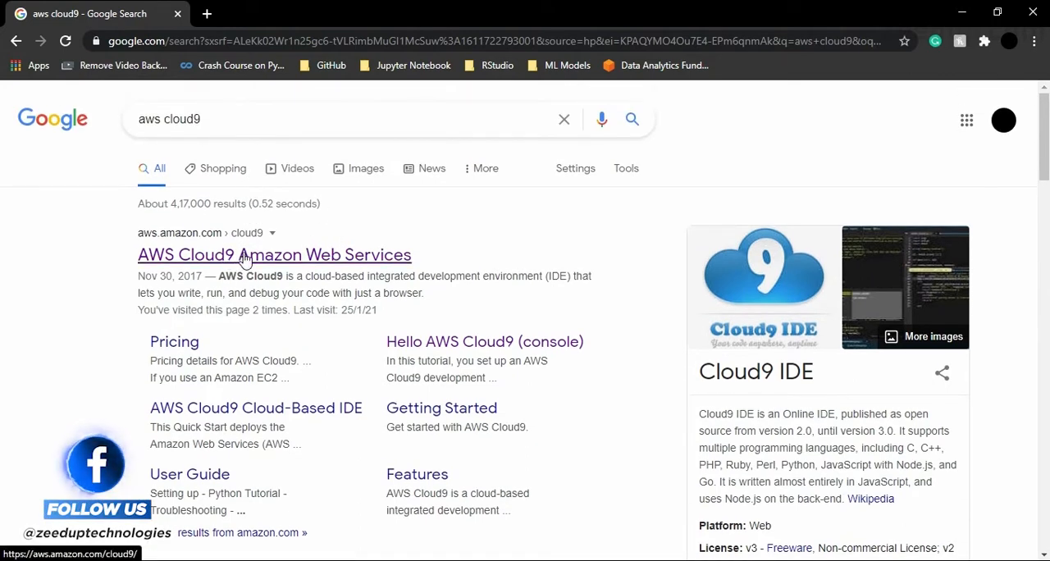
Open the official AWS Cloud9 page, scroll through its features, and return to the top.
left_click(274, 255)
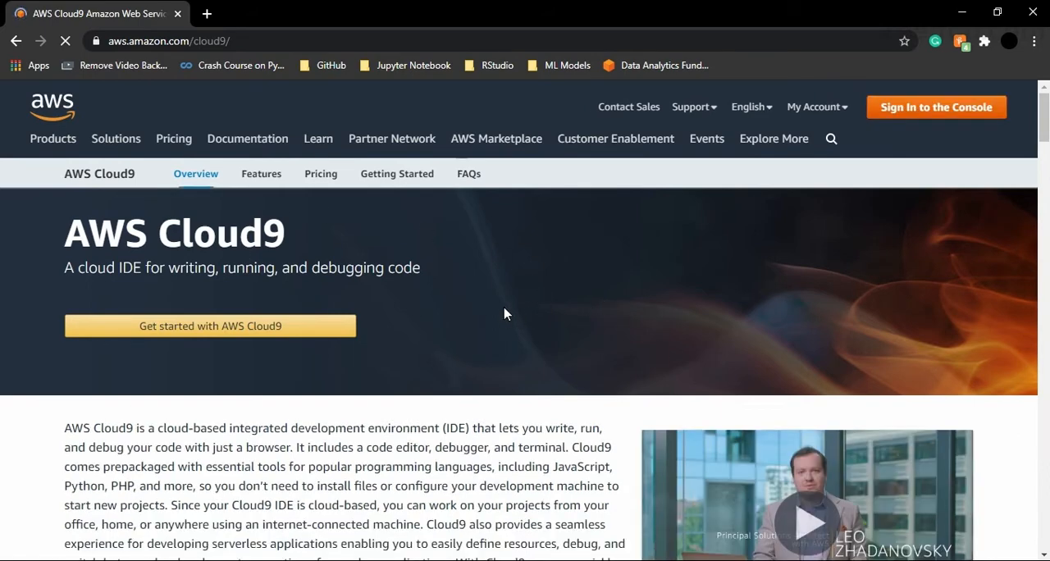
scroll("down", 3)
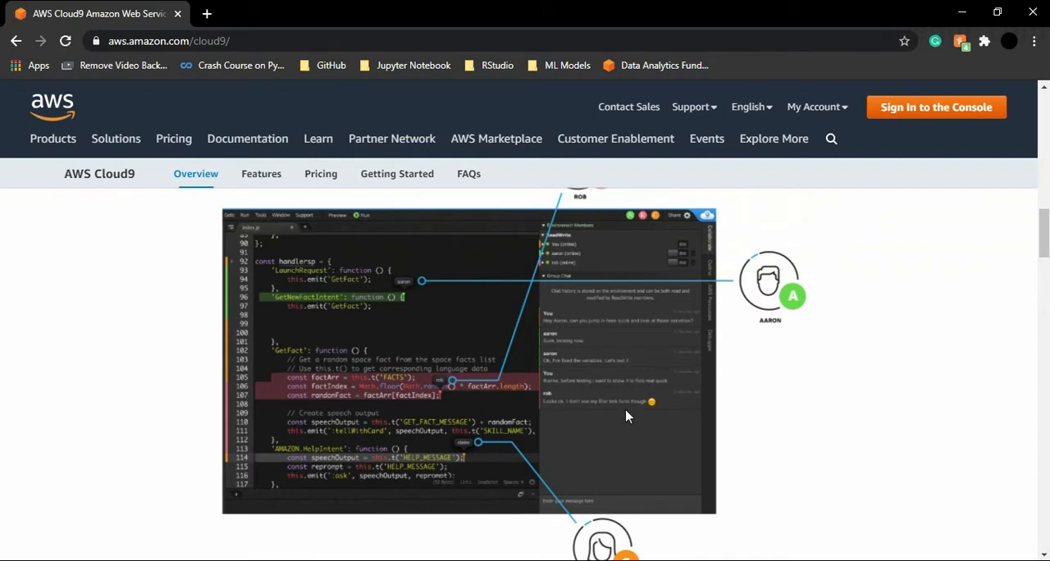
mouse_move(868, 305)
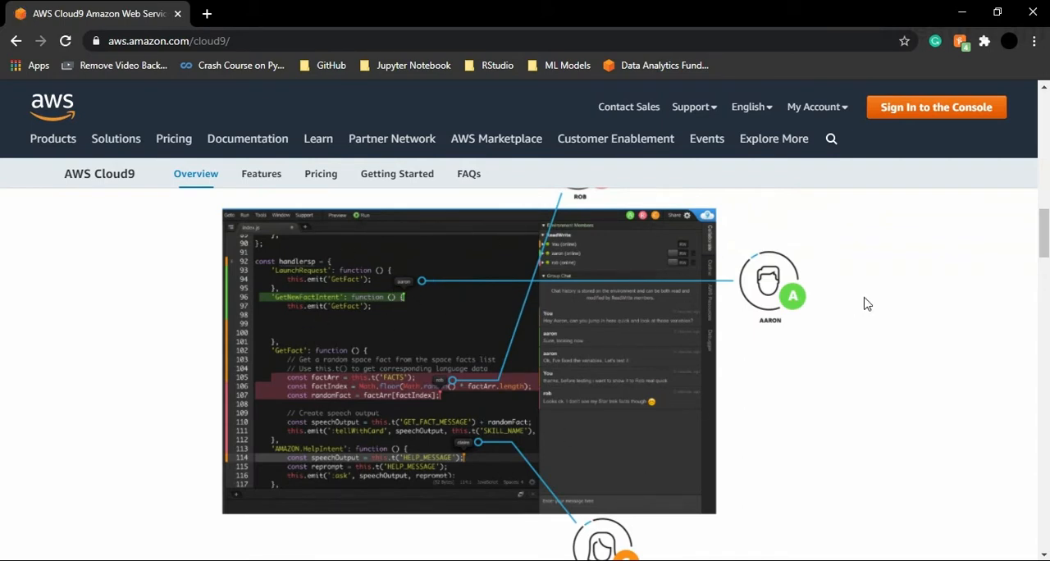
scroll("down", 3)
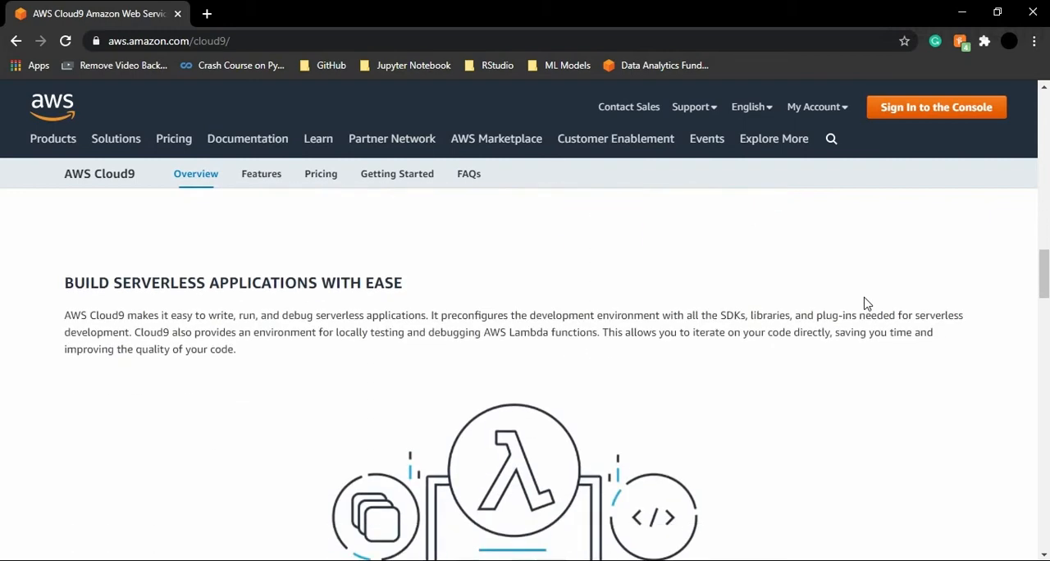
scroll("down", 3)
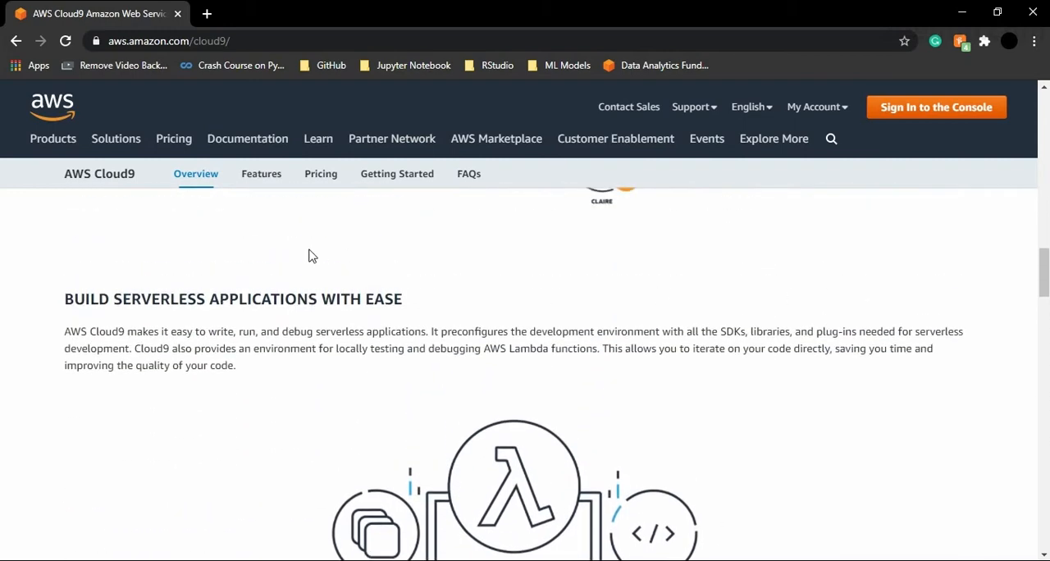
mouse_move(154, 309)
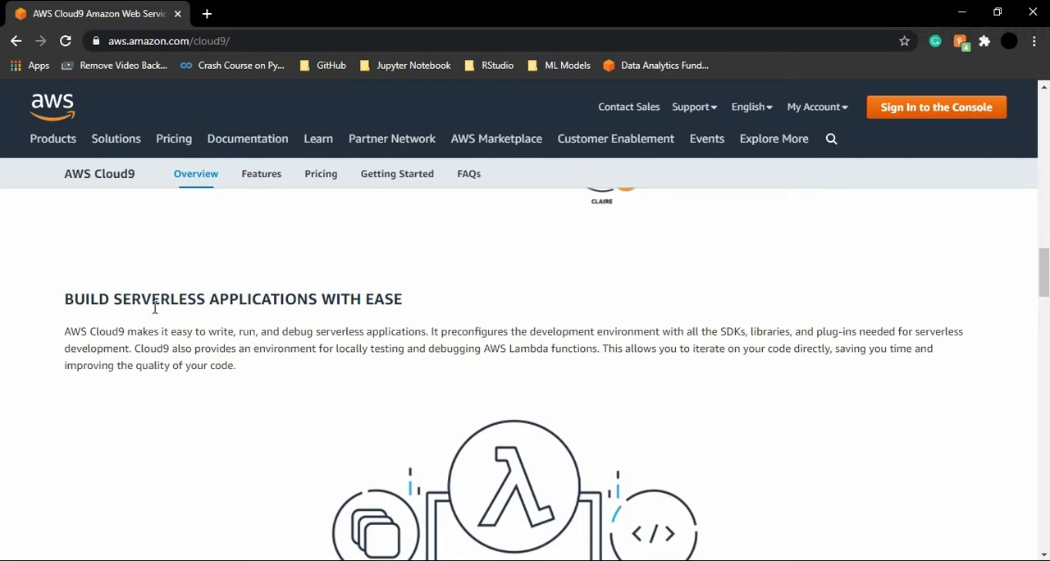
scroll("down", 3)
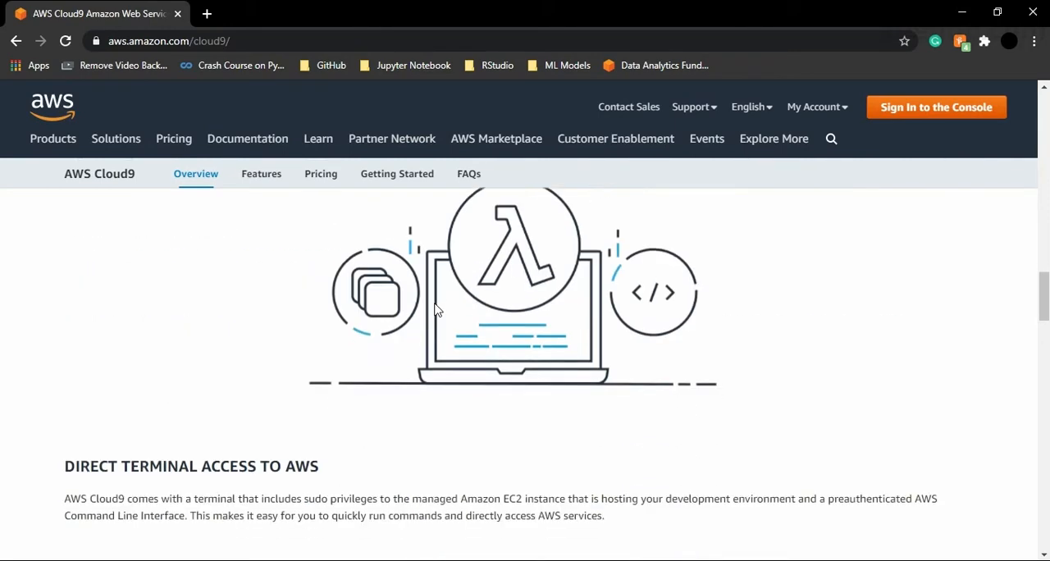
scroll("down", 3)
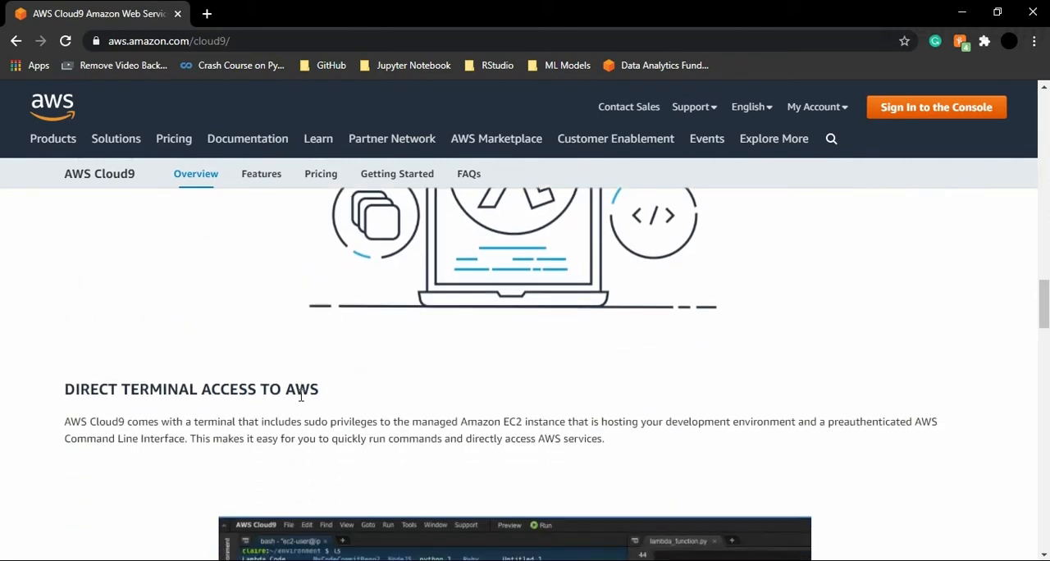
scroll("up", 3)
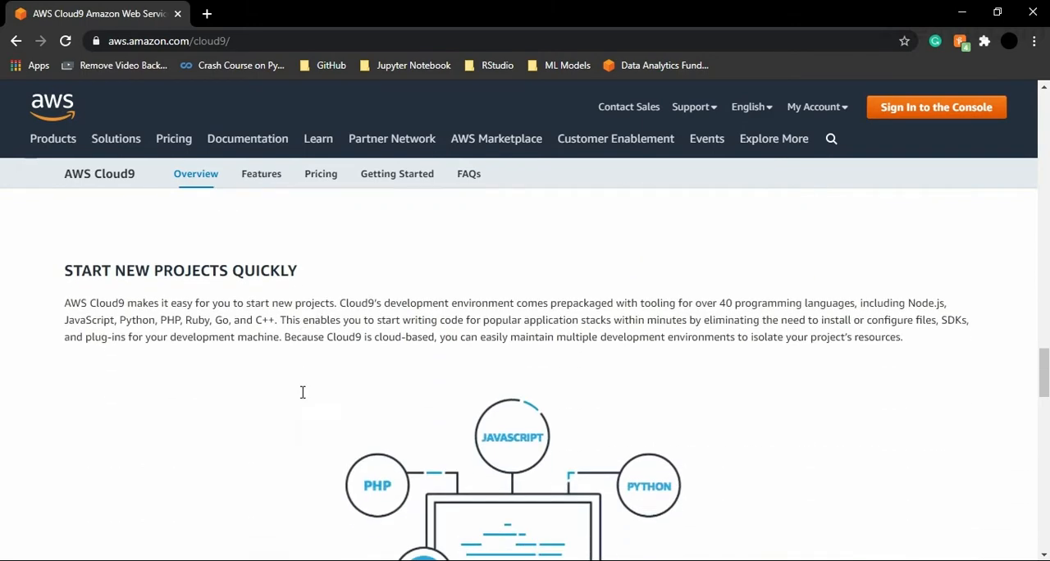
scroll("down", 3)
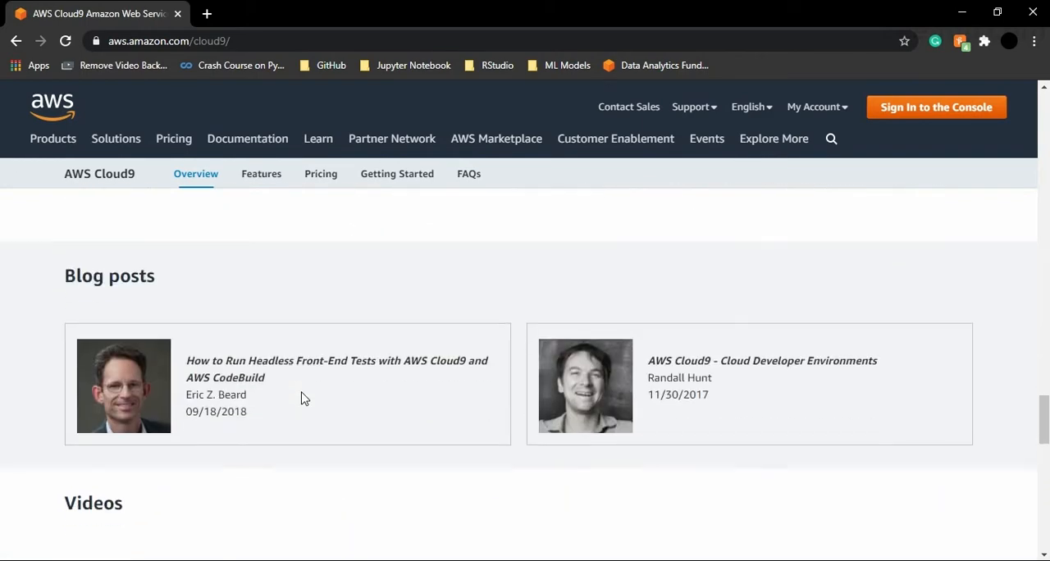
scroll("up", 3)
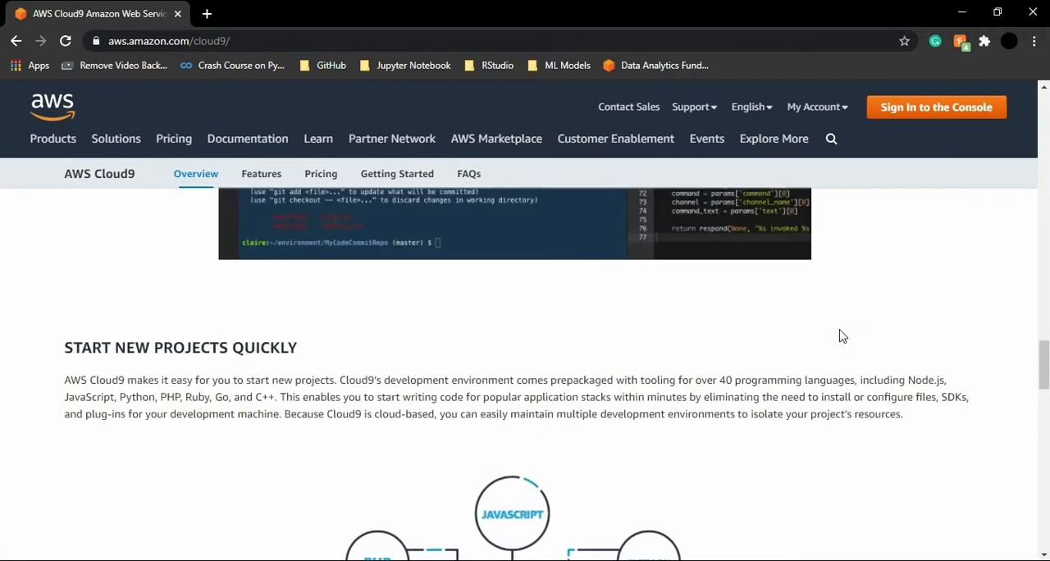
scroll("up", 3)
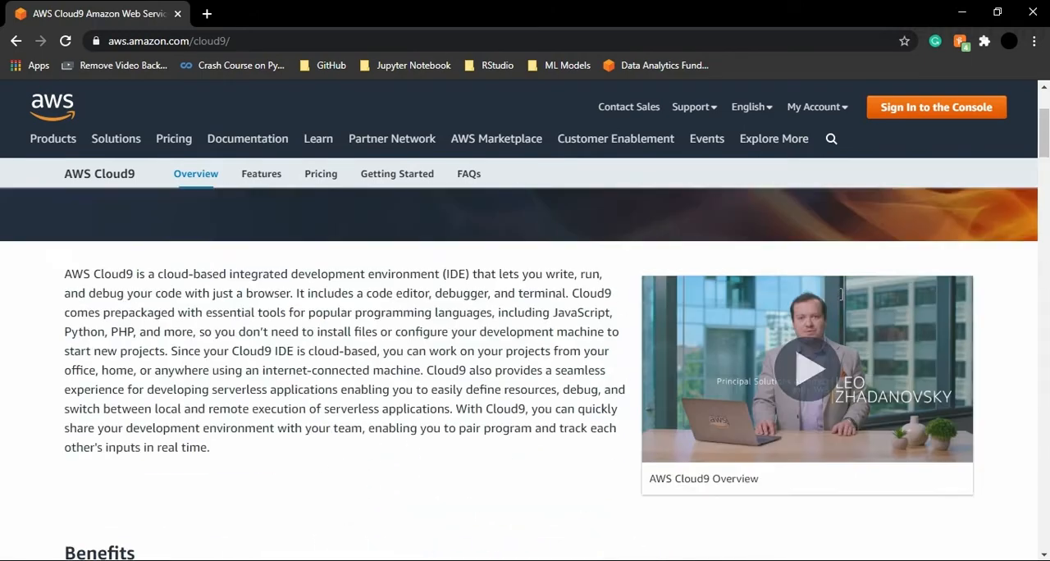
scroll("up", 3)
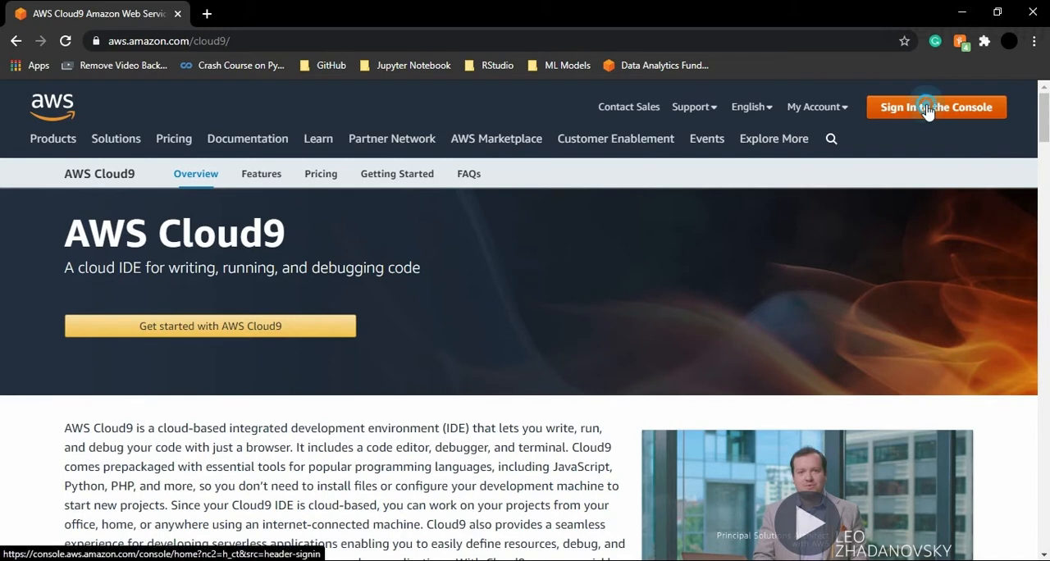
left_click(937, 107)
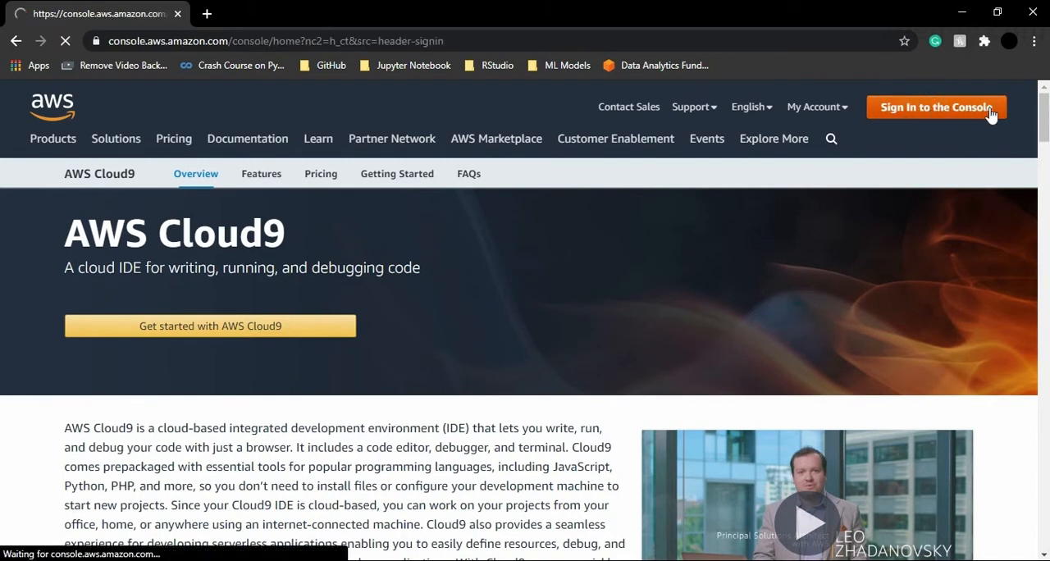
mouse_move(599, 332)
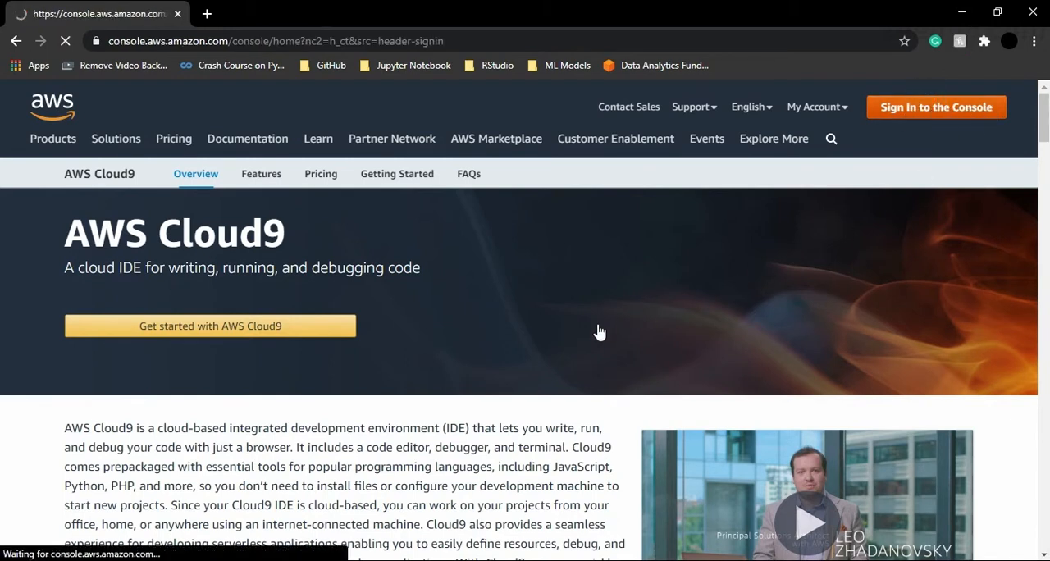
left_click(936, 107)
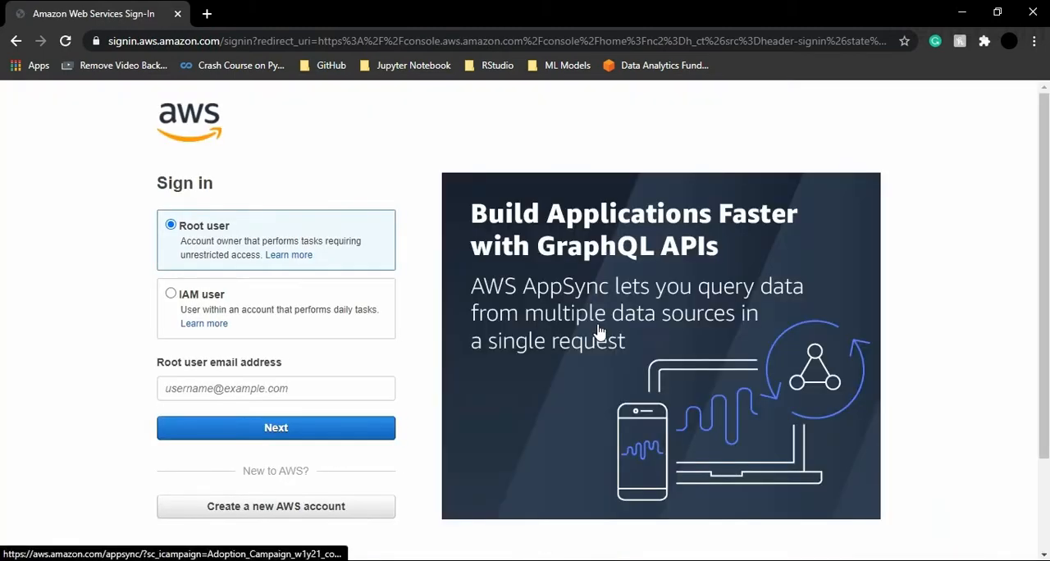
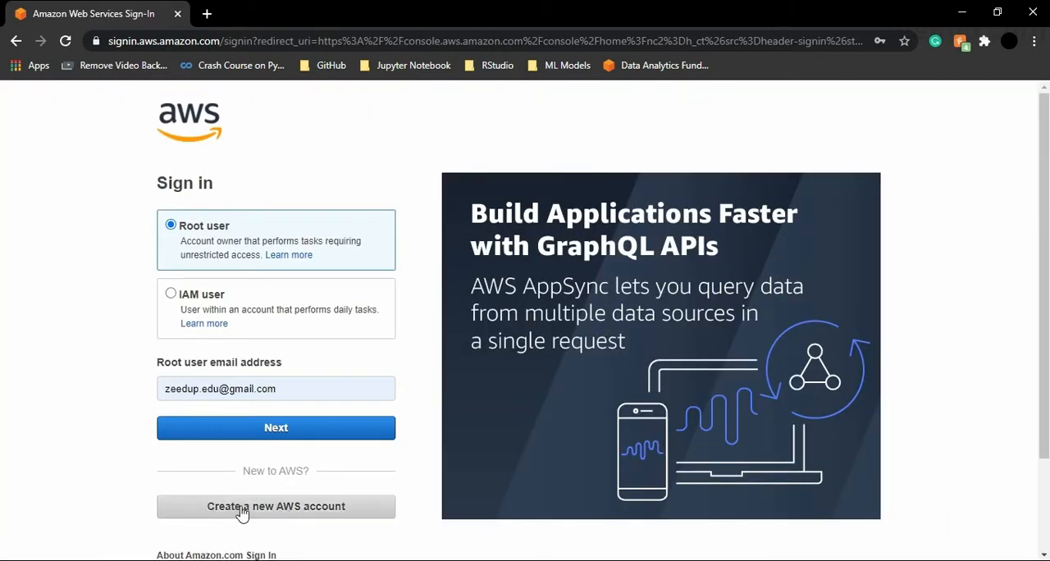
mouse_move(367, 517)
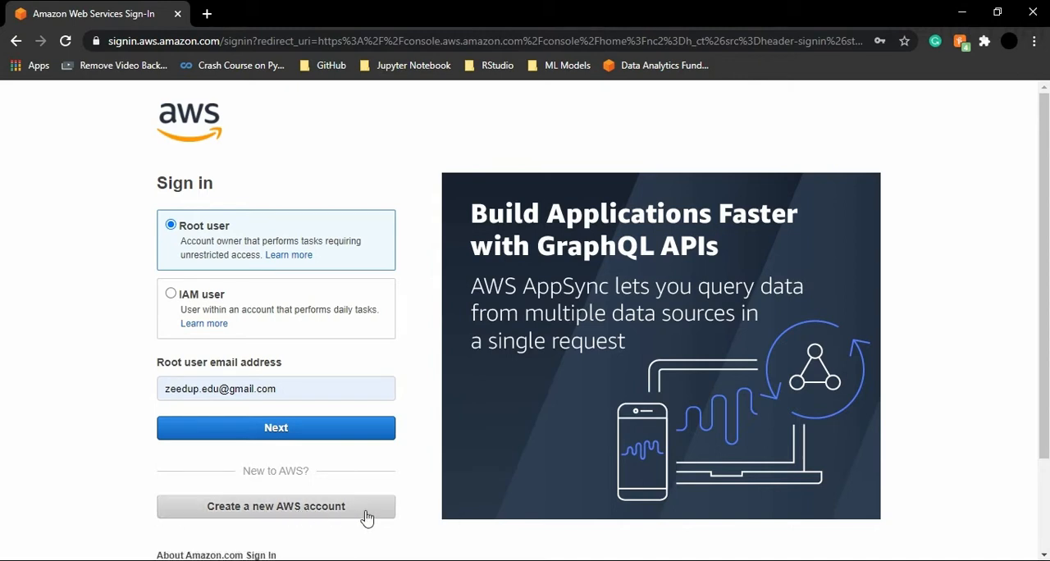
mouse_move(365, 522)
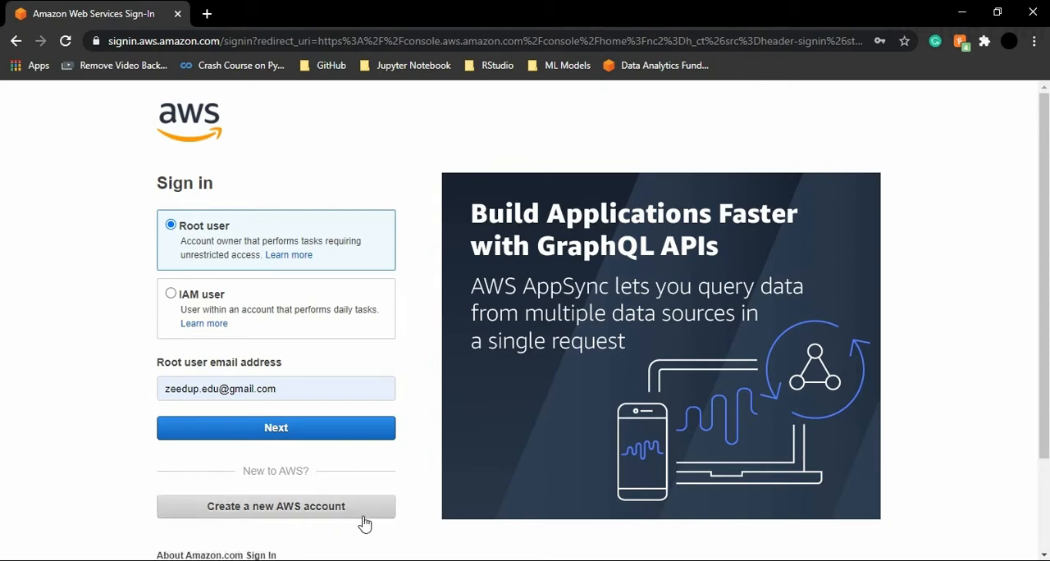
mouse_move(315, 525)
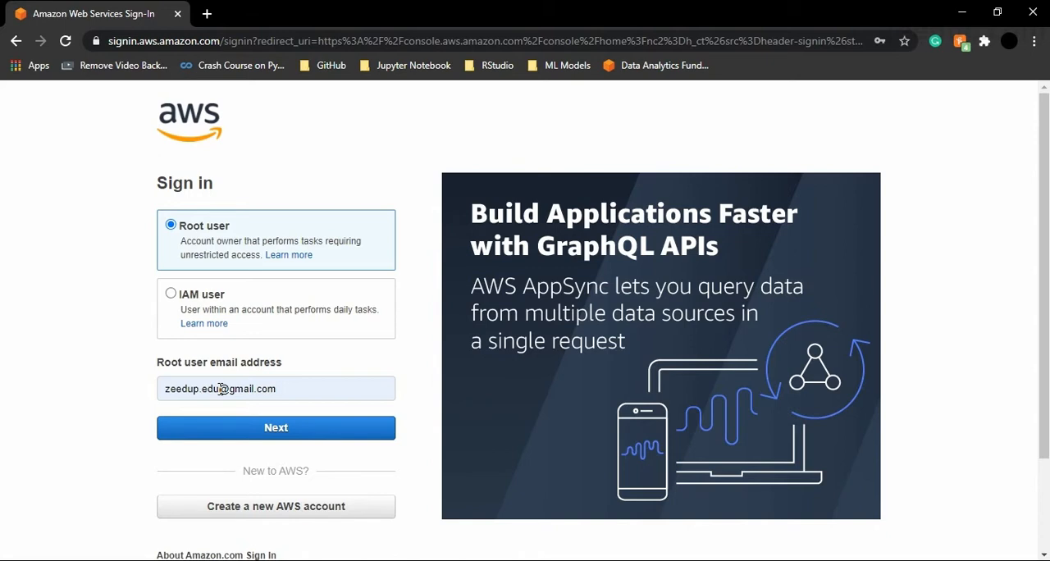
left_click(276, 388)
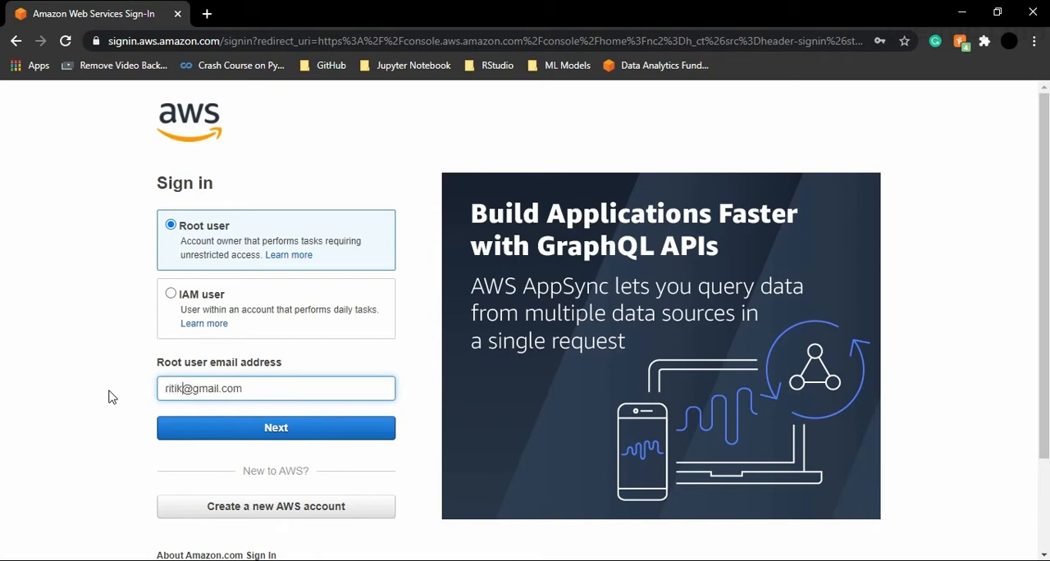
type("azeedup")
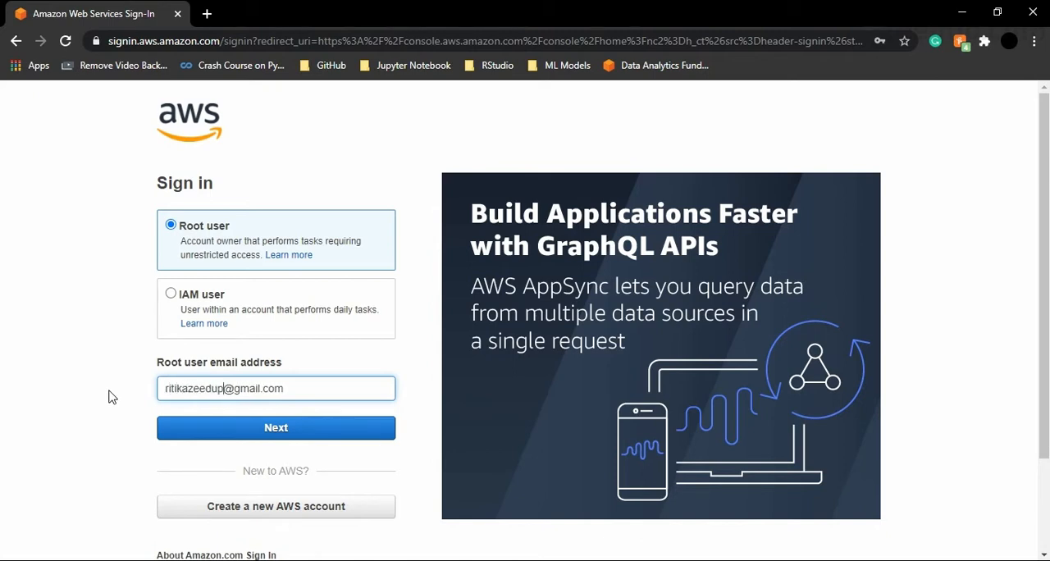
left_click(276, 427)
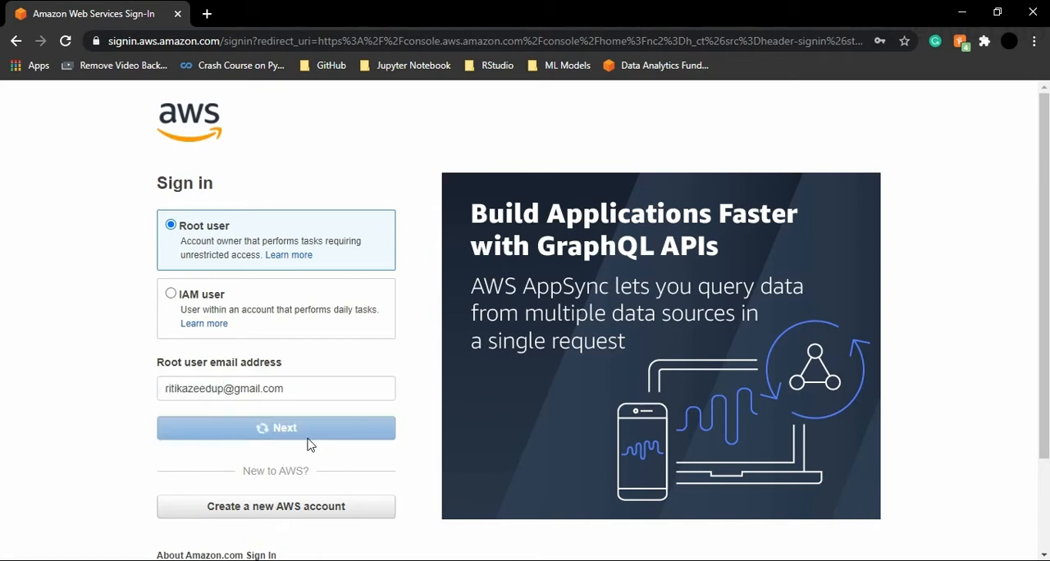
Enter the account password and sign in.
left_click(275, 427)
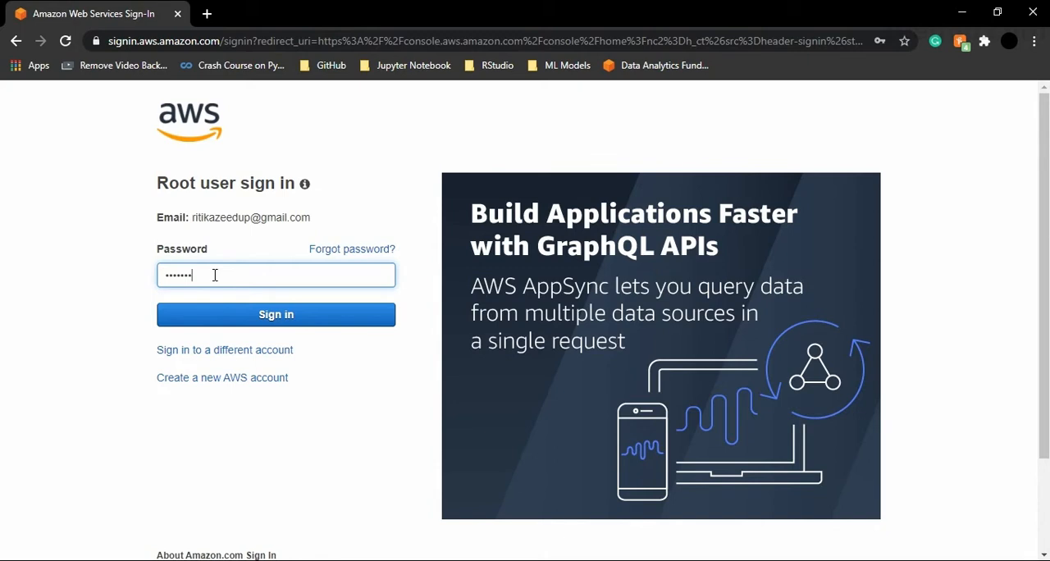
type("••")
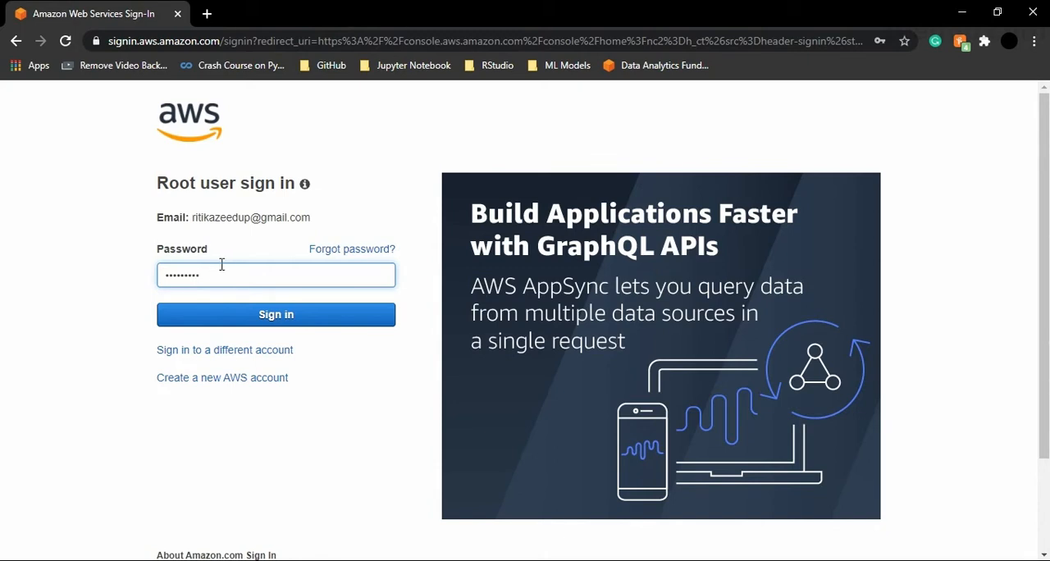
left_click(276, 314)
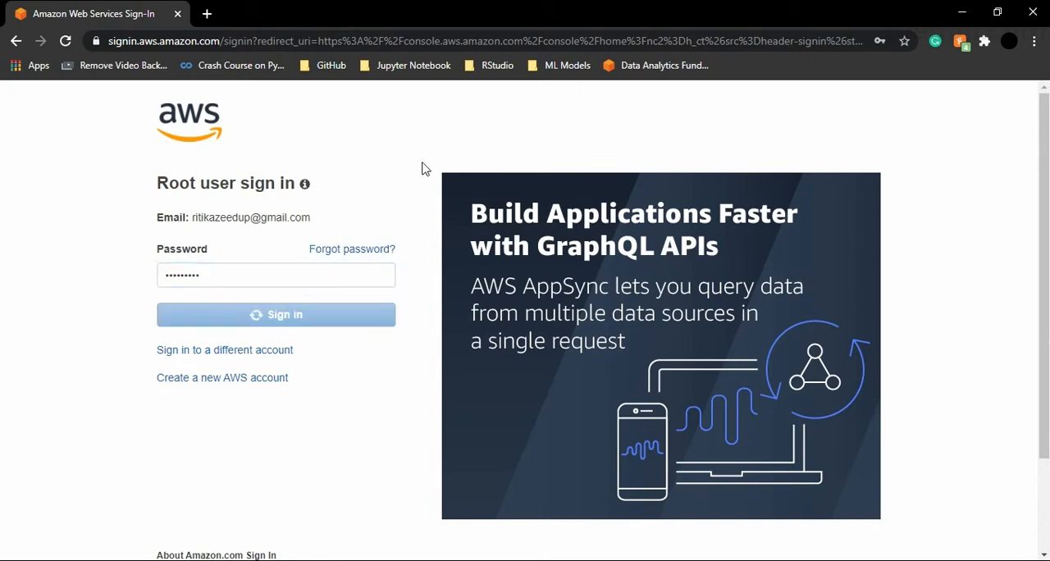
left_click(276, 314)
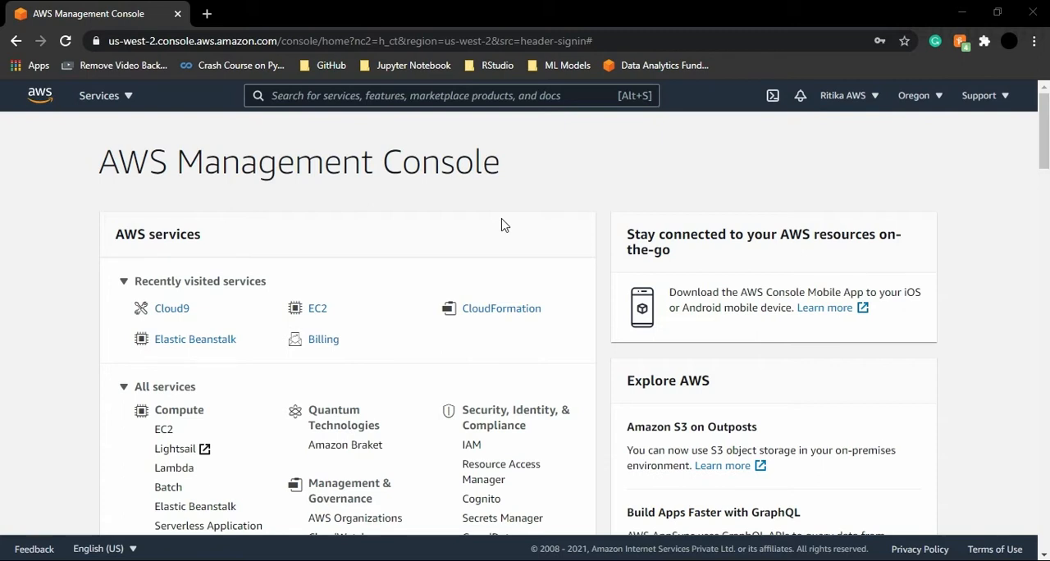
mouse_move(501, 215)
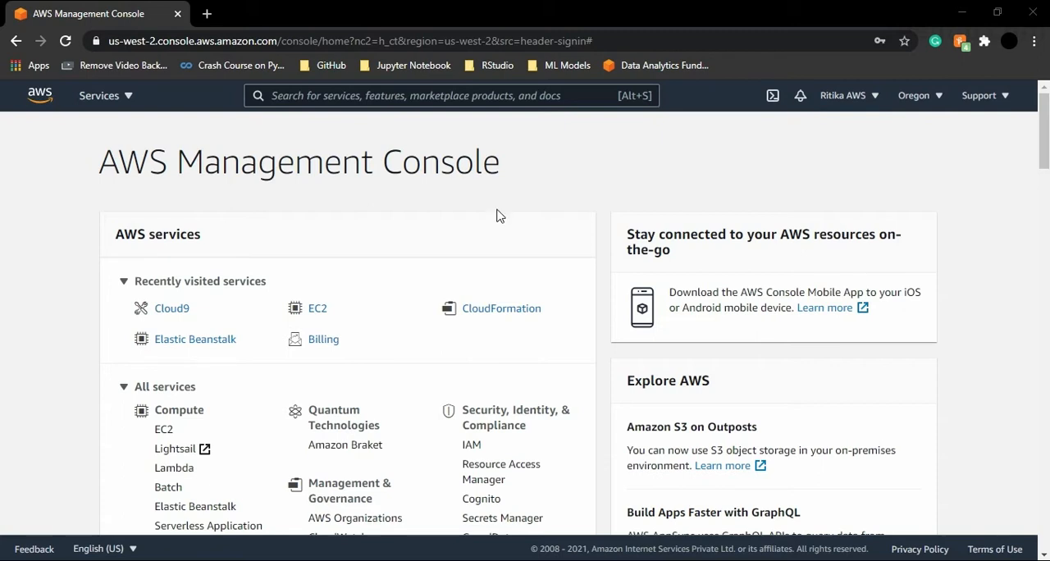
mouse_move(641, 216)
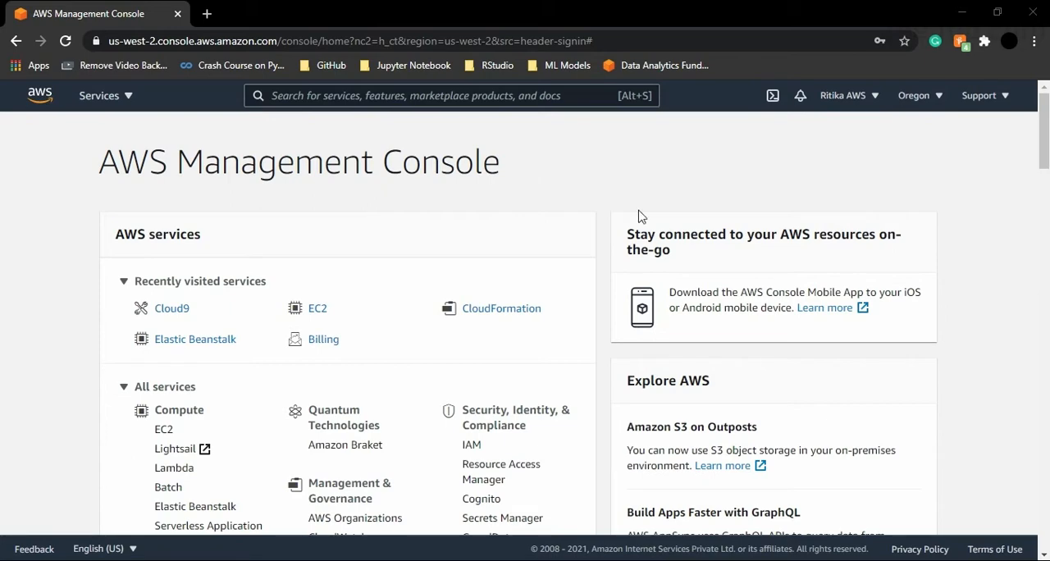
mouse_move(426, 222)
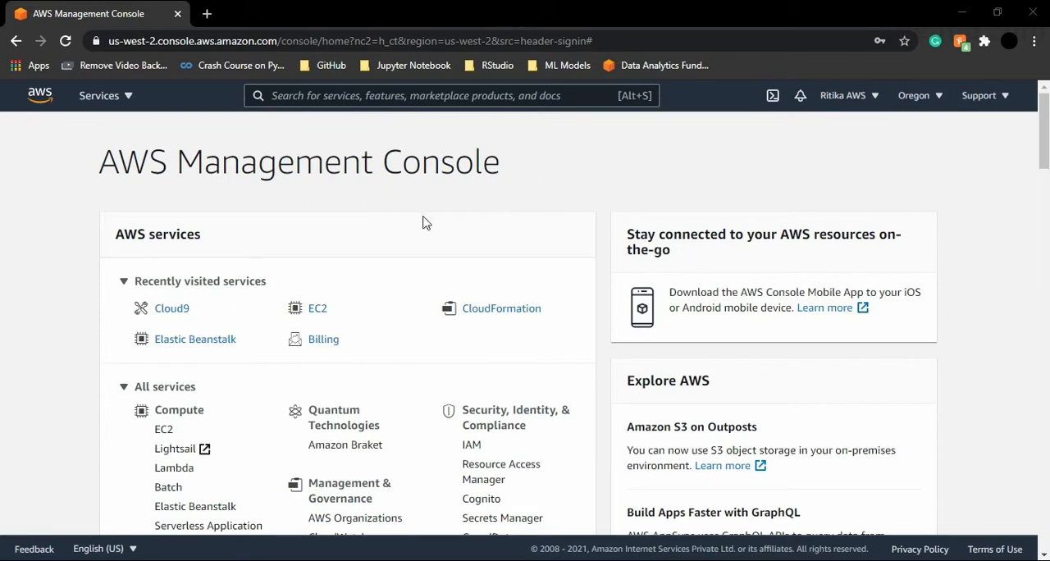
mouse_move(586, 177)
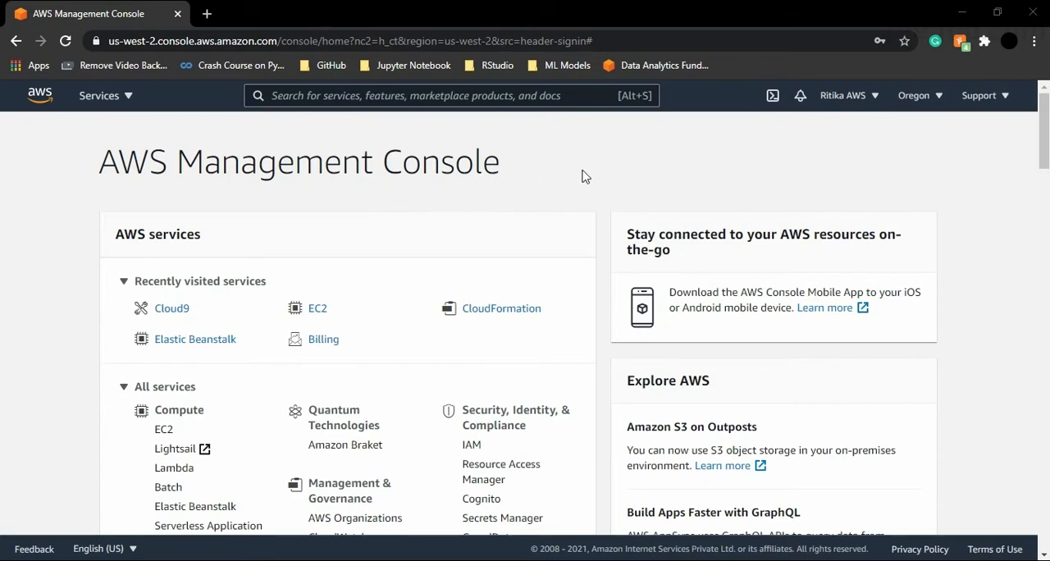
scroll("down", 3)
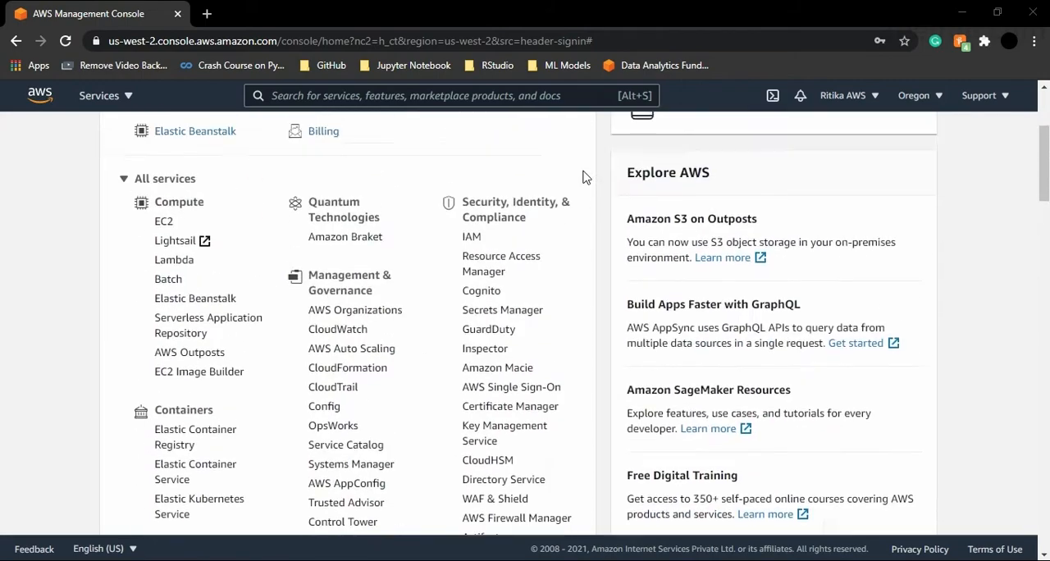
scroll("up", 3)
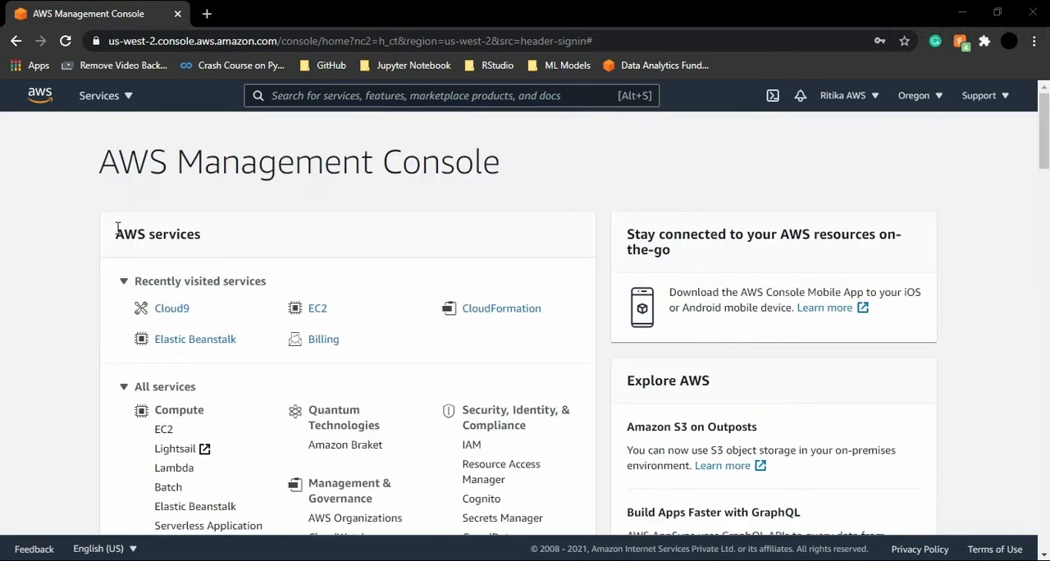
mouse_move(562, 125)
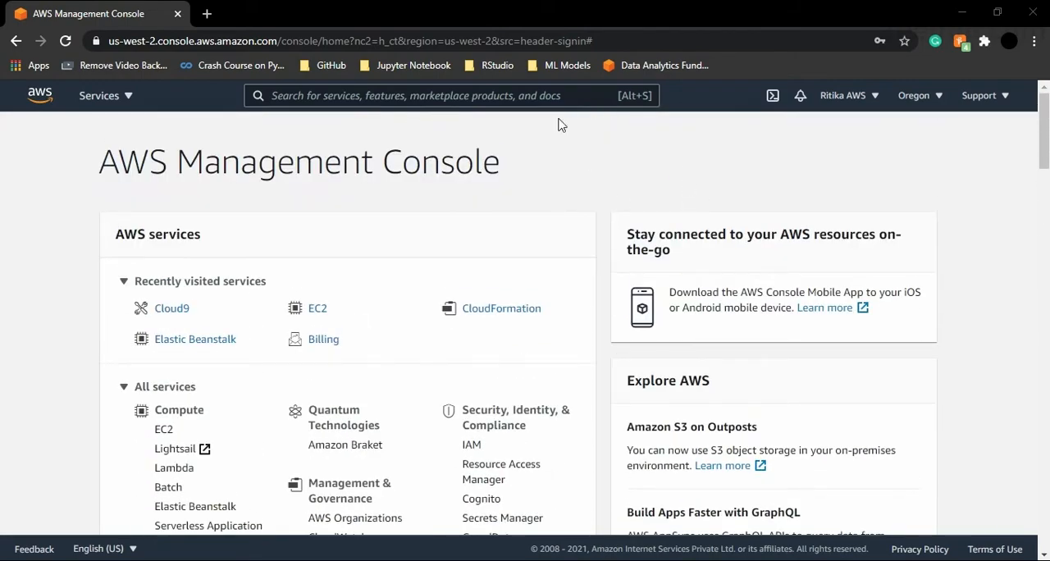
left_click(844, 96)
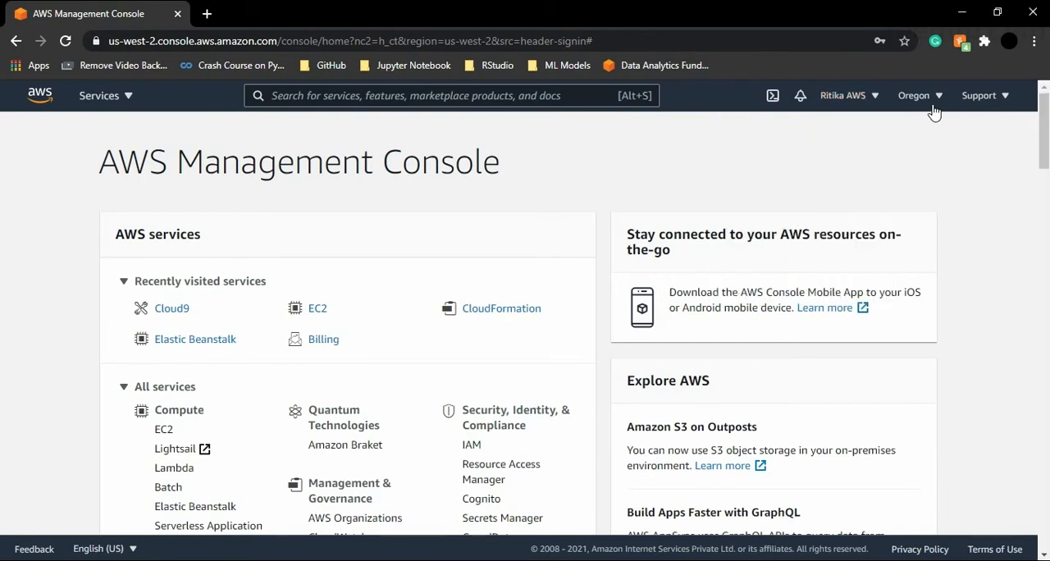
left_click(914, 95)
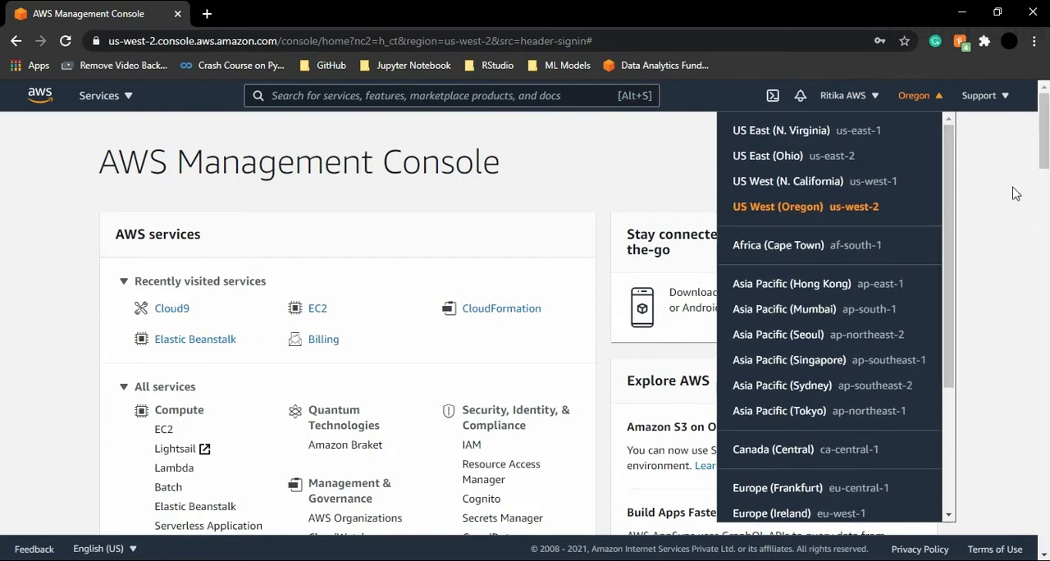
mouse_move(991, 192)
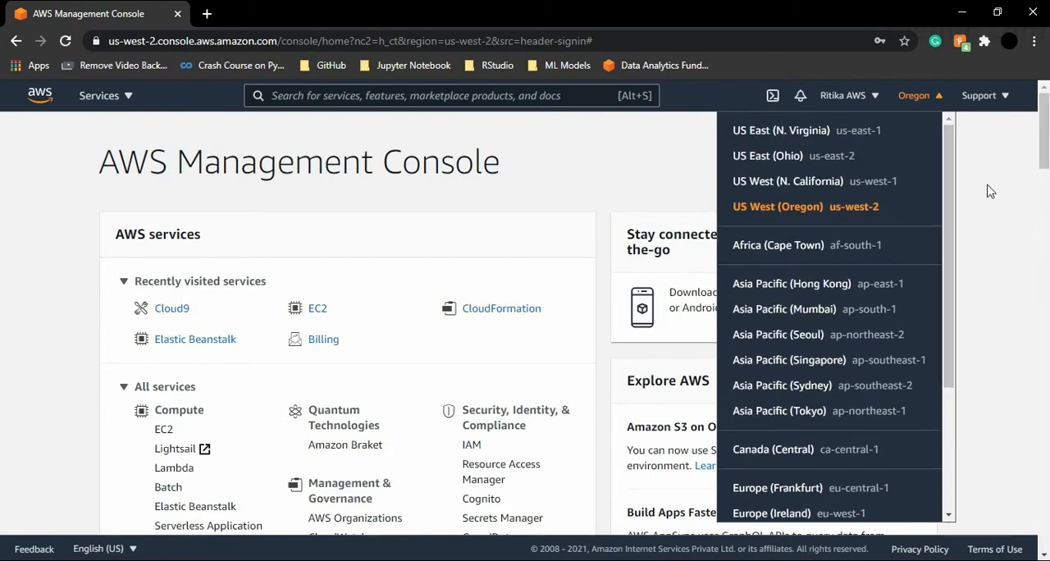
mouse_move(839, 203)
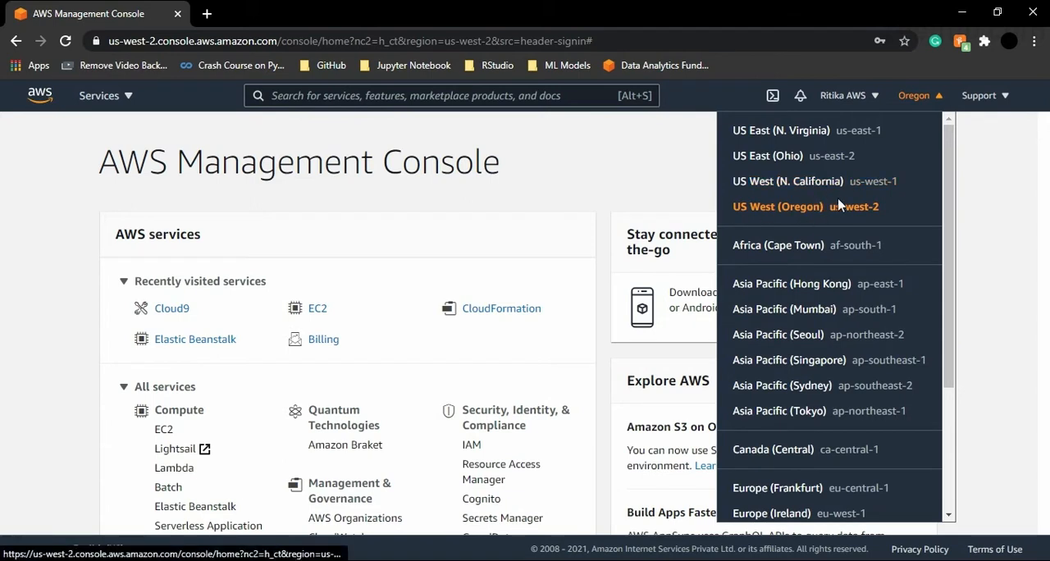
mouse_move(823, 295)
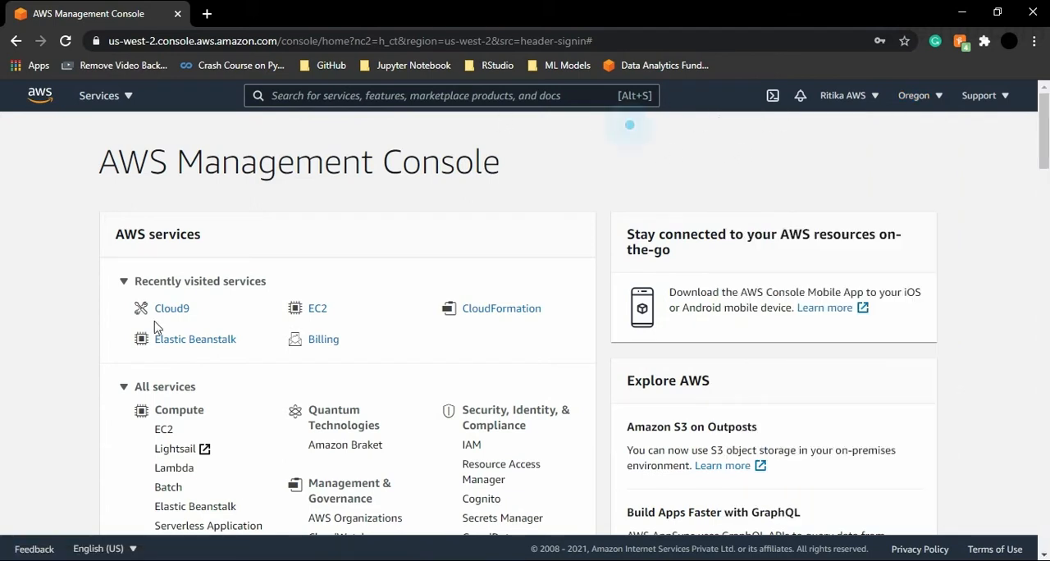
scroll("down", 3)
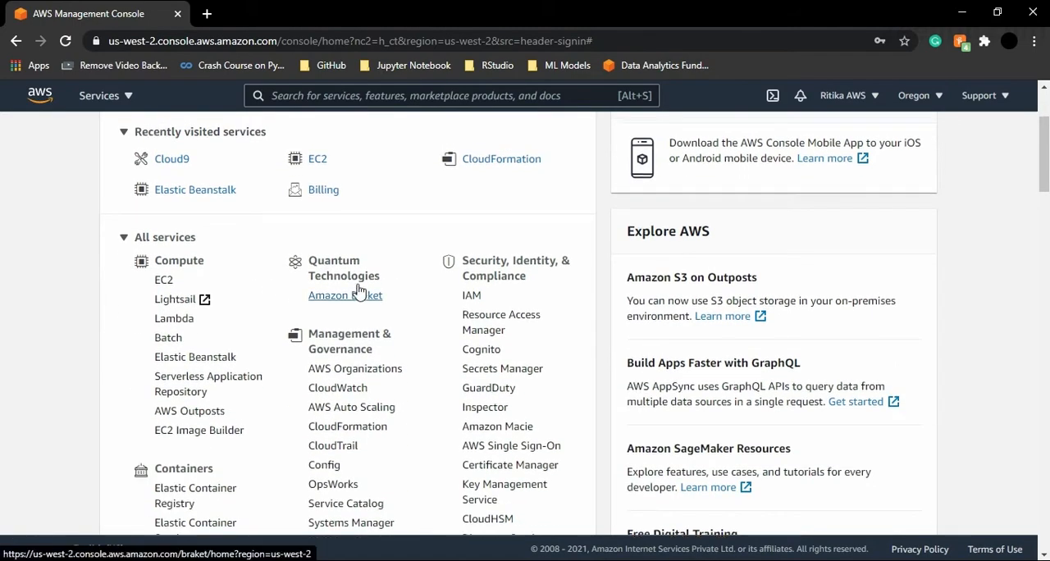
scroll("up", 3)
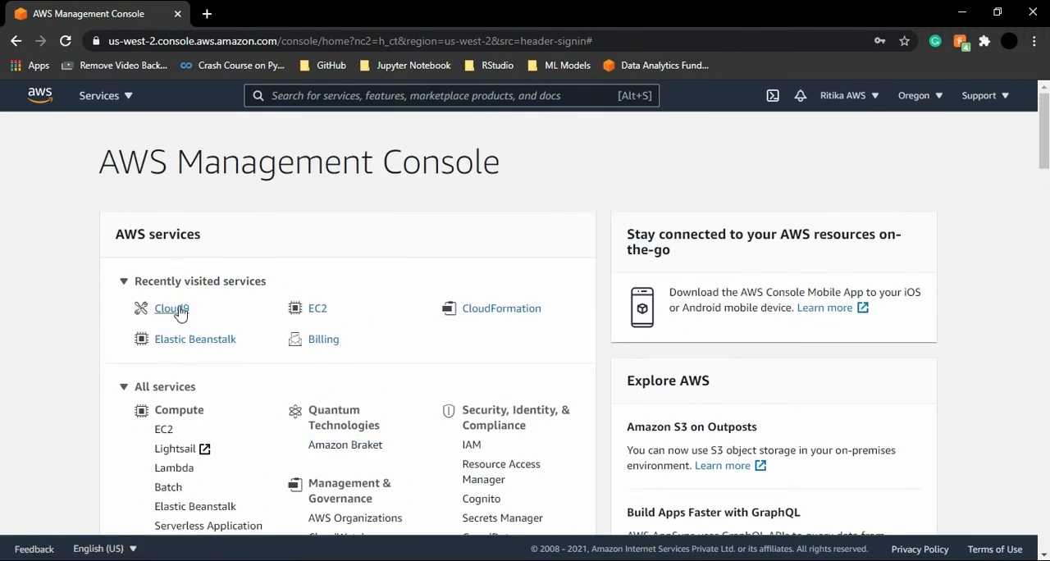
Open Cloud9 from Recently visited services to list the pythonSample environment.
left_click(171, 307)
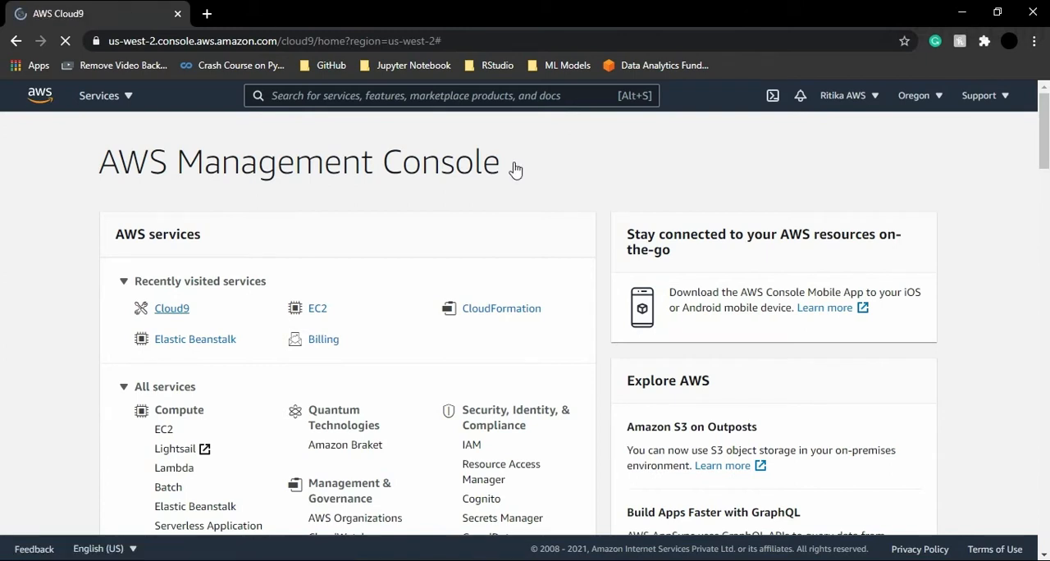
left_click(171, 308)
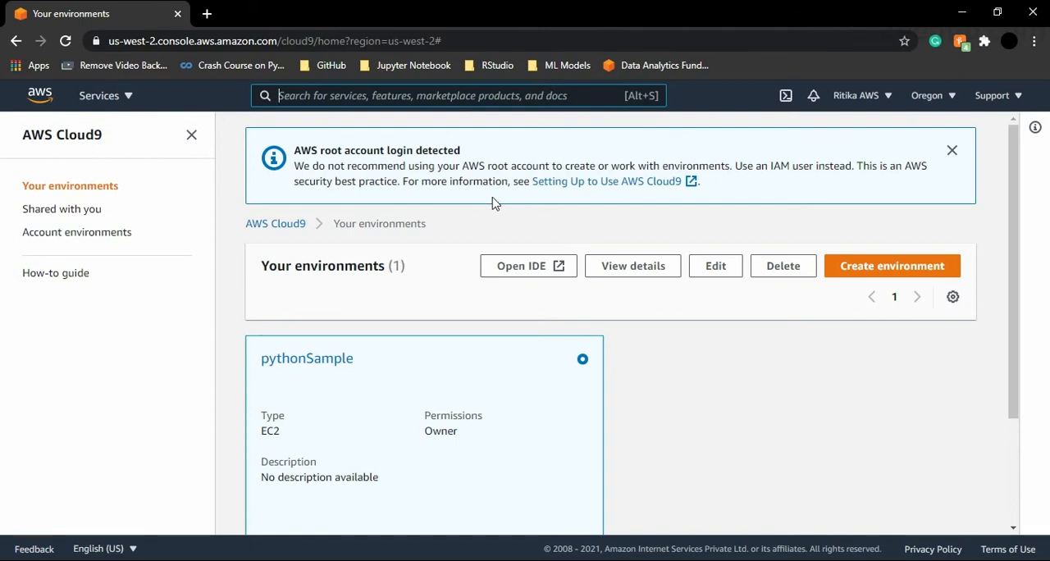
left_click(952, 150)
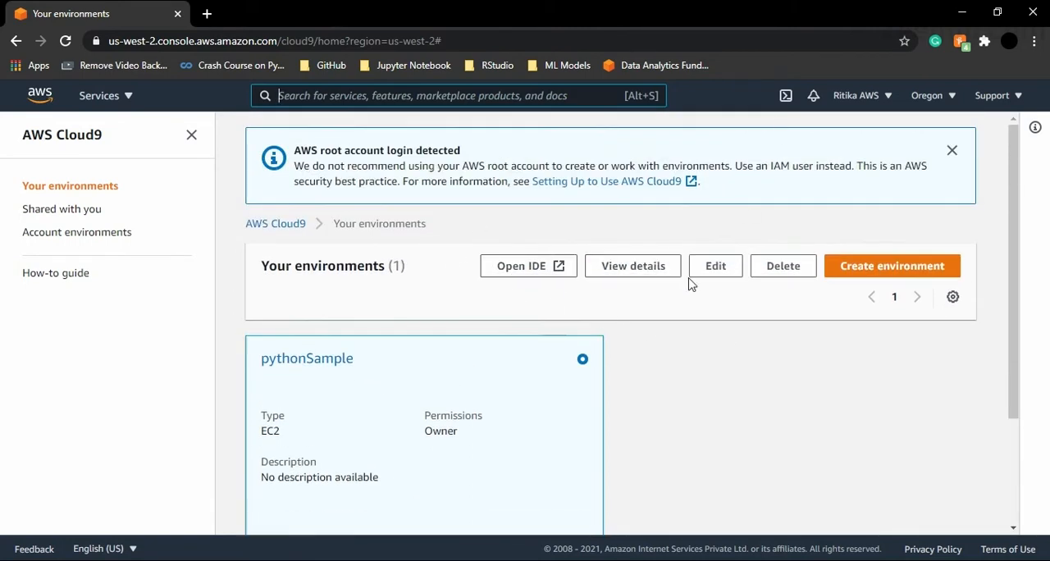
mouse_move(337, 228)
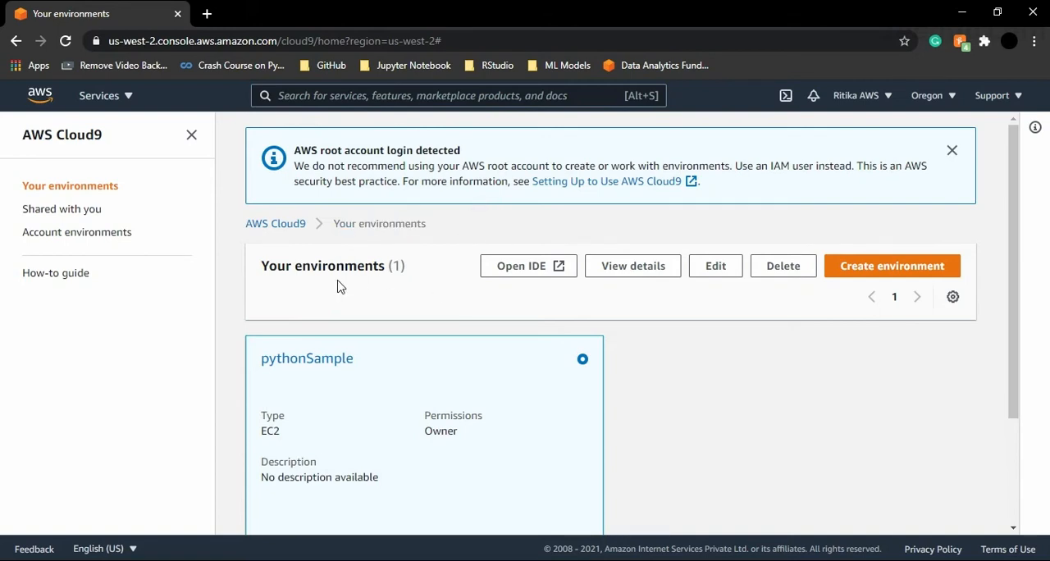
mouse_move(396, 267)
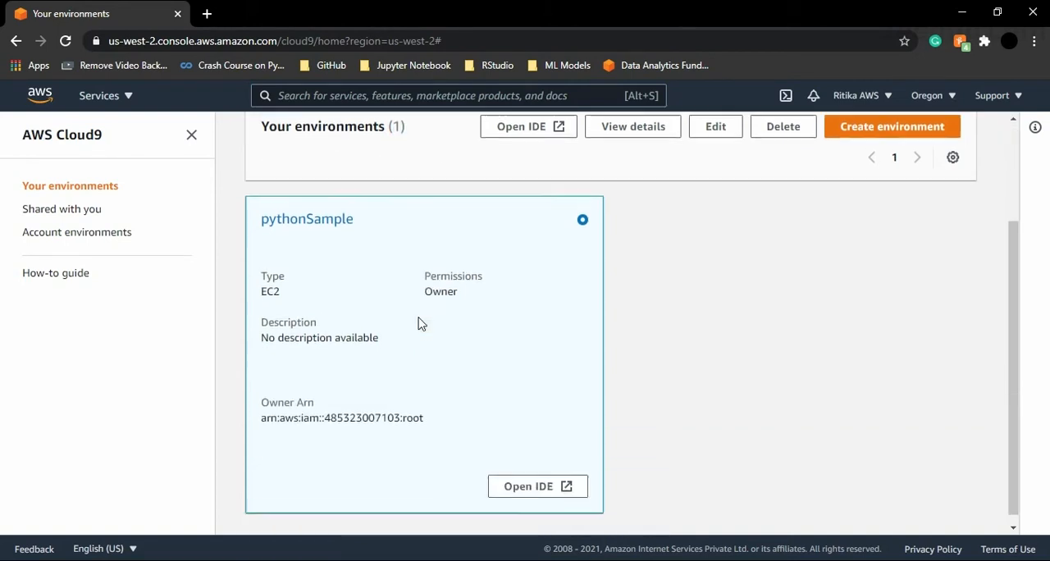
scroll("up", 3)
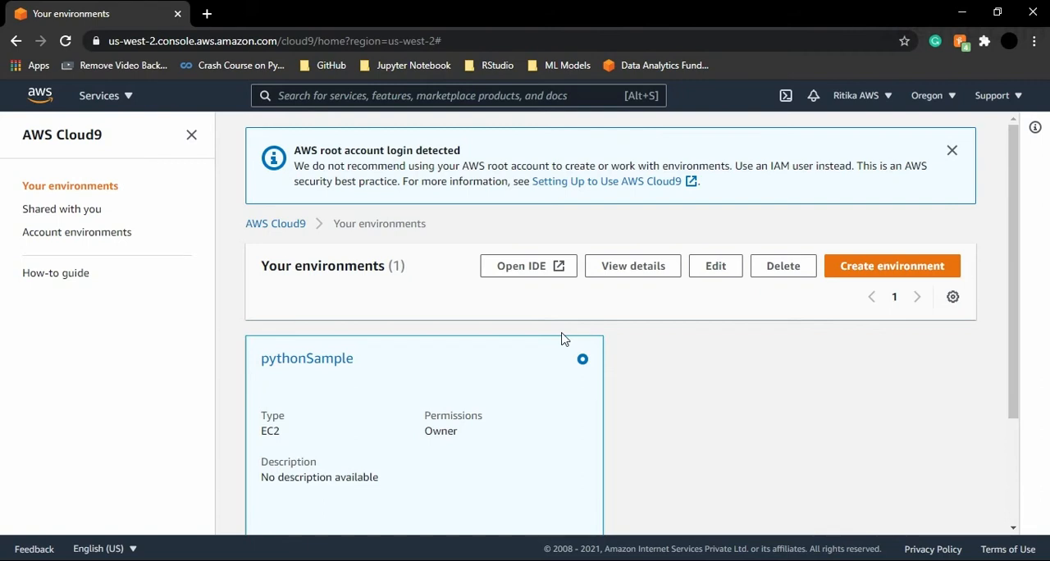
mouse_move(587, 325)
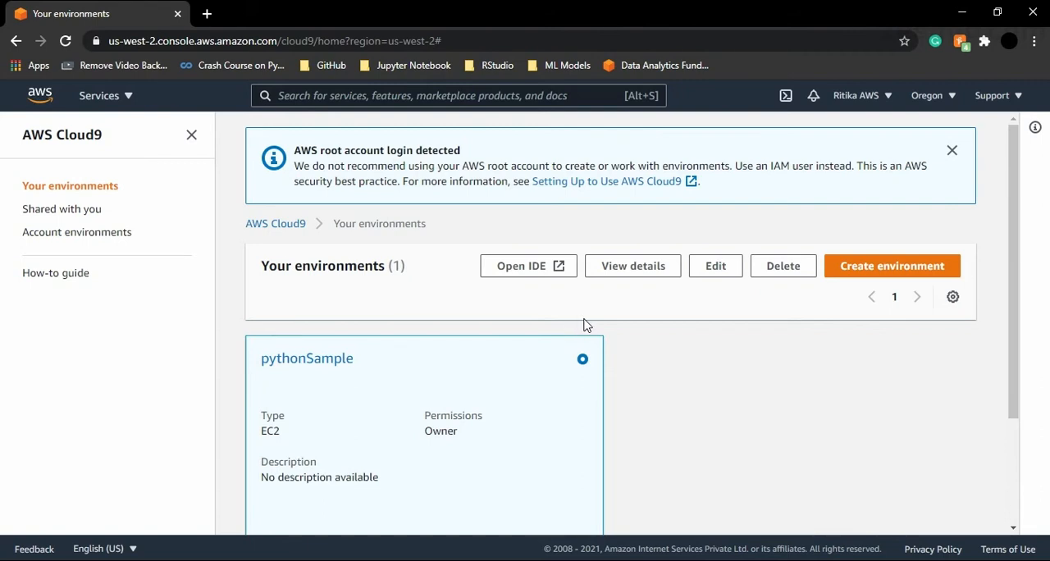
mouse_move(582, 335)
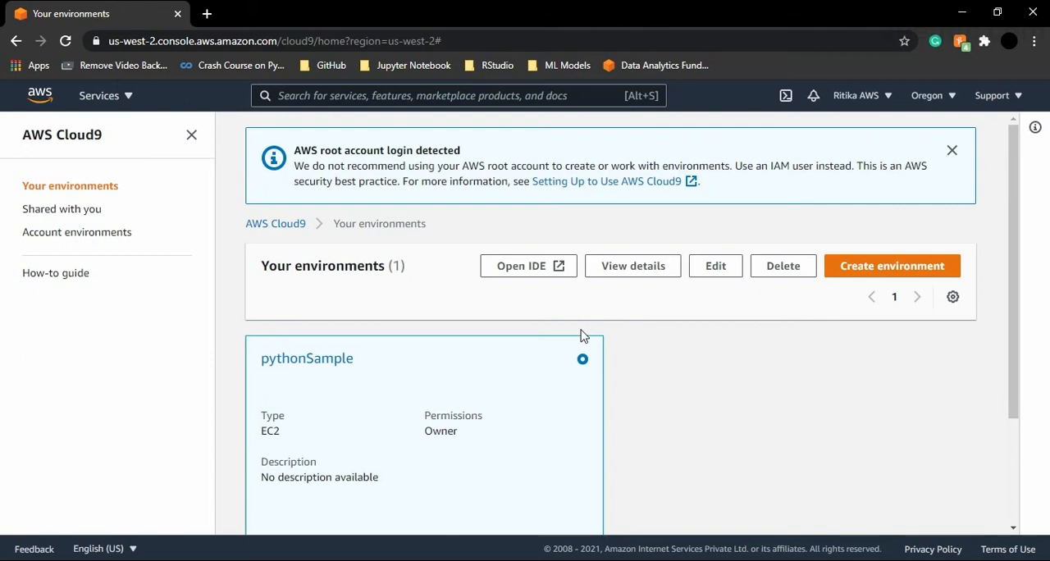
mouse_move(3, 207)
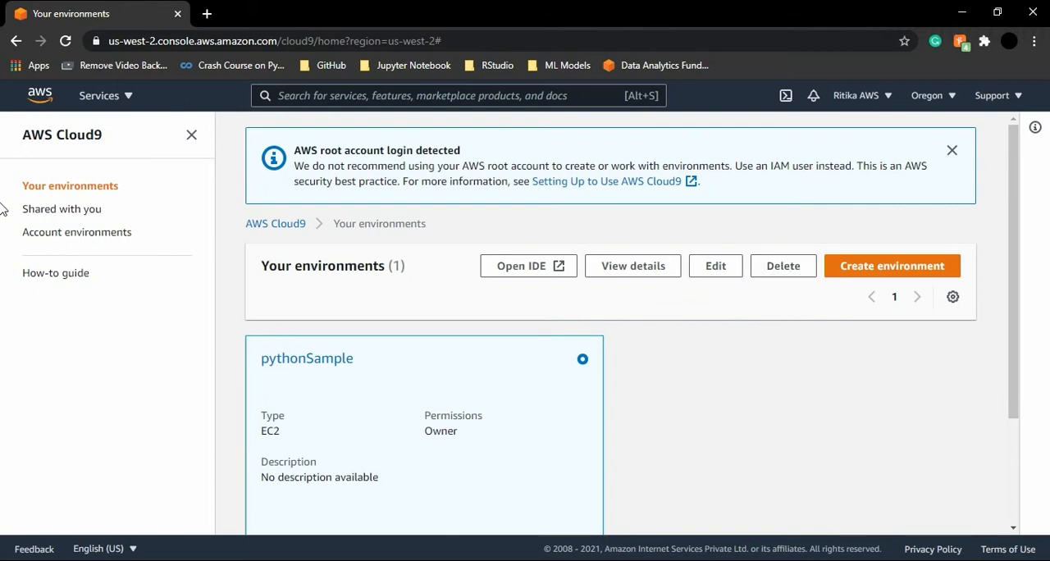
Delete the pythonSample environment, confirming with 'Delete'.
left_click(782, 266)
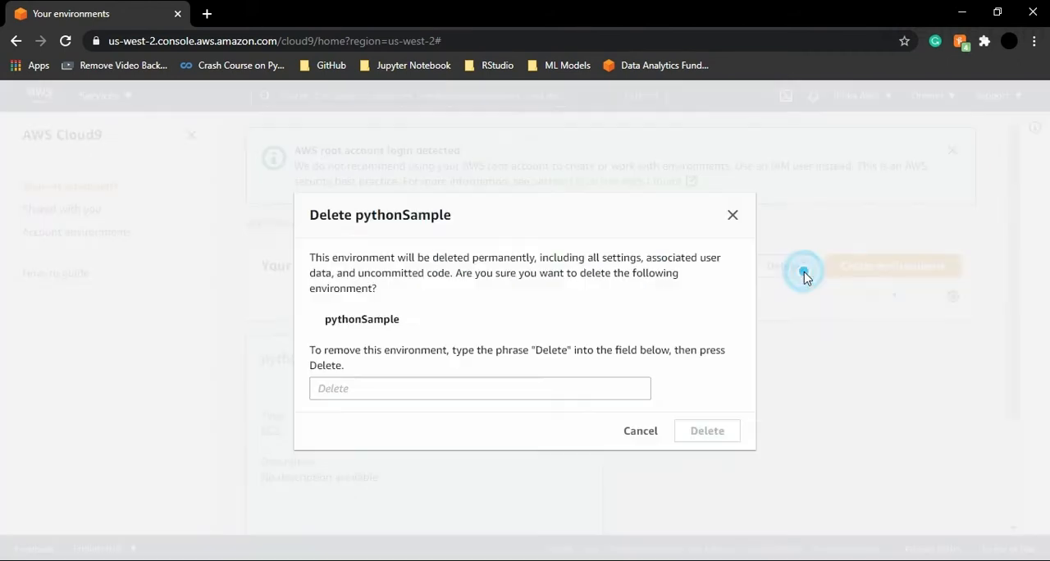
left_click(480, 388)
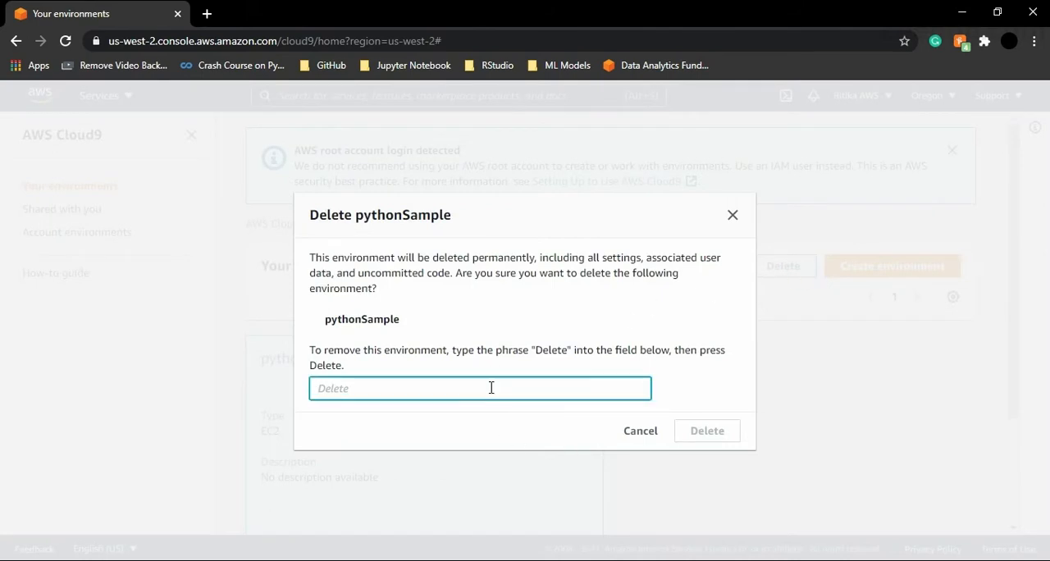
type("Delete")
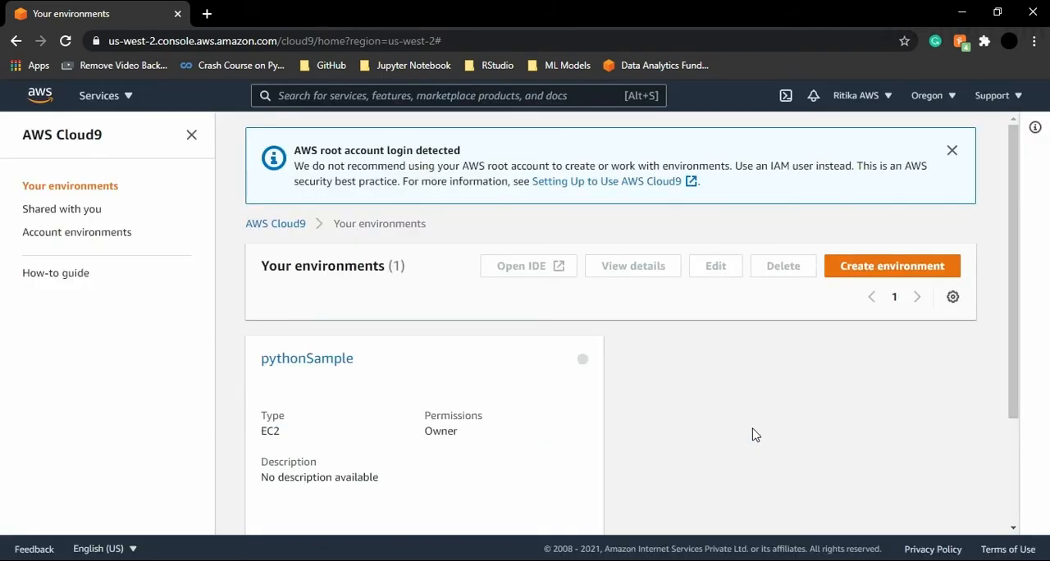
left_click(783, 266)
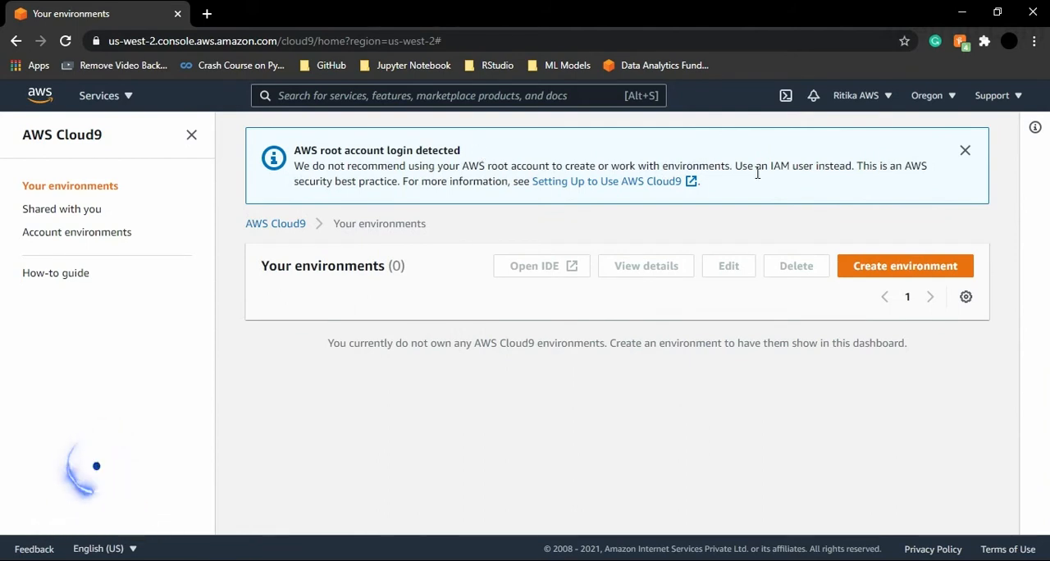
Start a new environment and enter 'pythonSample' as its name.
left_click(905, 266)
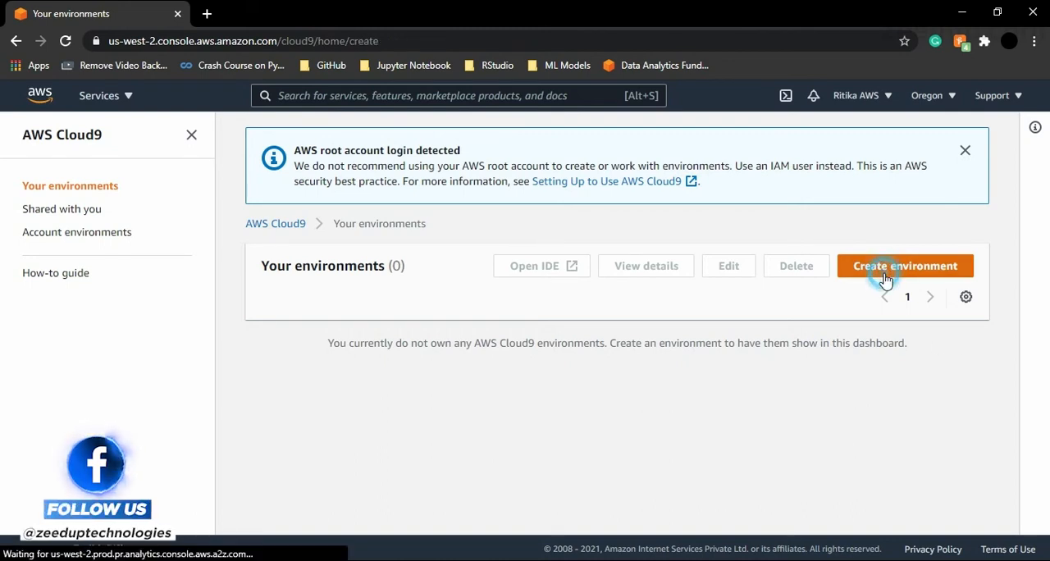
left_click(906, 266)
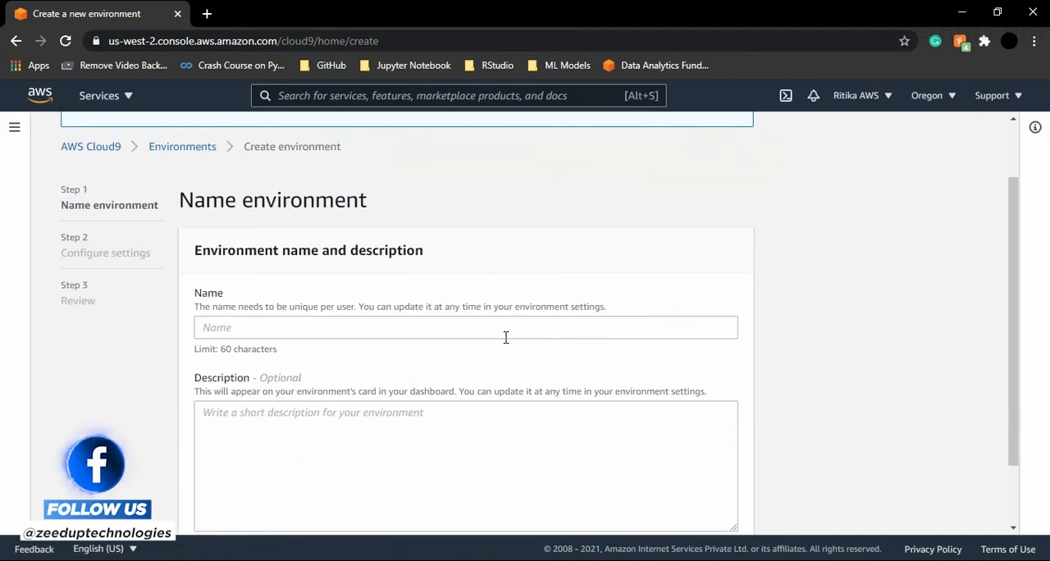
left_click(465, 327)
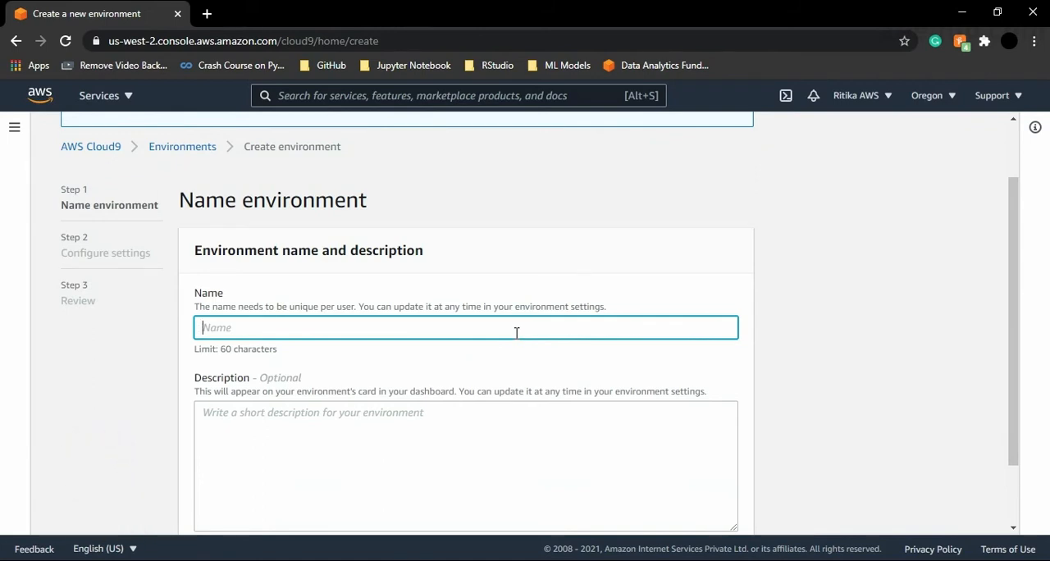
type("python")
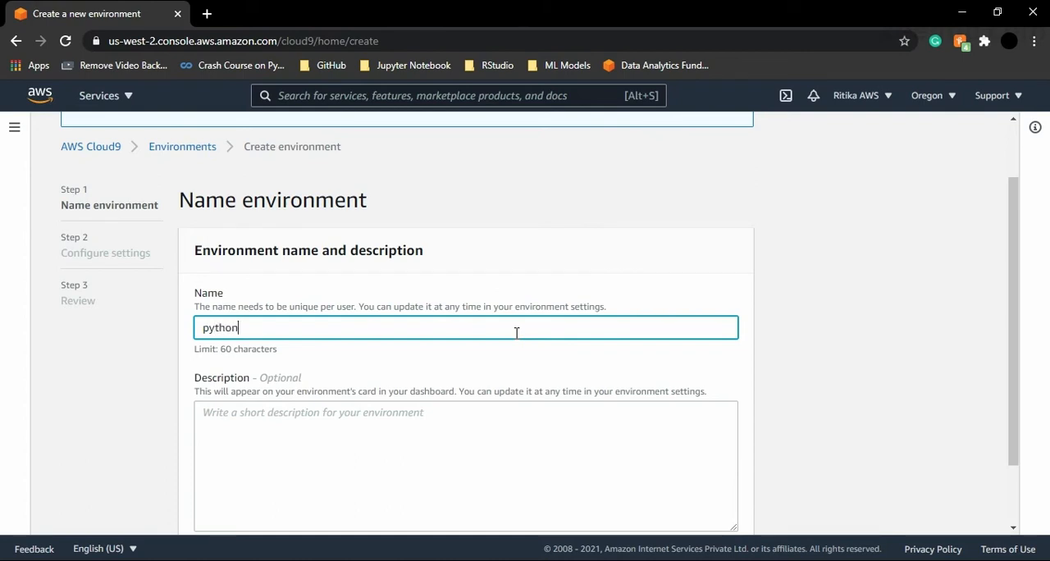
type("Sample")
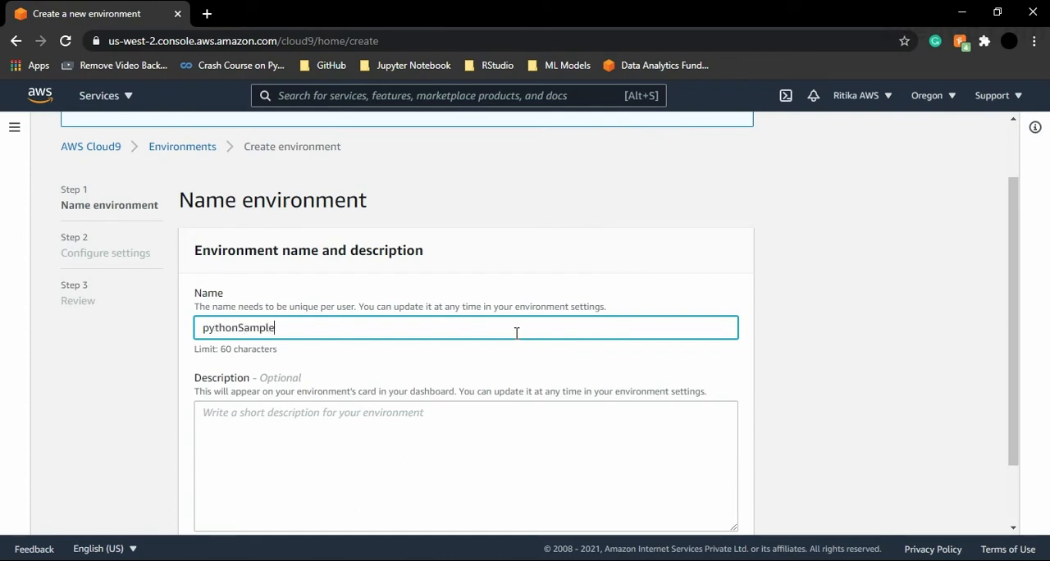
scroll("down", 3)
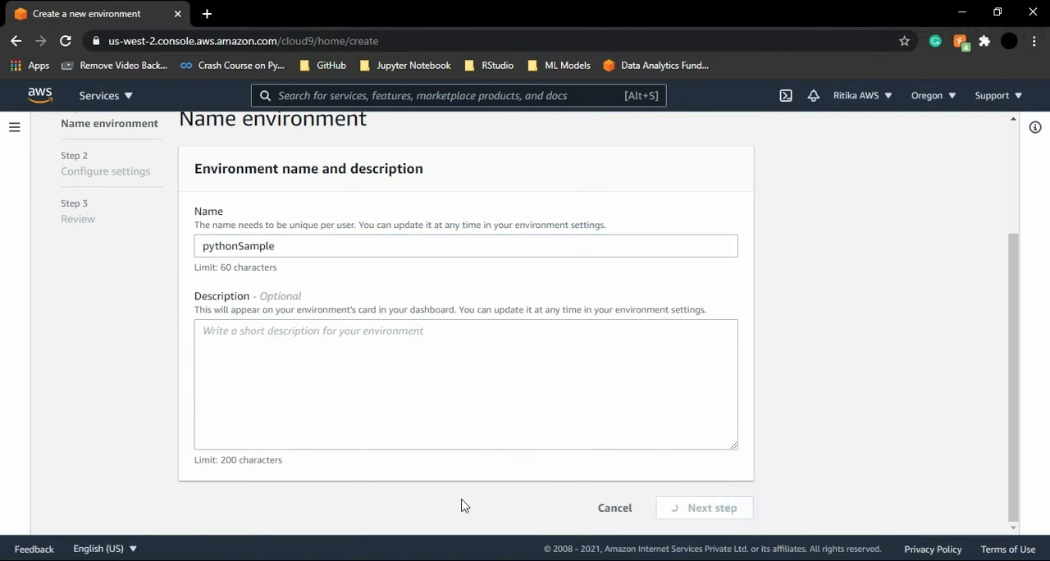
Keep the default t2.micro, Amazon Linux 2 and 30-minute hibernation settings.
left_click(704, 508)
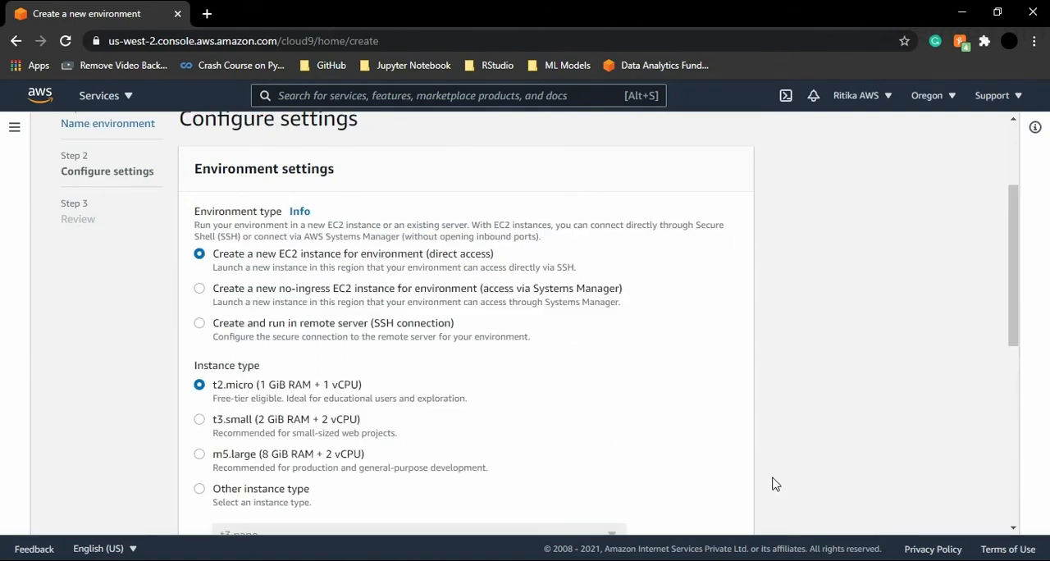
mouse_move(220, 139)
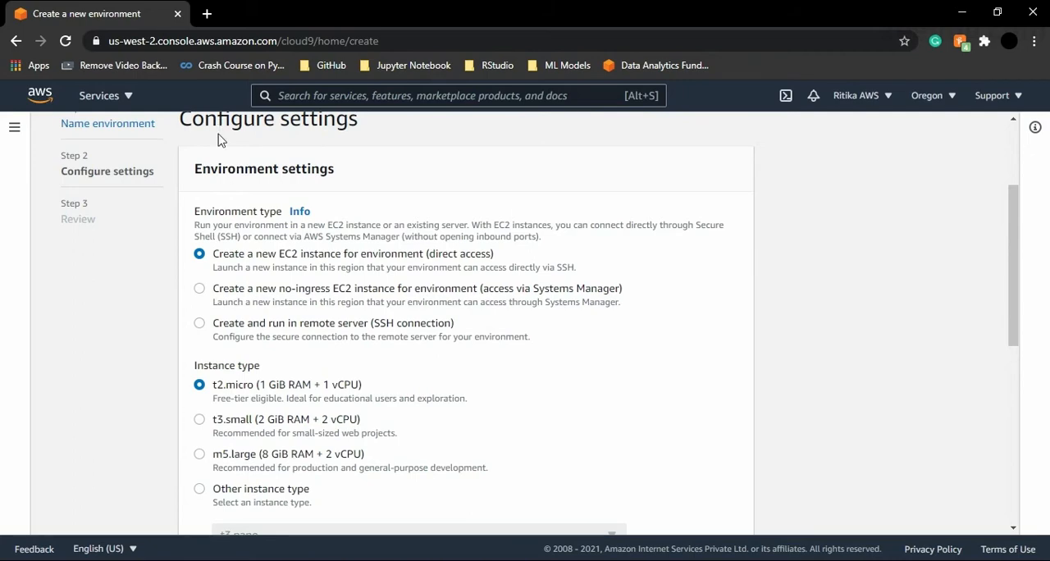
mouse_move(424, 316)
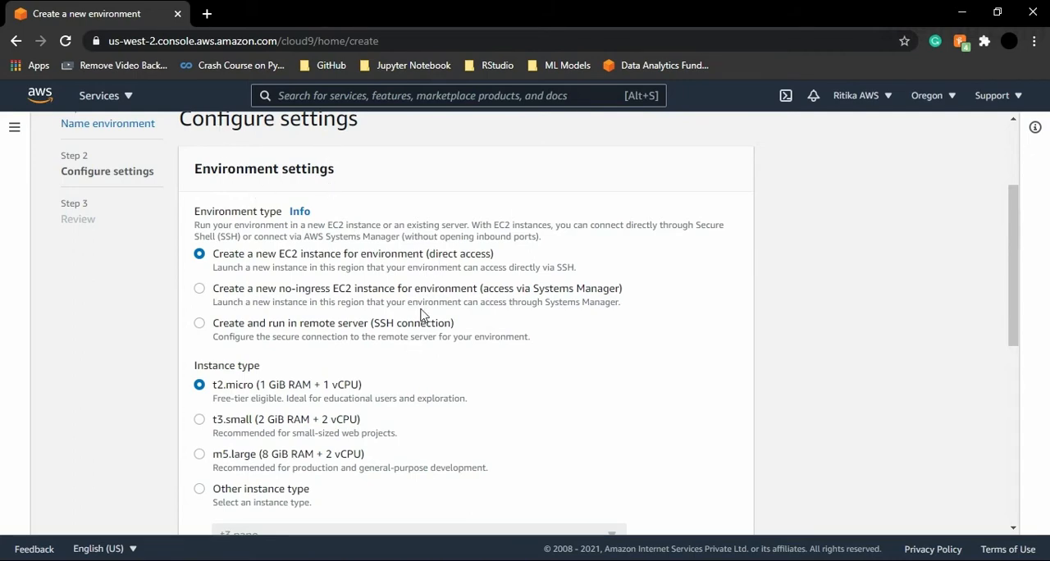
scroll("down", 3)
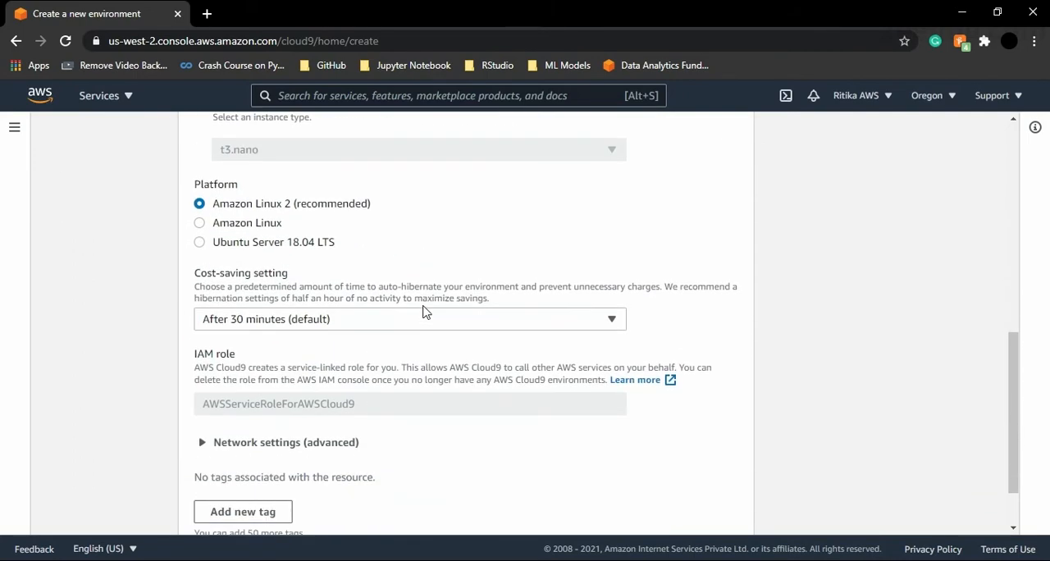
scroll("up", 3)
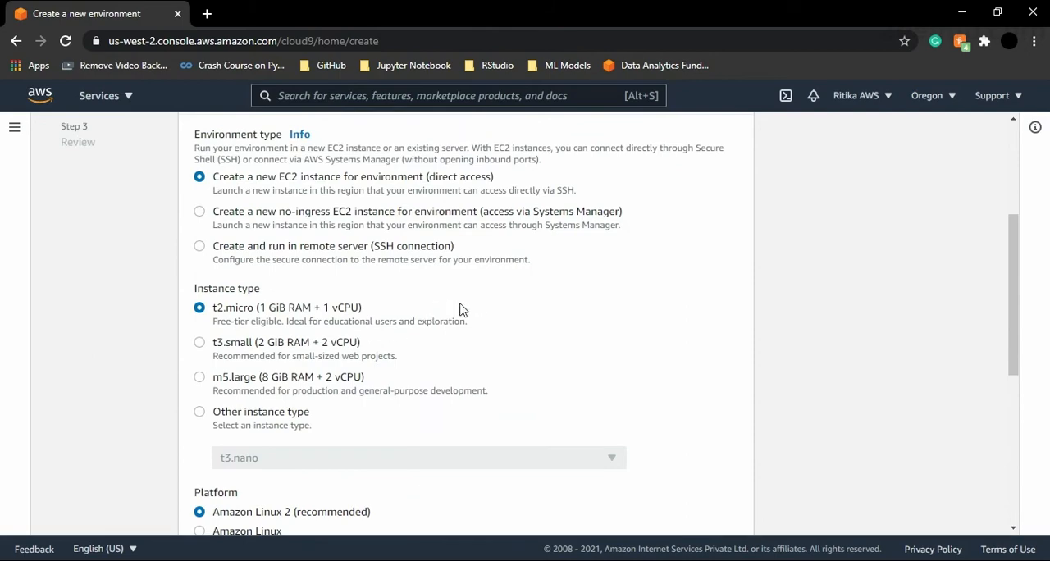
scroll("down", 3)
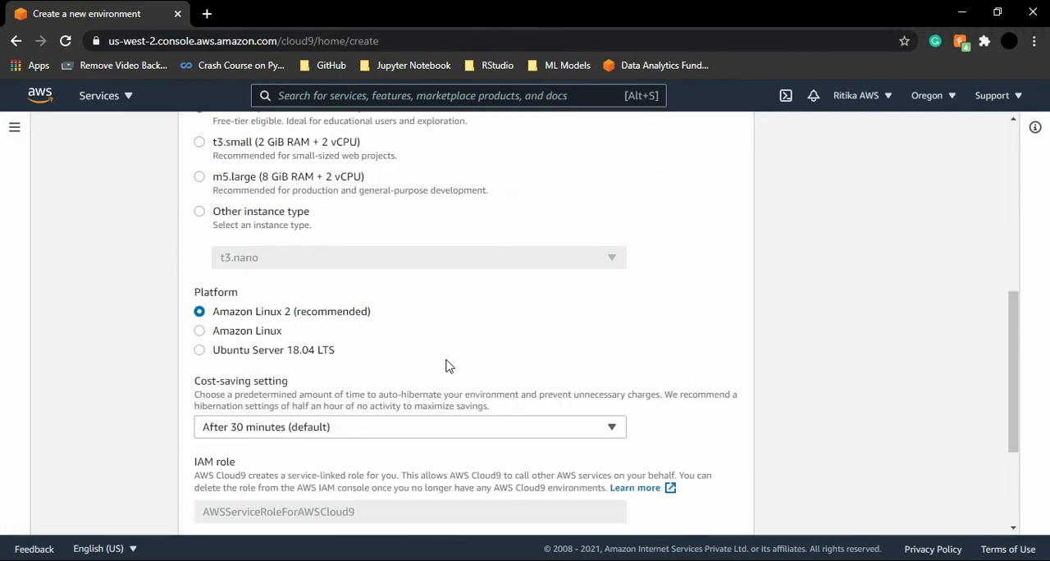
scroll("down", 3)
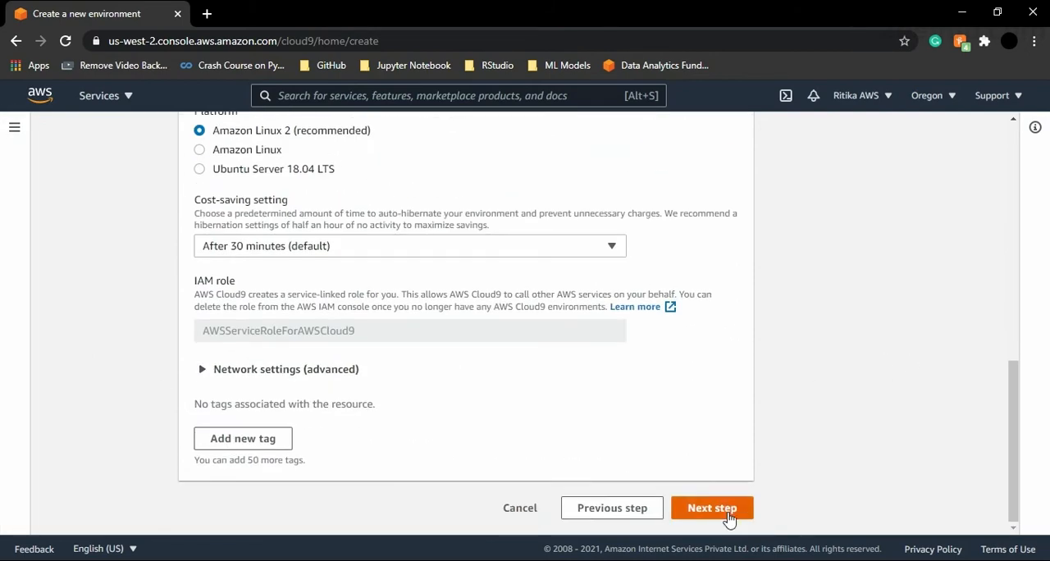
Review the pythonSample summary and submit environment creation.
left_click(712, 507)
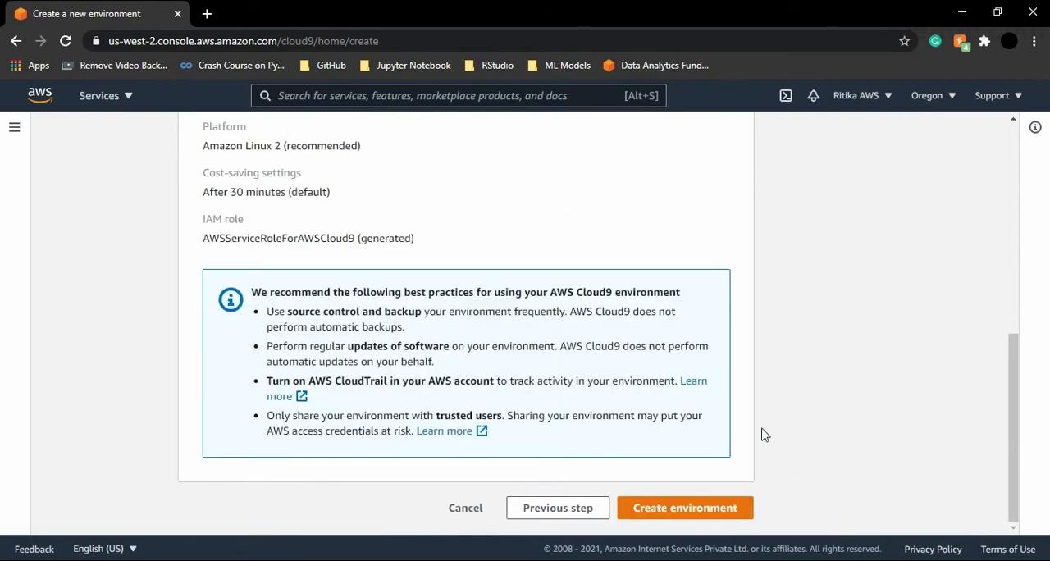
scroll("up", 3)
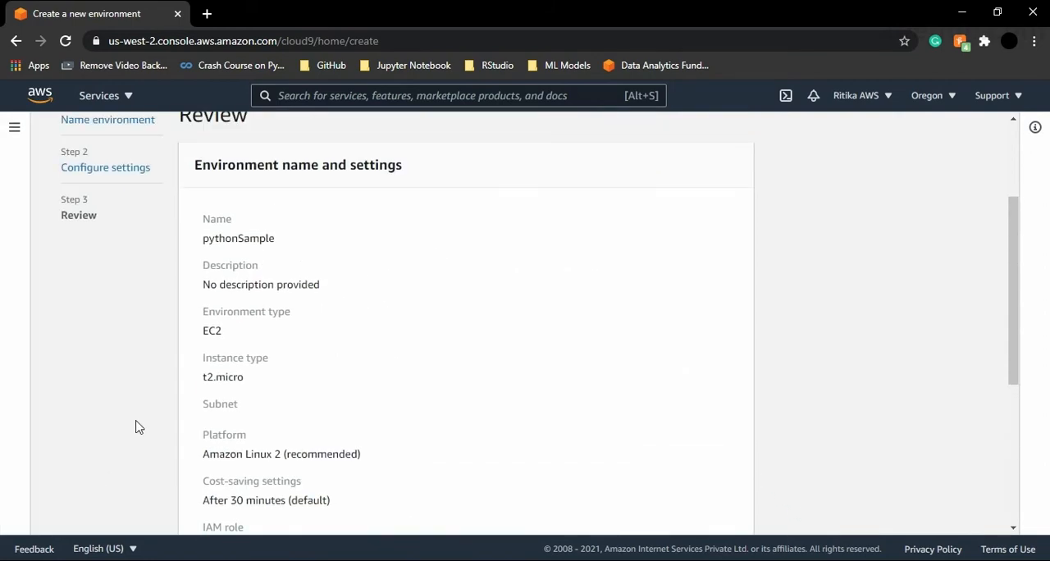
mouse_move(512, 436)
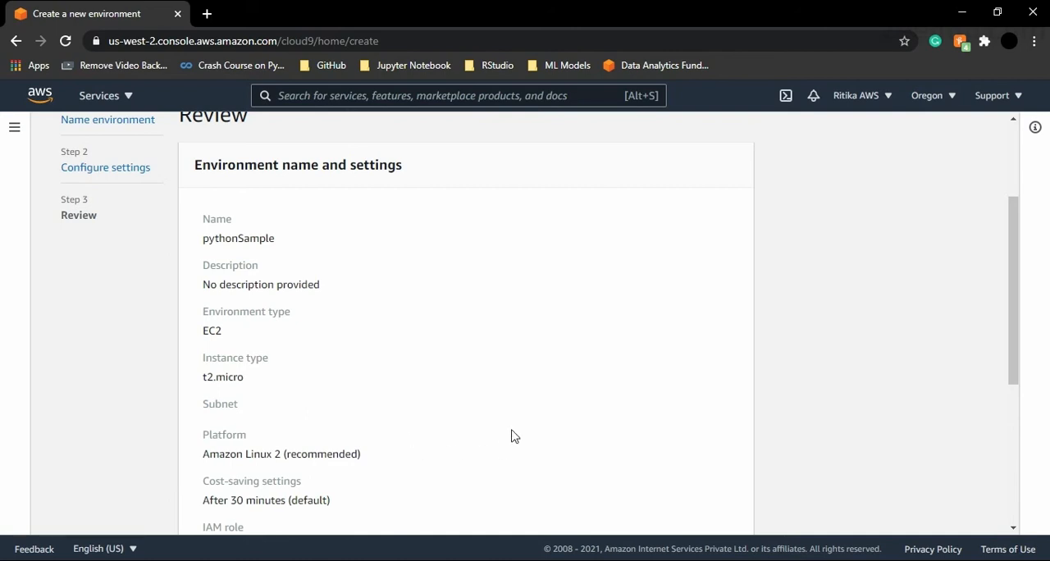
scroll("down", 3)
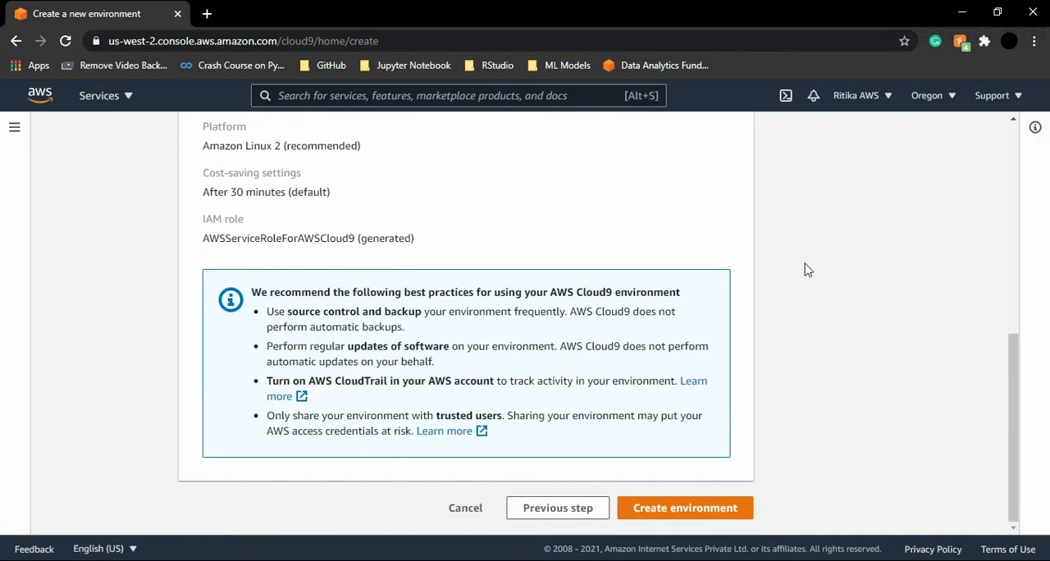
left_click(685, 508)
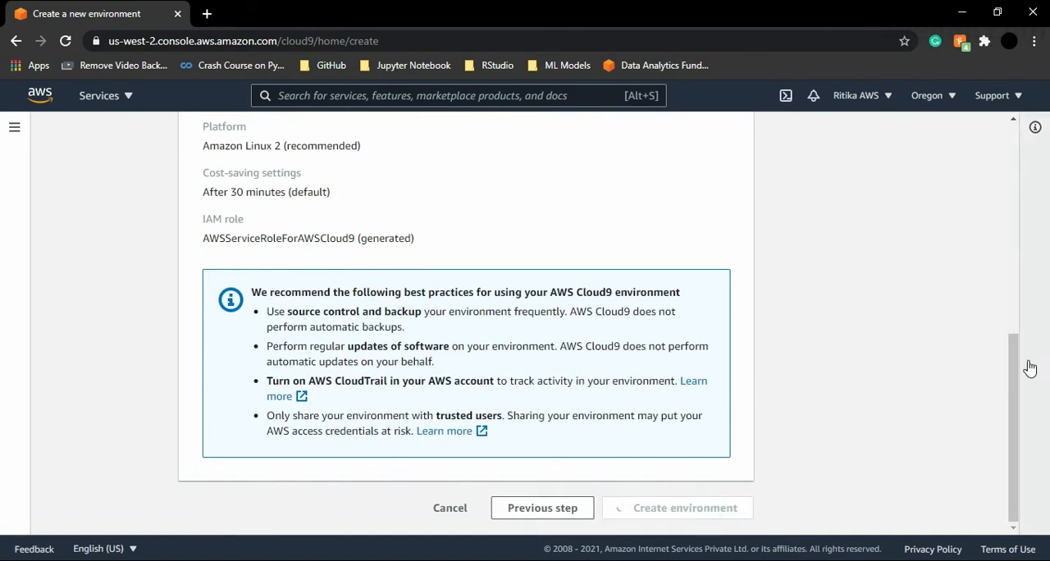
left_click(676, 507)
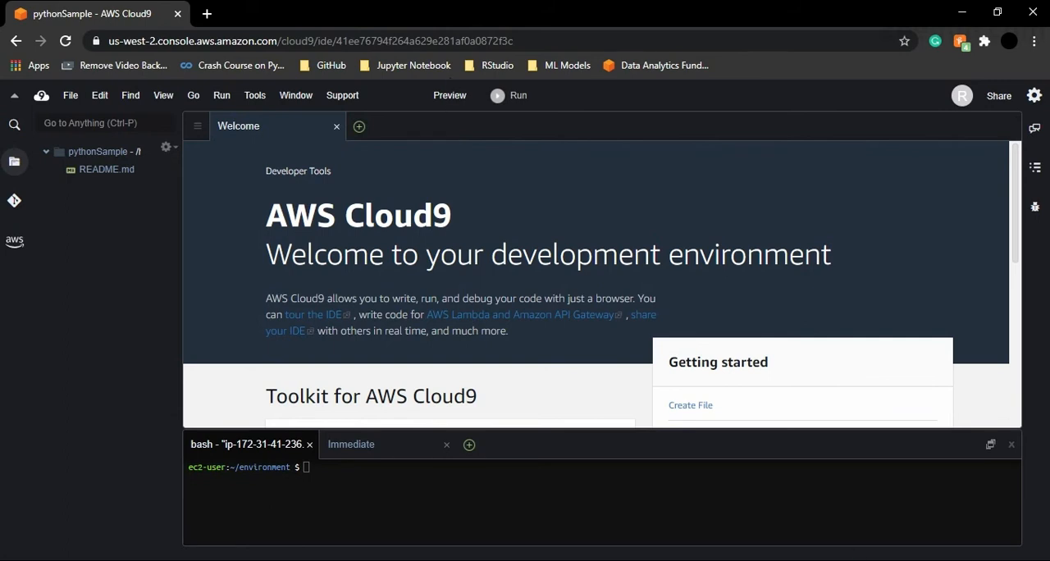
mouse_move(345, 328)
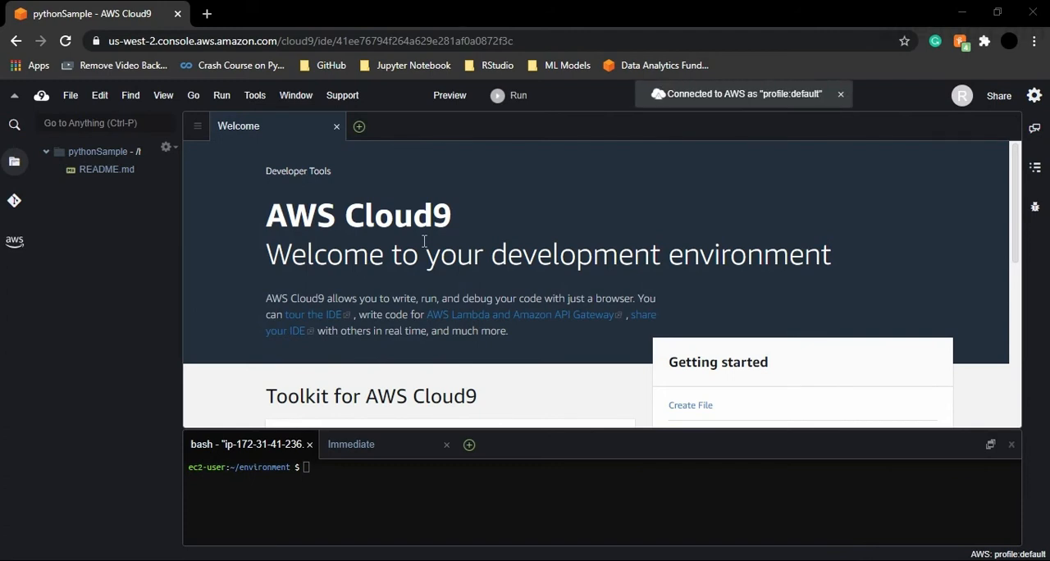
mouse_move(289, 347)
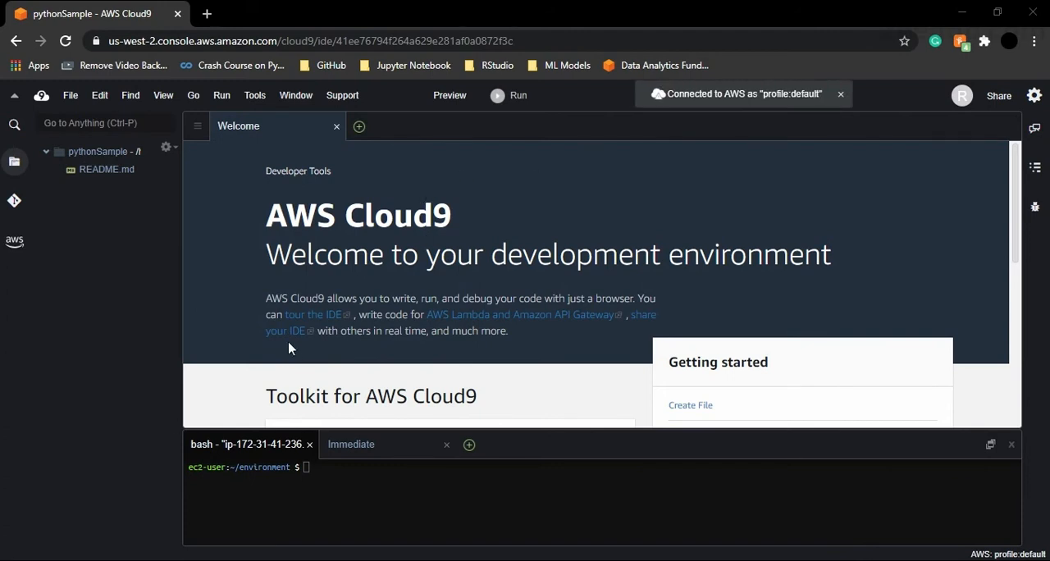
mouse_move(470, 166)
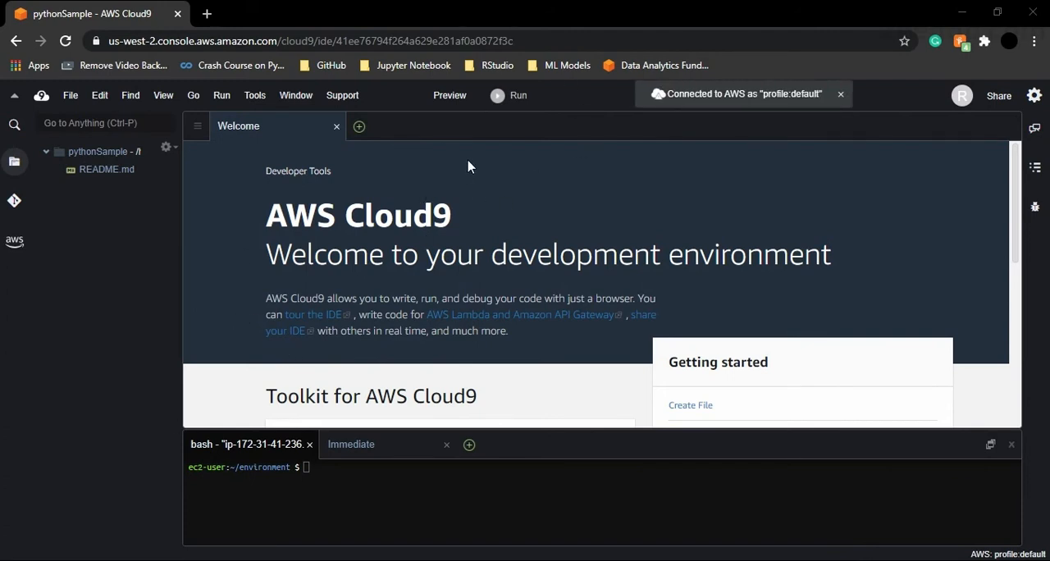
mouse_move(298, 323)
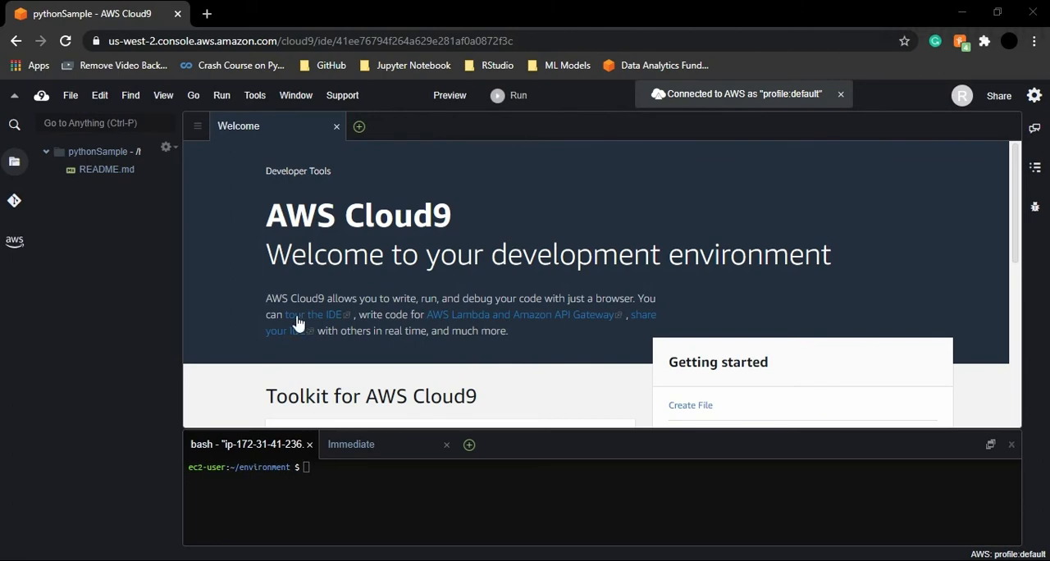
scroll("down", 3)
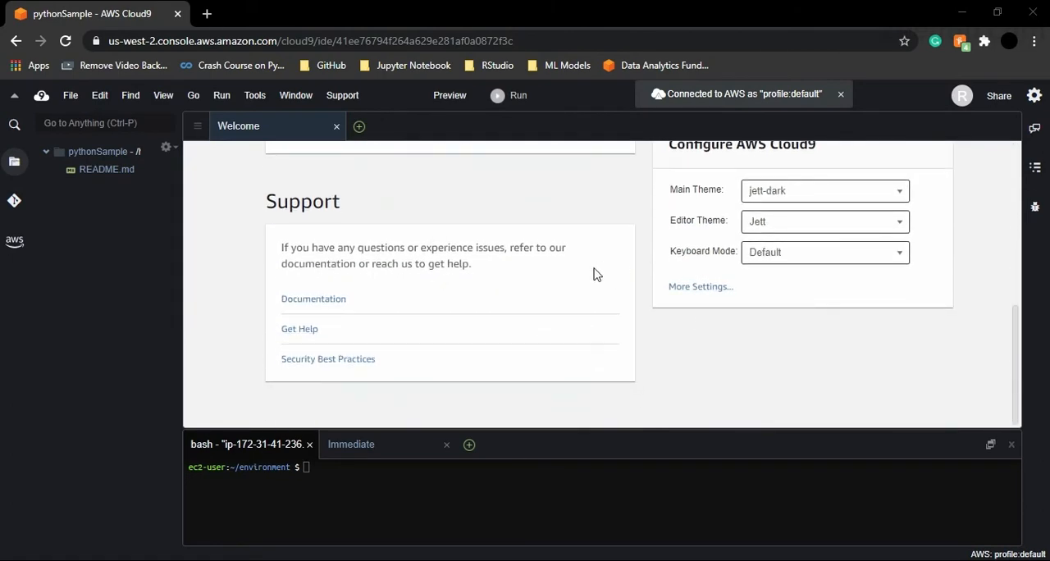
scroll("up", 3)
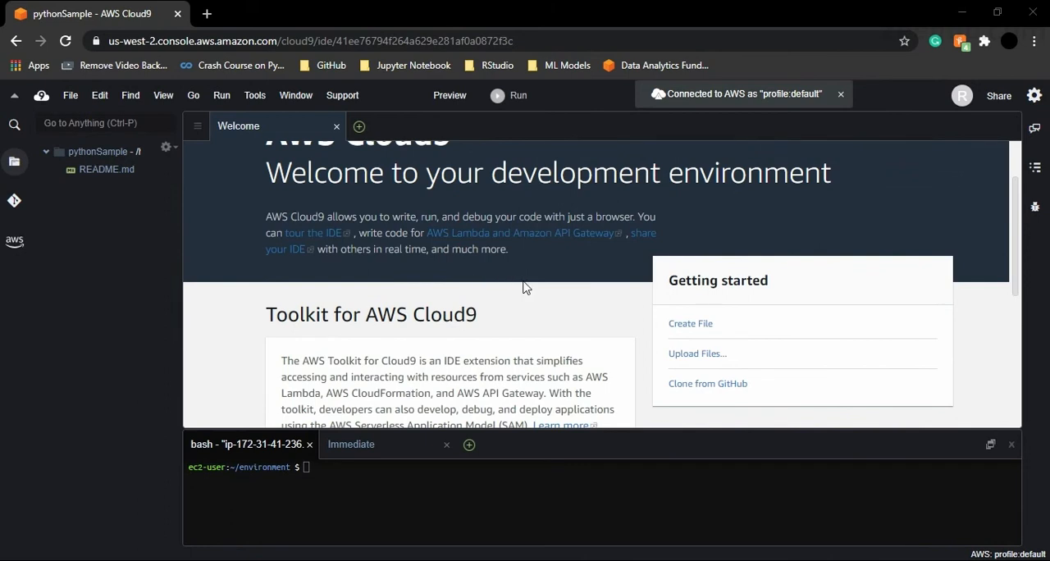
mouse_move(692, 311)
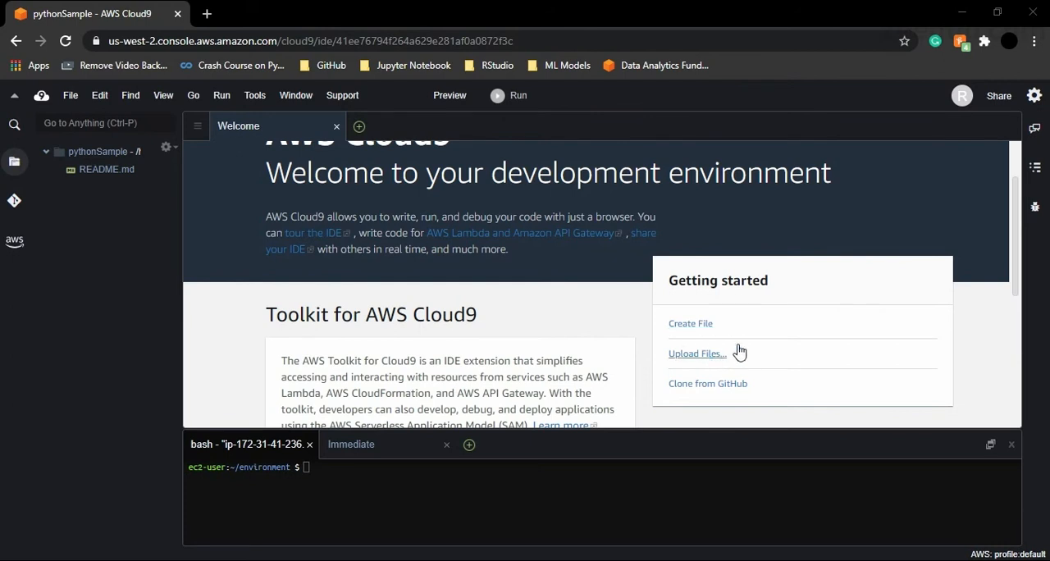
mouse_move(713, 367)
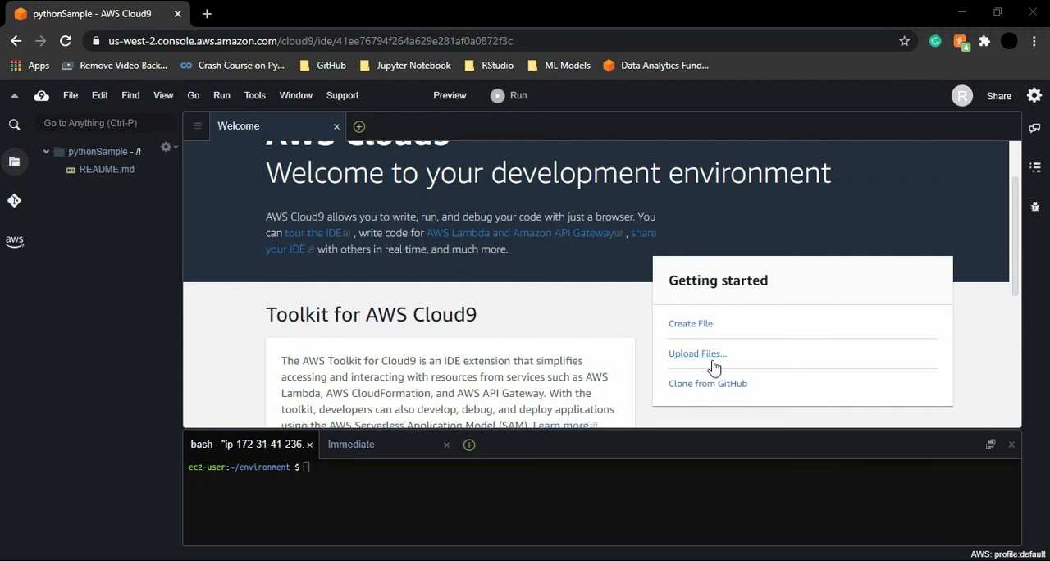
mouse_move(704, 362)
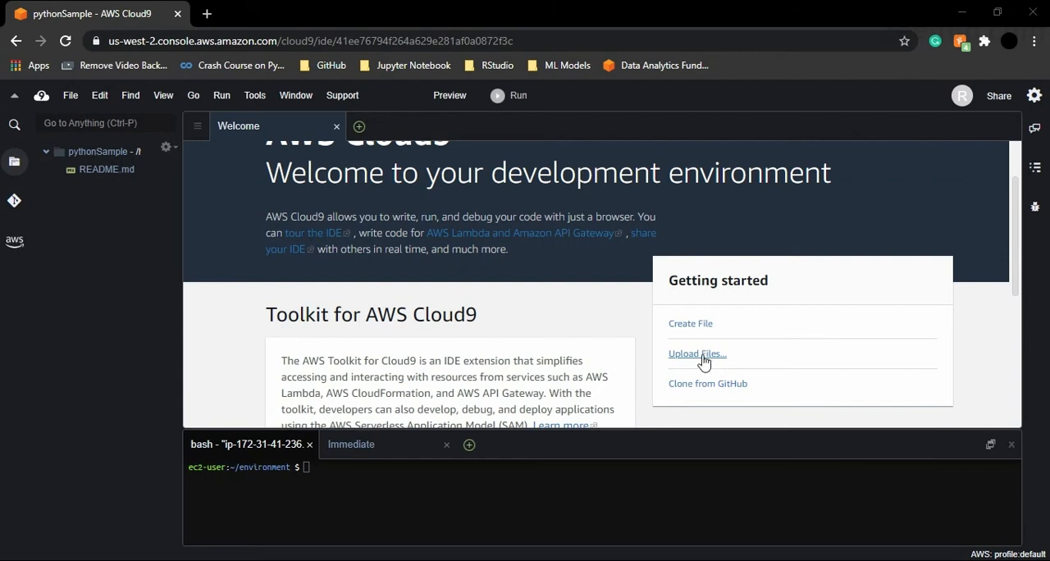
mouse_move(718, 392)
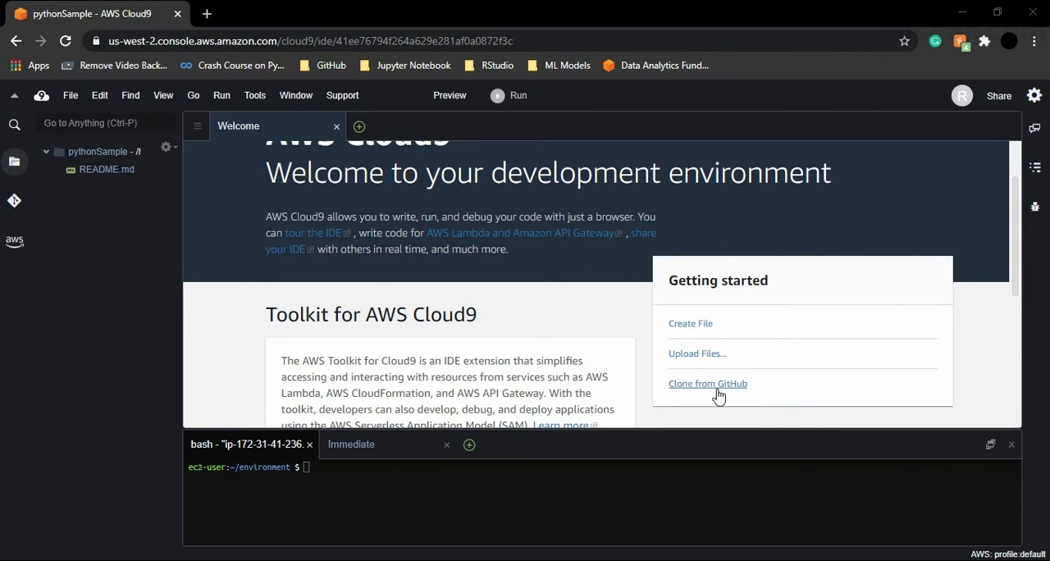
scroll("down", 3)
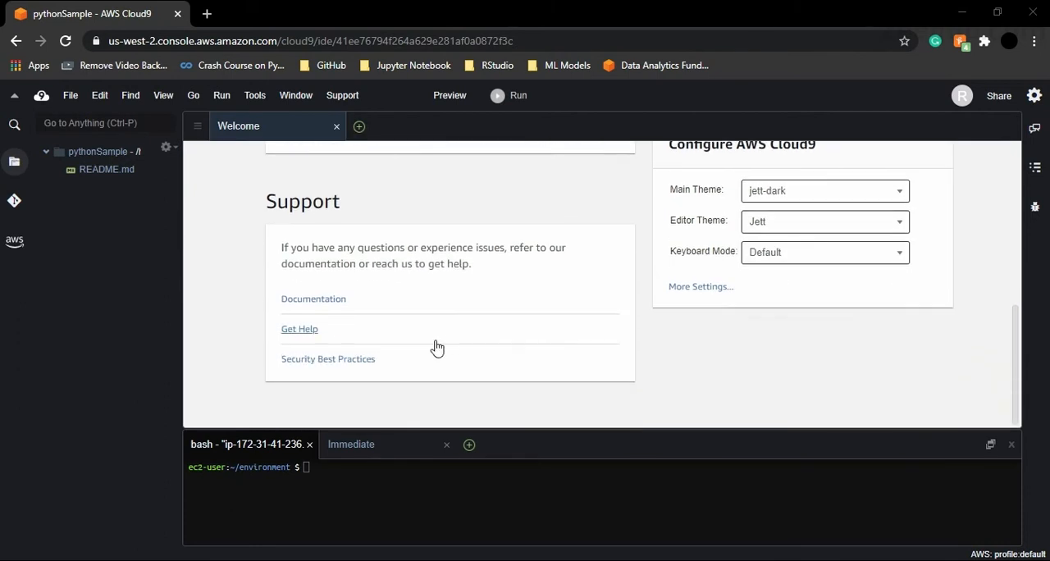
mouse_move(314, 299)
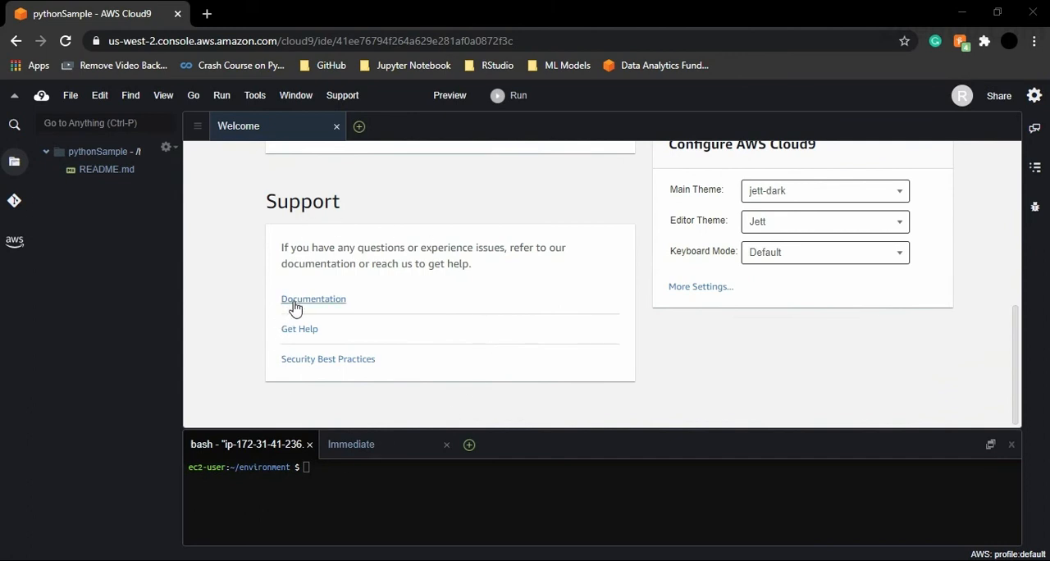
mouse_move(274, 308)
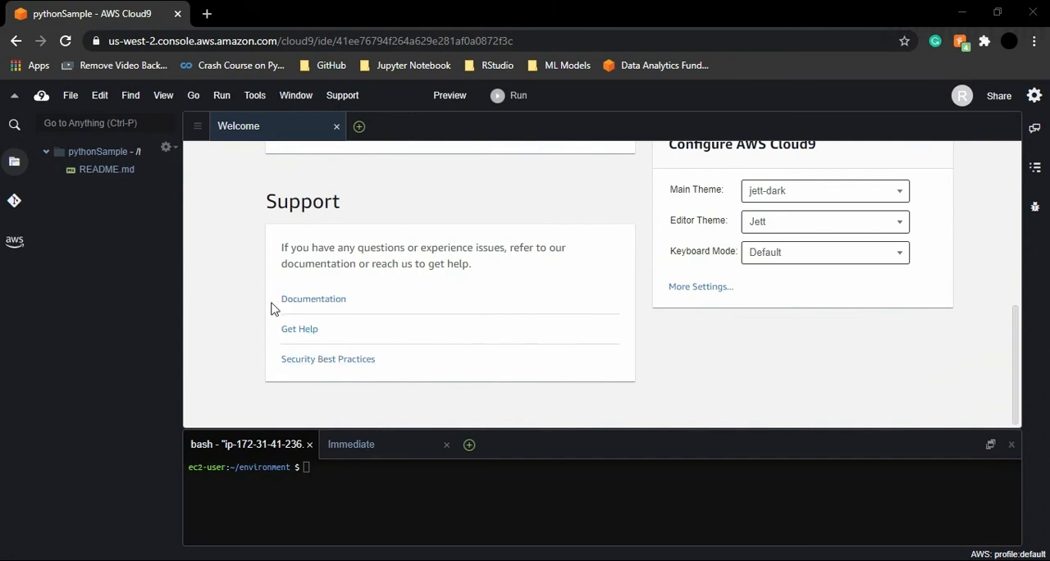
mouse_move(333, 385)
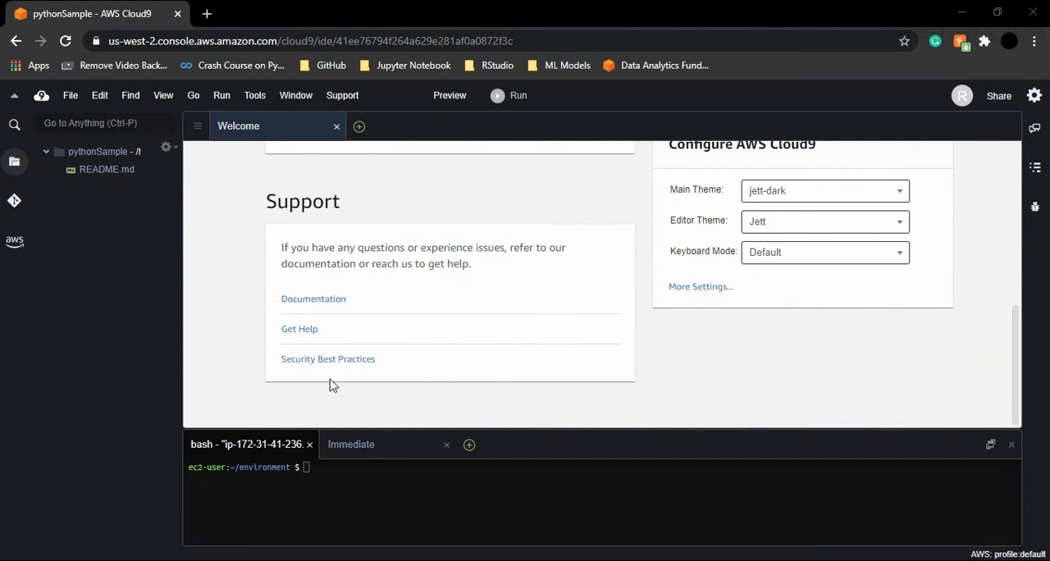
mouse_move(677, 386)
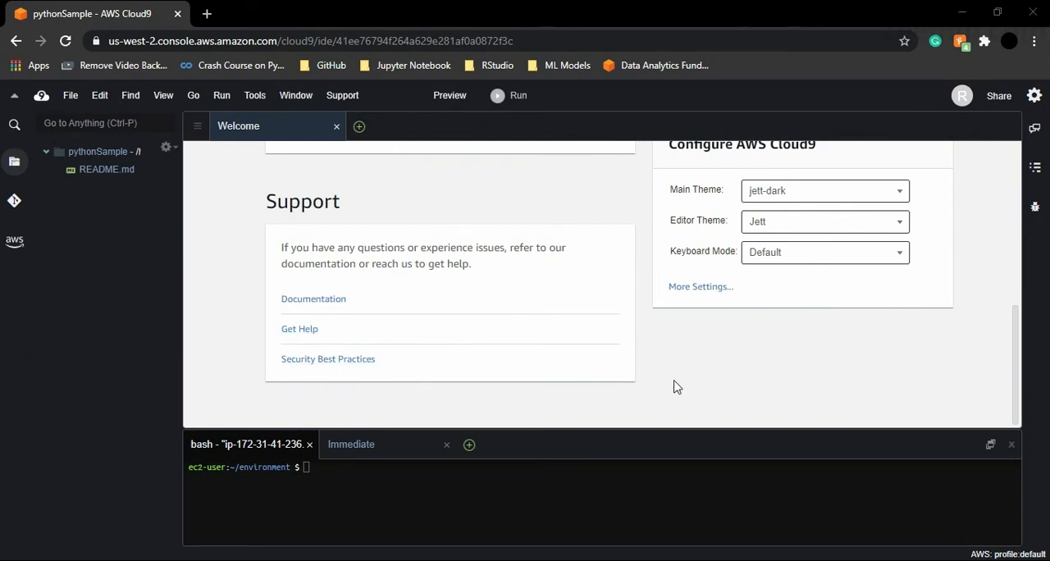
scroll("up", 3)
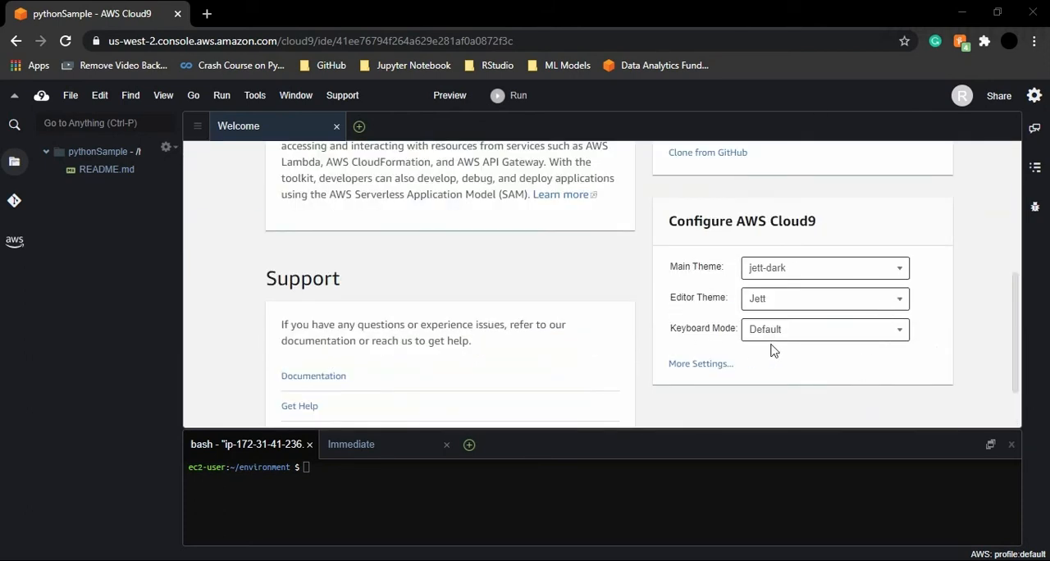
mouse_move(823, 252)
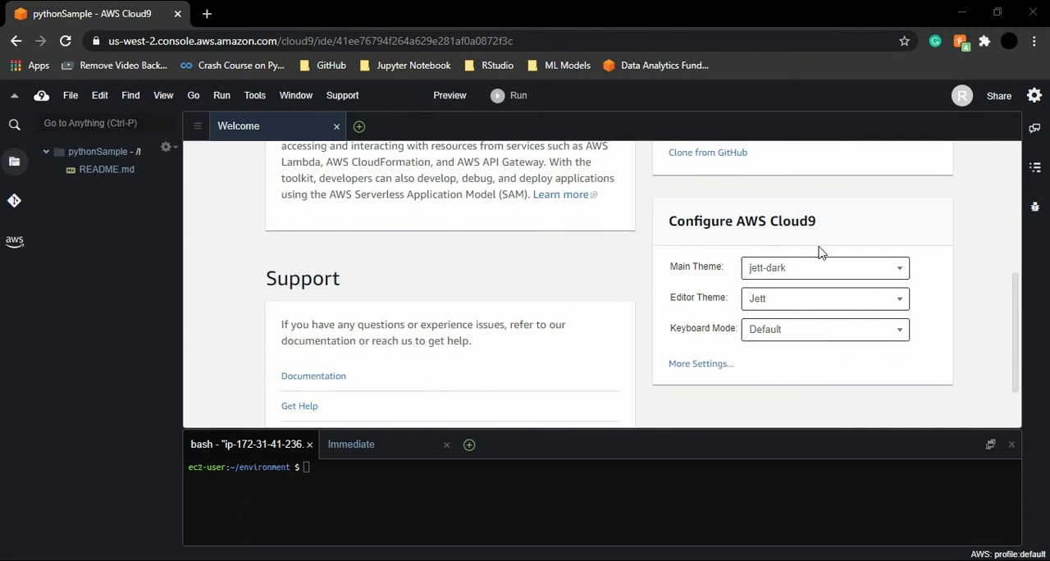
mouse_move(891, 279)
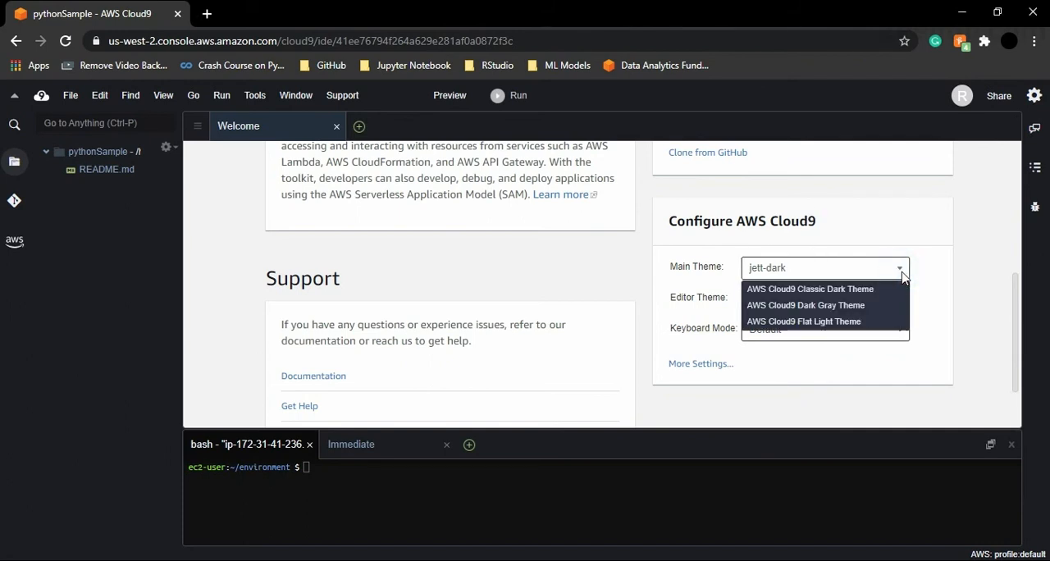
left_click(825, 298)
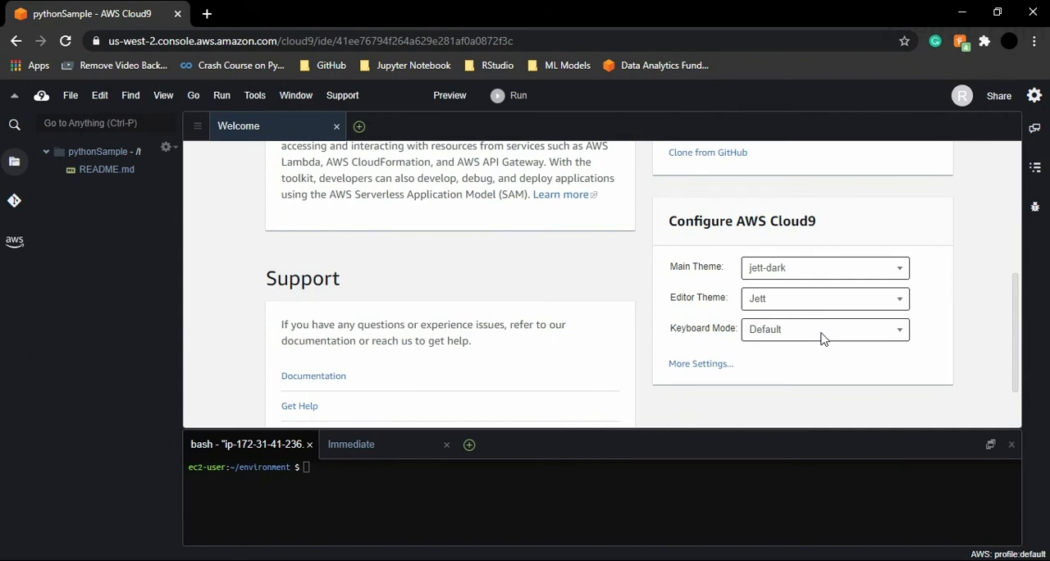
mouse_move(507, 222)
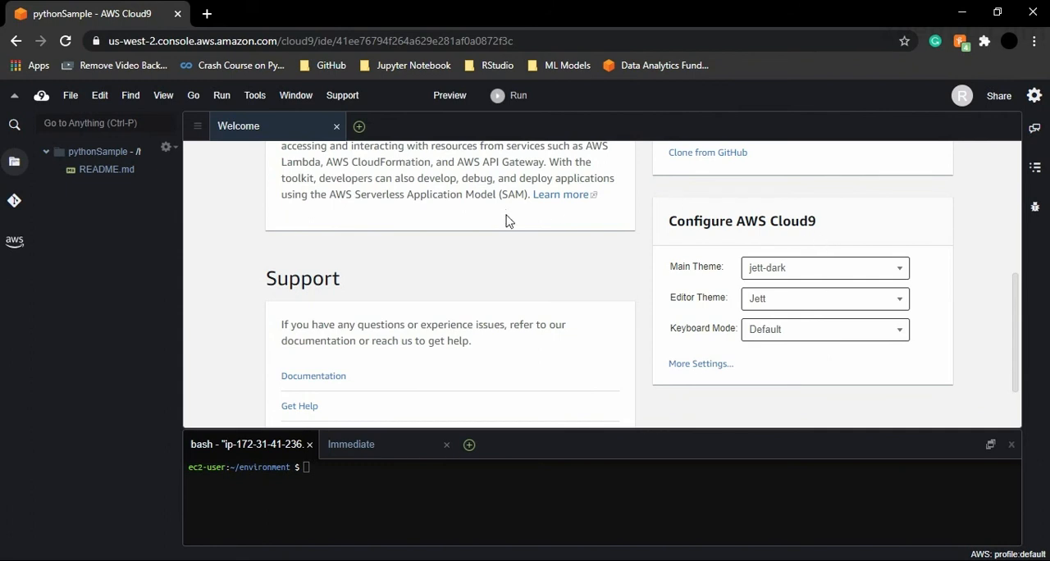
scroll("up", 3)
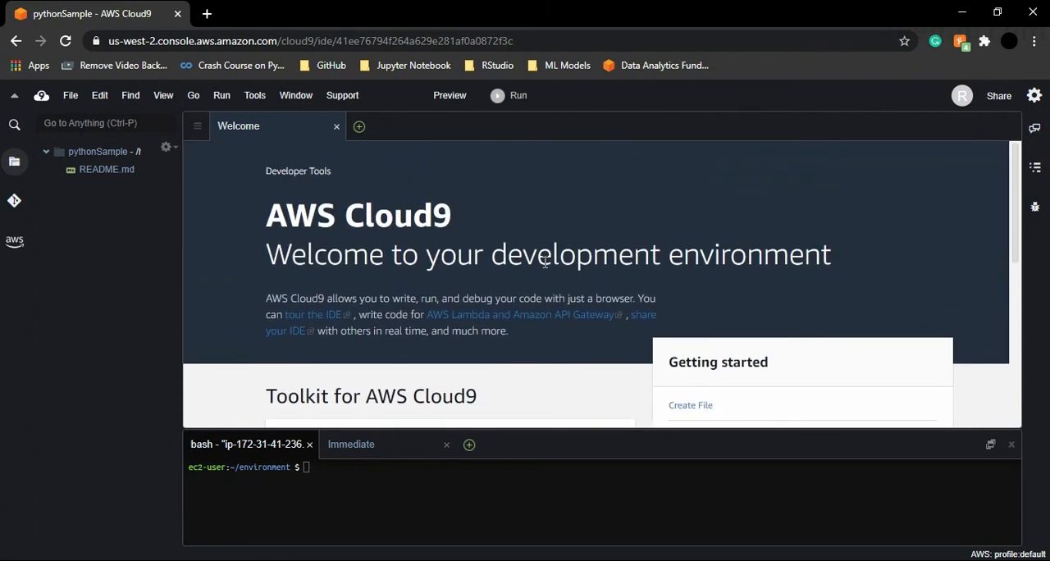
mouse_move(540, 286)
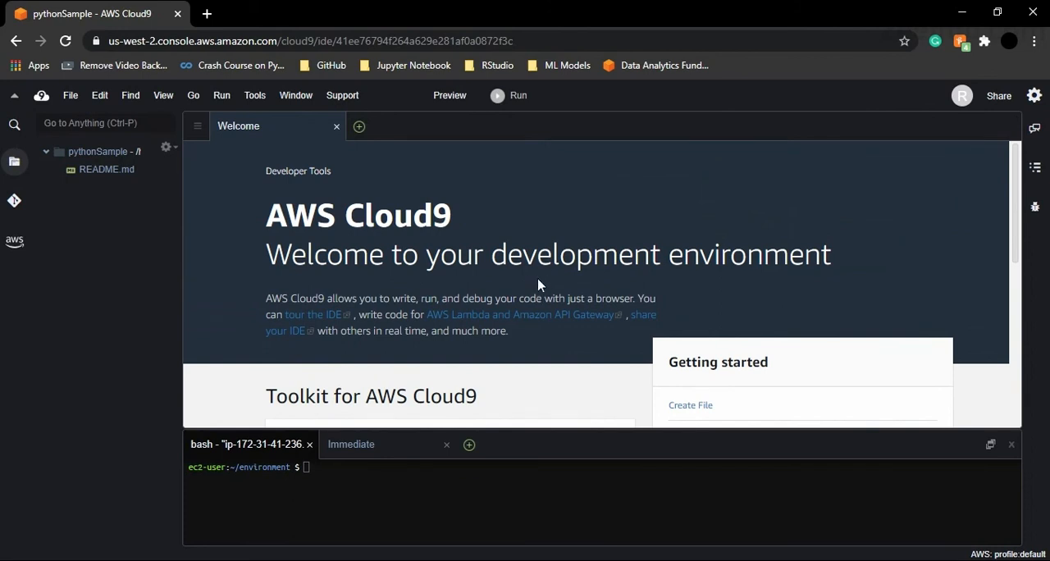
mouse_move(592, 264)
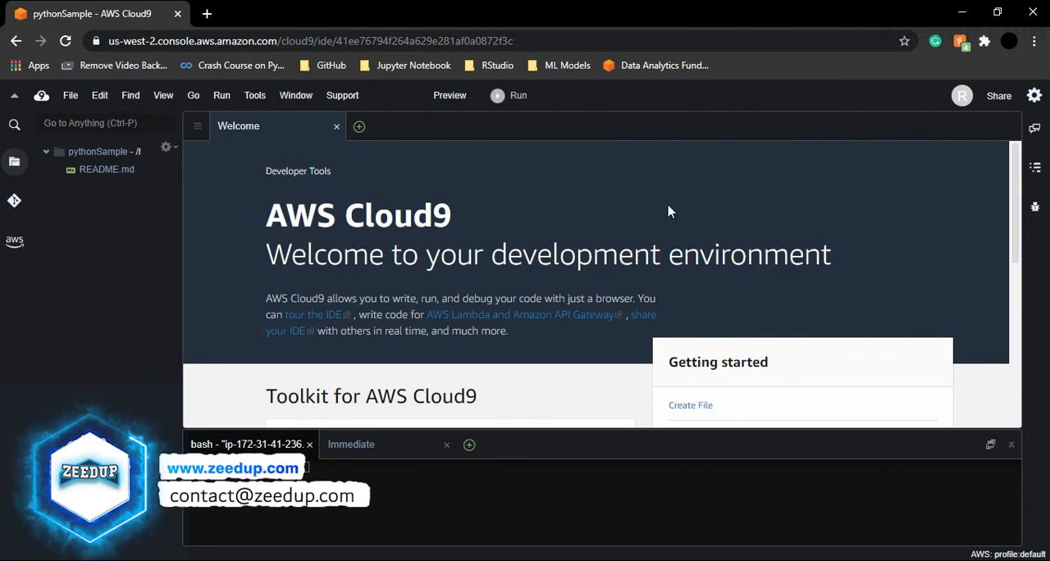
mouse_move(344, 185)
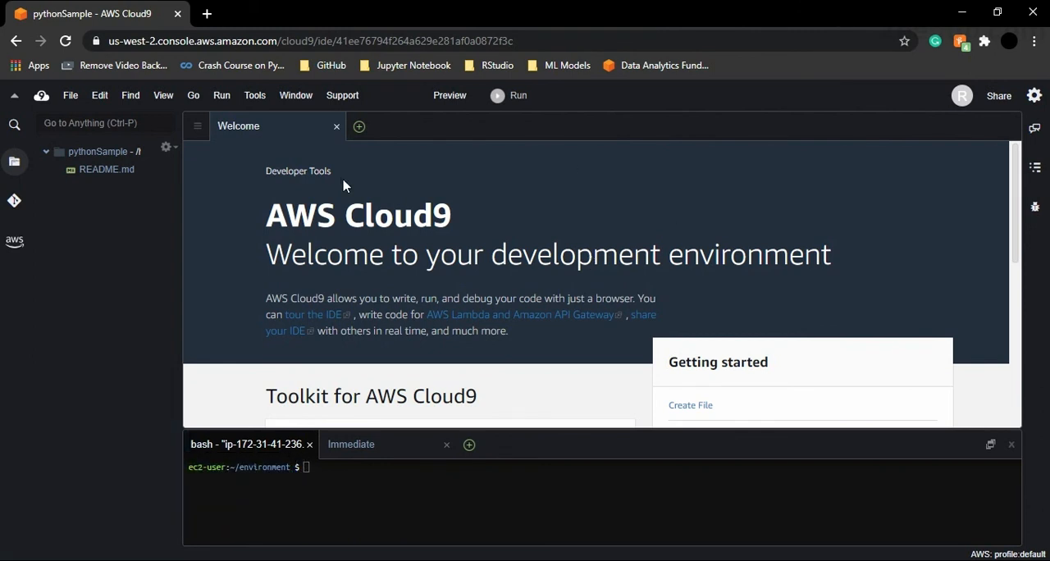
Create Untitled1.py from the Python File template under File > New From Template.
left_click(70, 95)
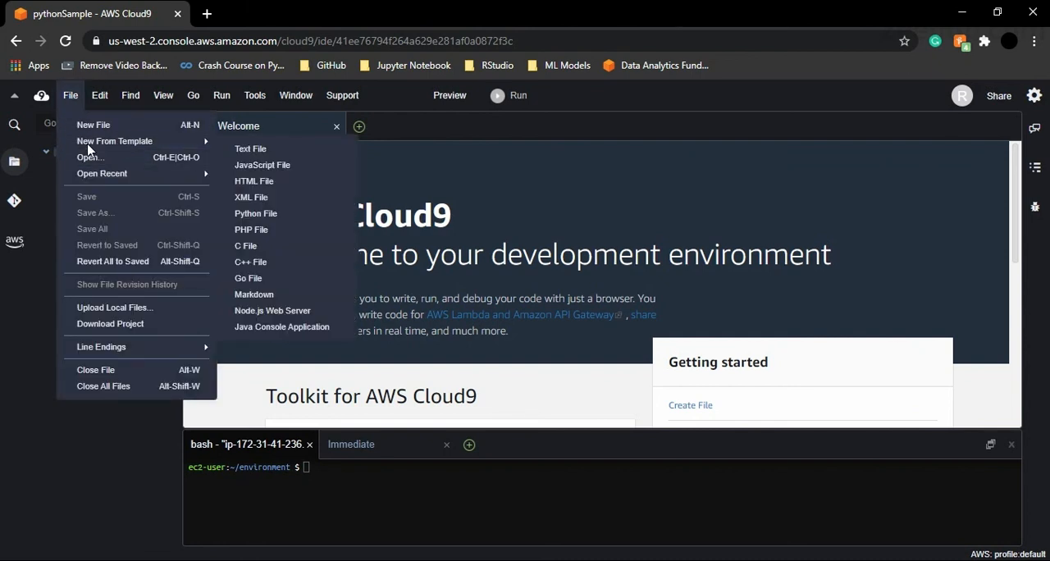
mouse_move(199, 144)
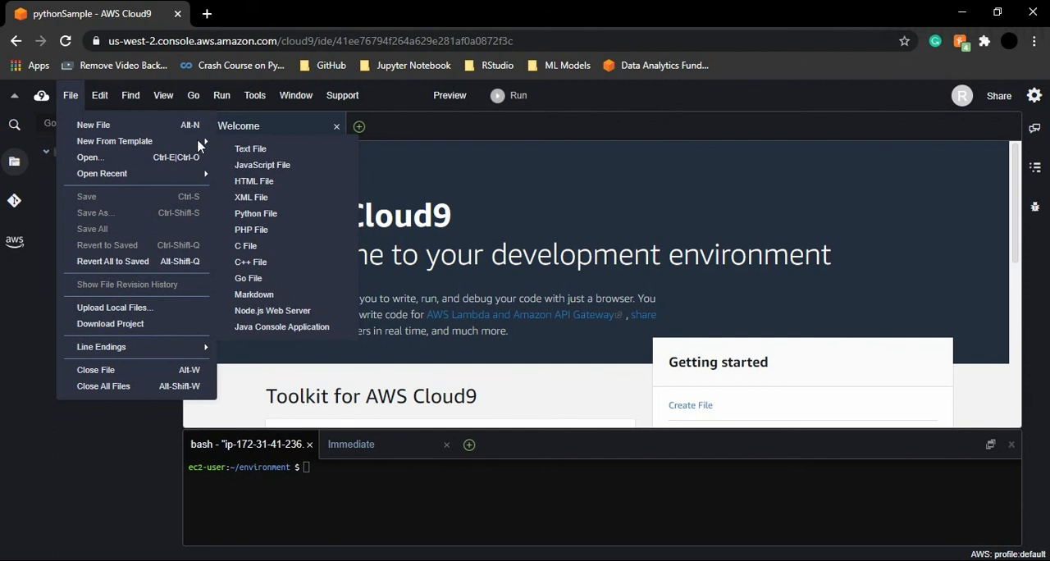
mouse_move(255, 214)
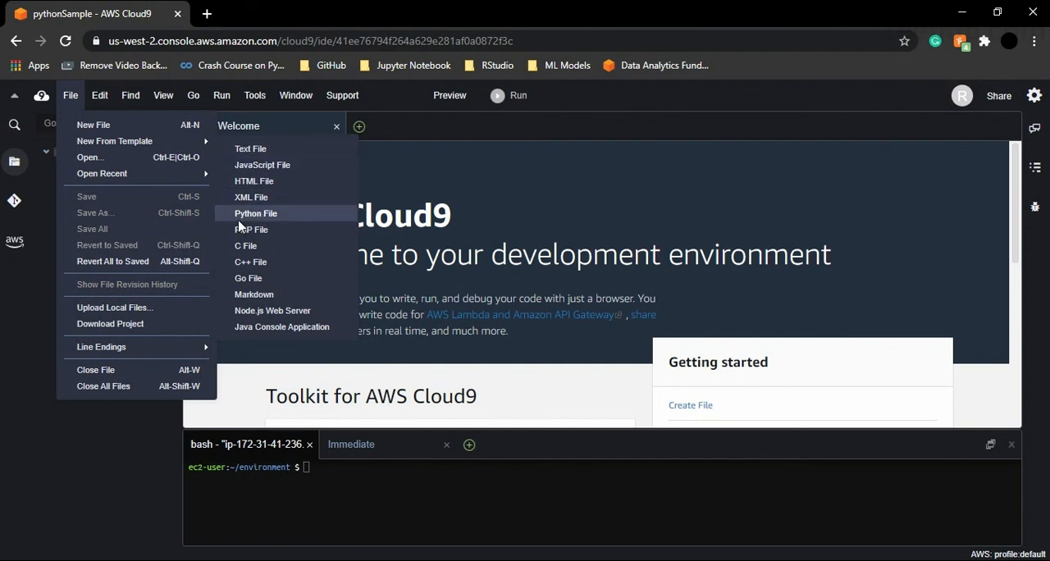
mouse_move(287, 216)
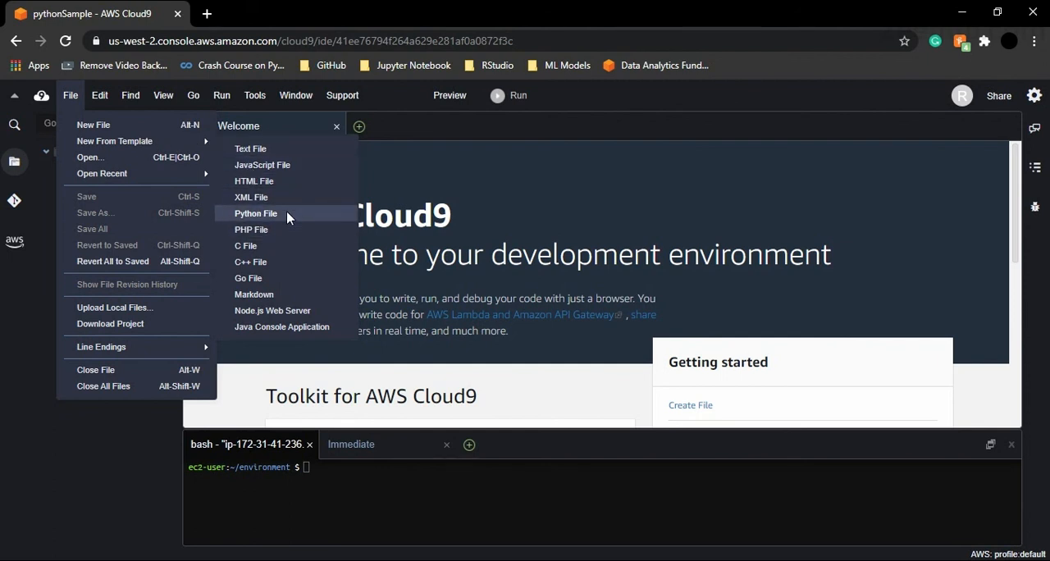
left_click(256, 213)
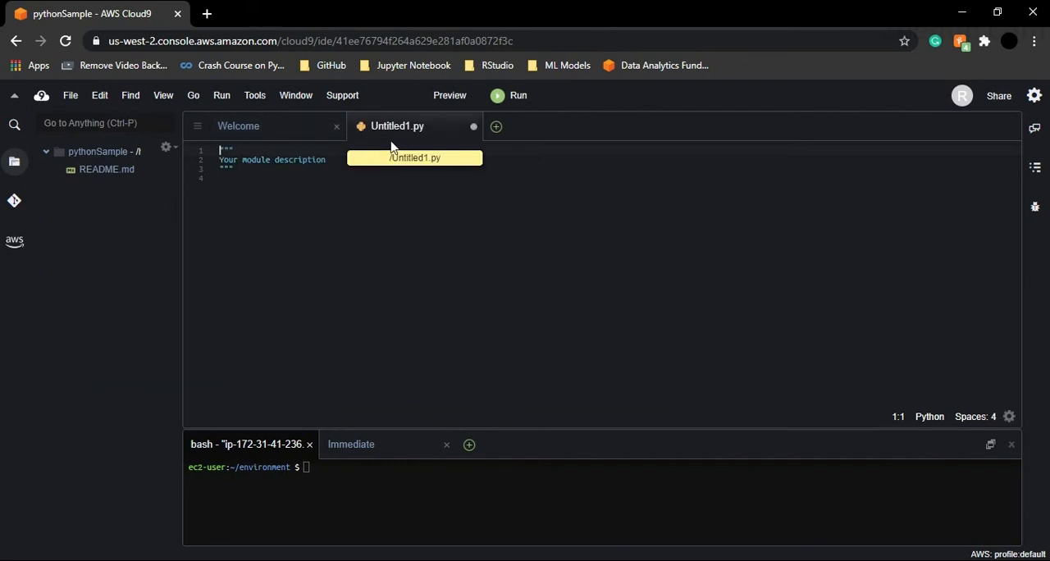
mouse_move(417, 138)
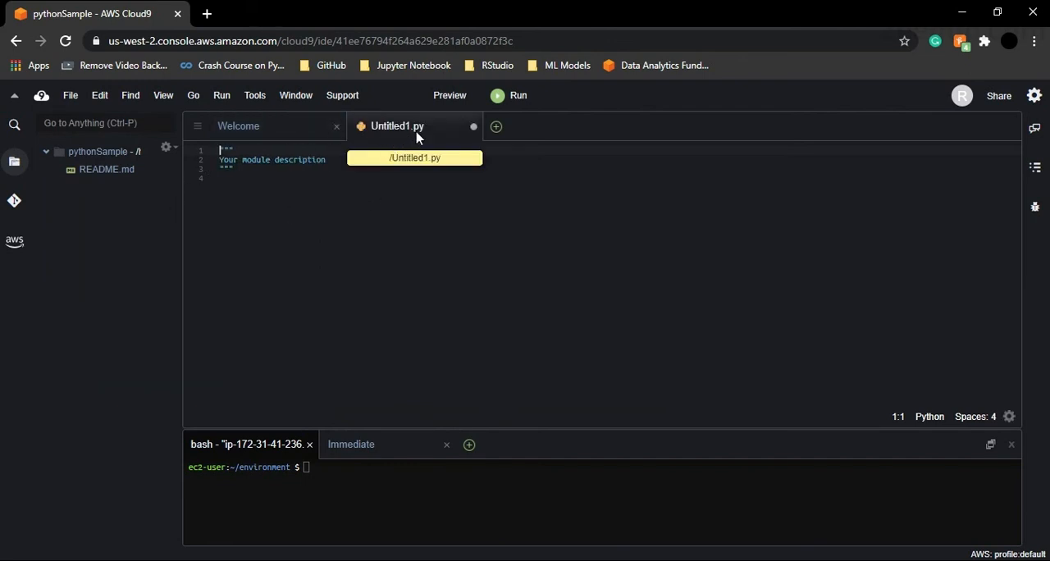
mouse_move(408, 146)
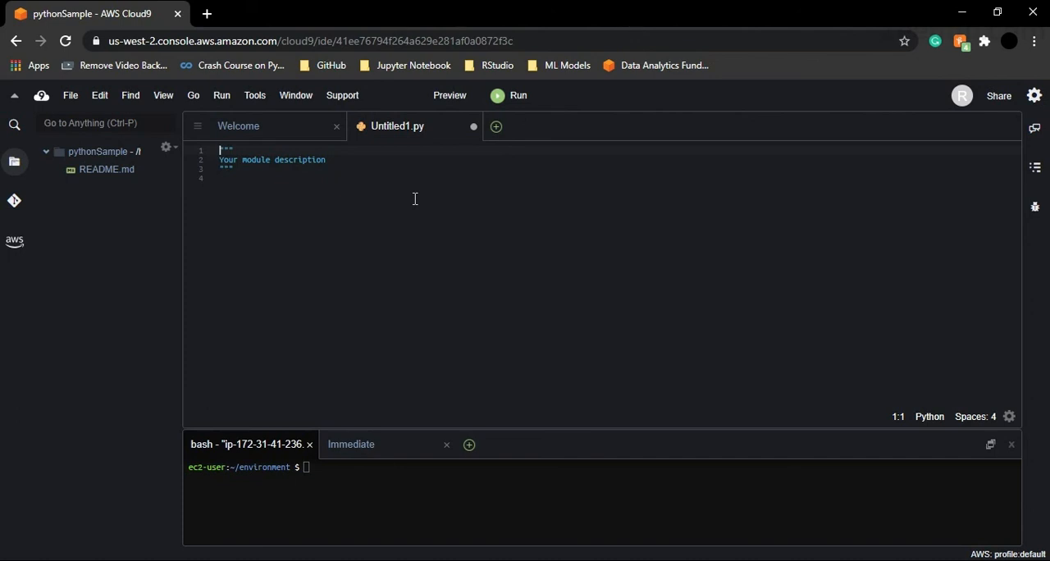
mouse_move(503, 266)
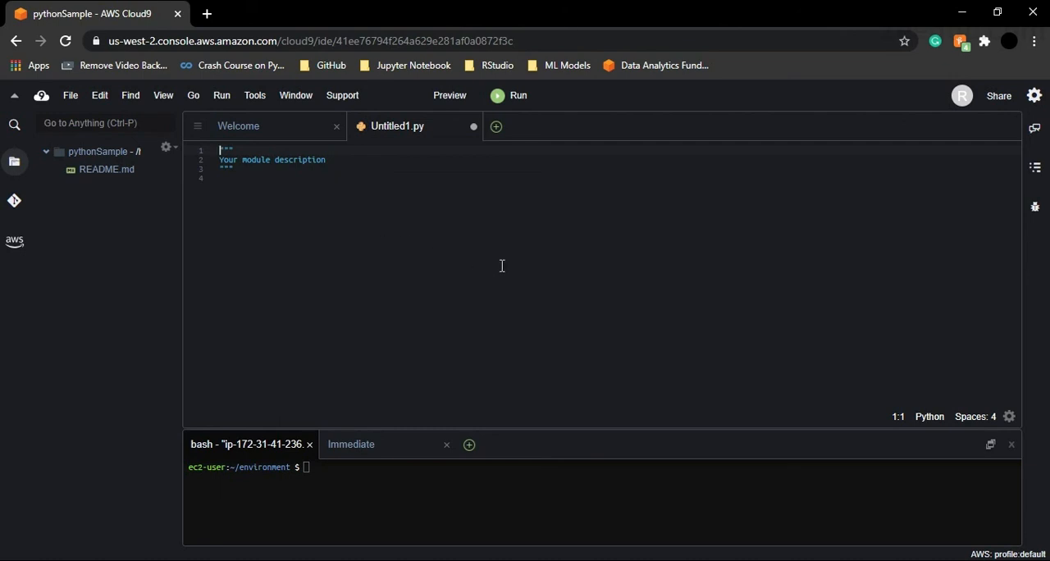